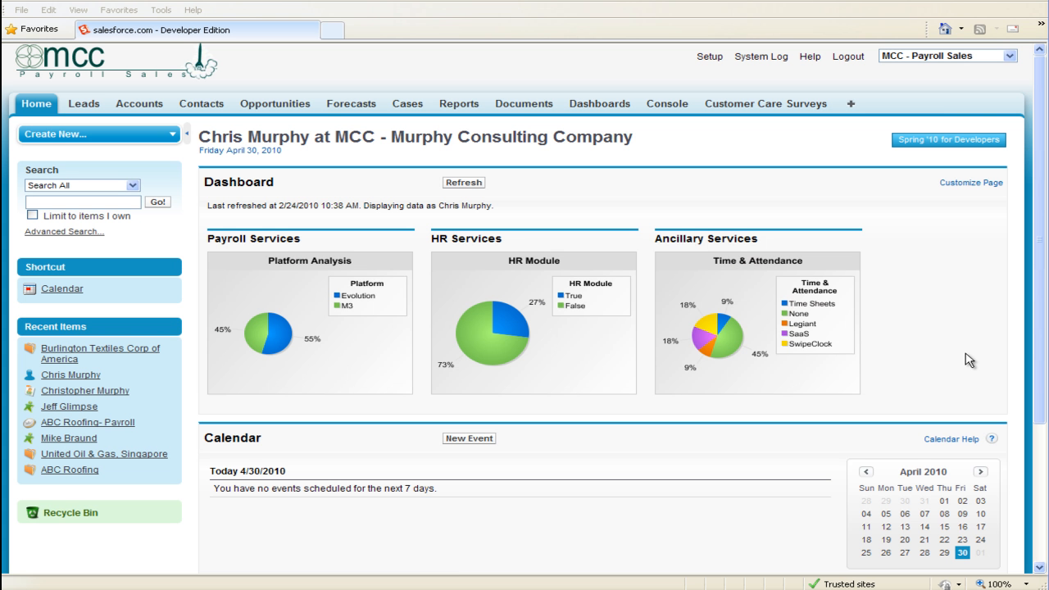
mouse_move(954, 369)
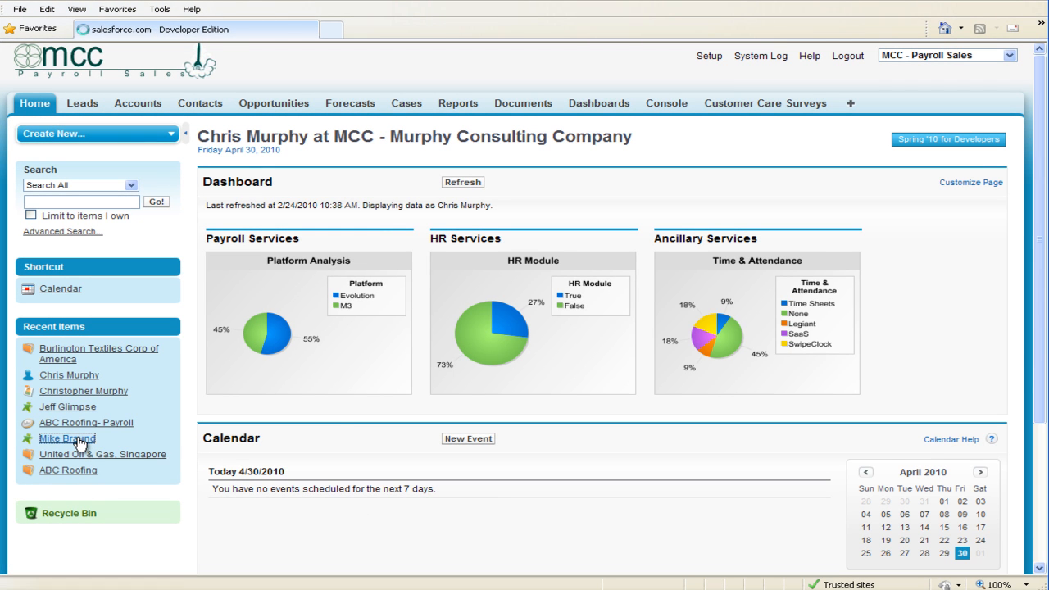
Open Mike Braund's lead record and scroll to its Open Activities list.
click(68, 439)
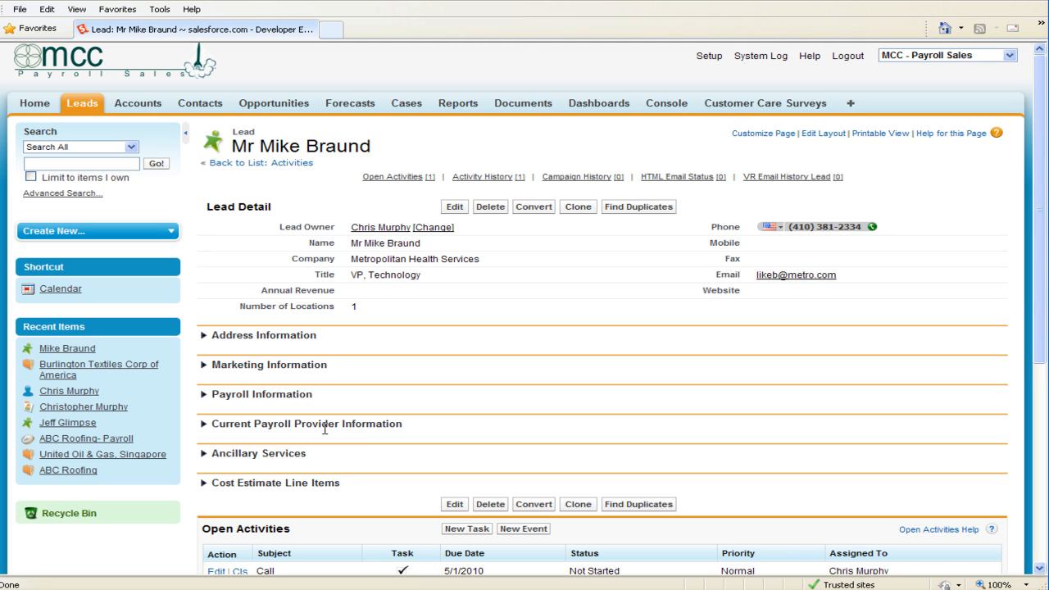
mouse_move(325, 434)
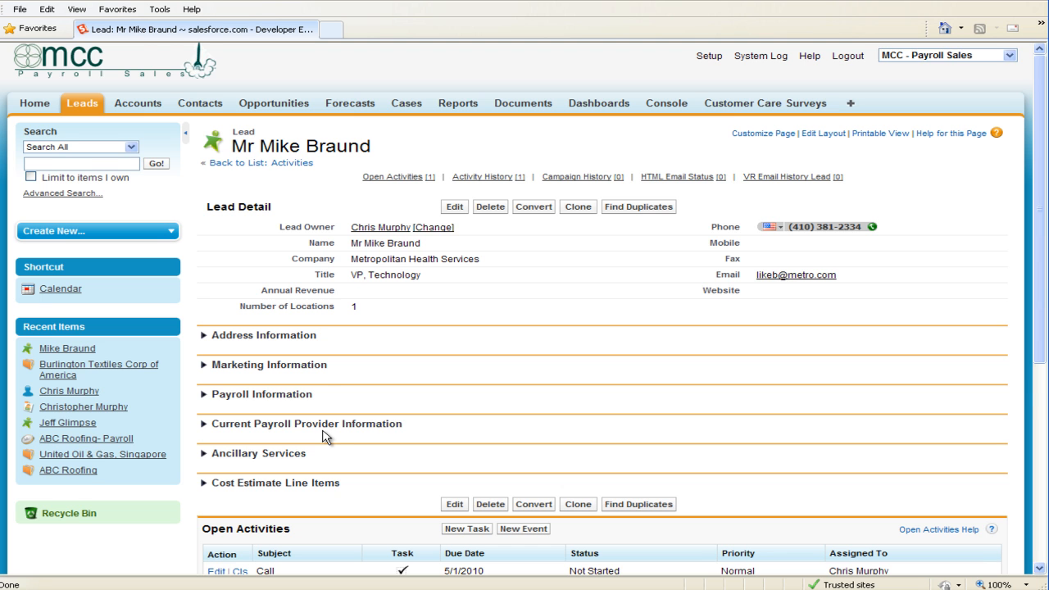
scroll(down, 3)
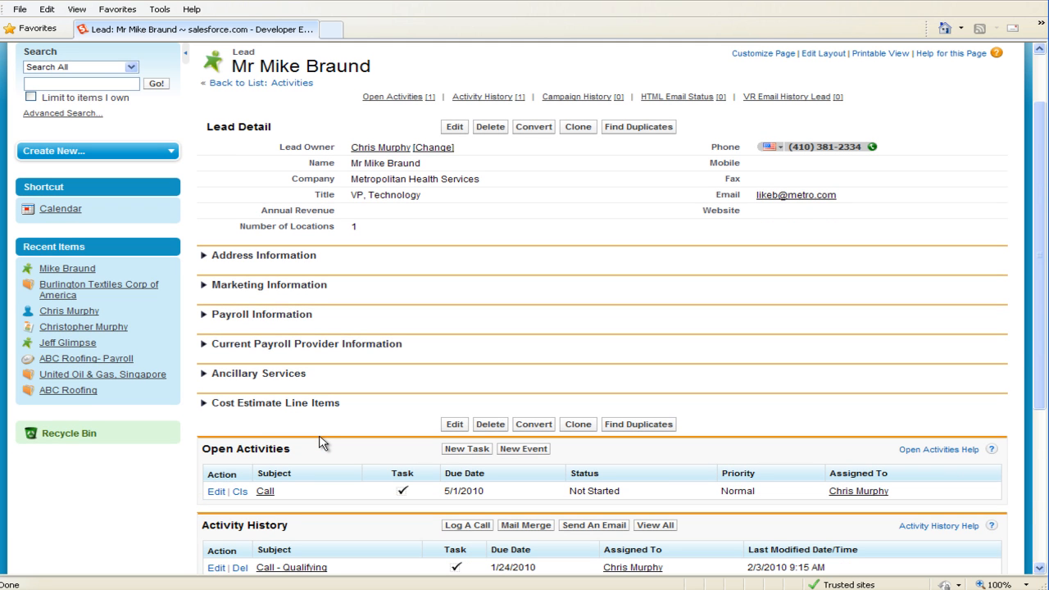
mouse_move(302, 455)
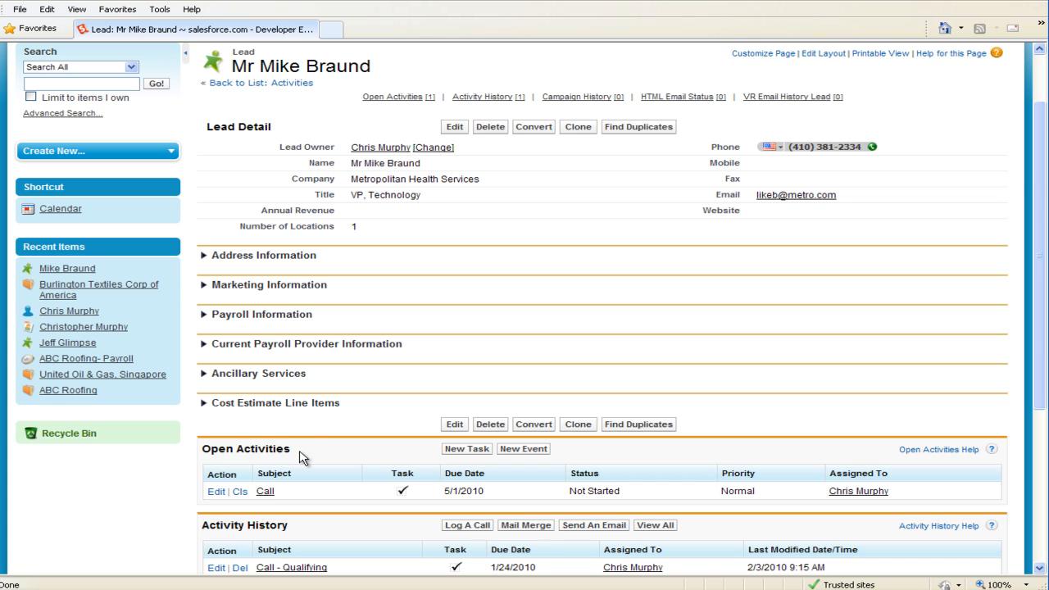
mouse_move(347, 457)
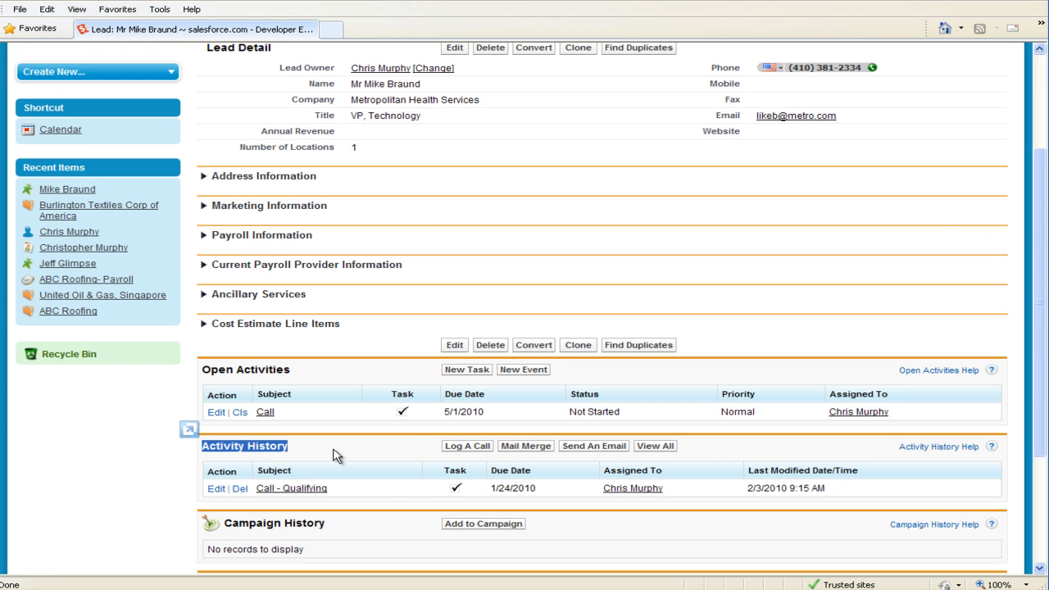
mouse_move(370, 373)
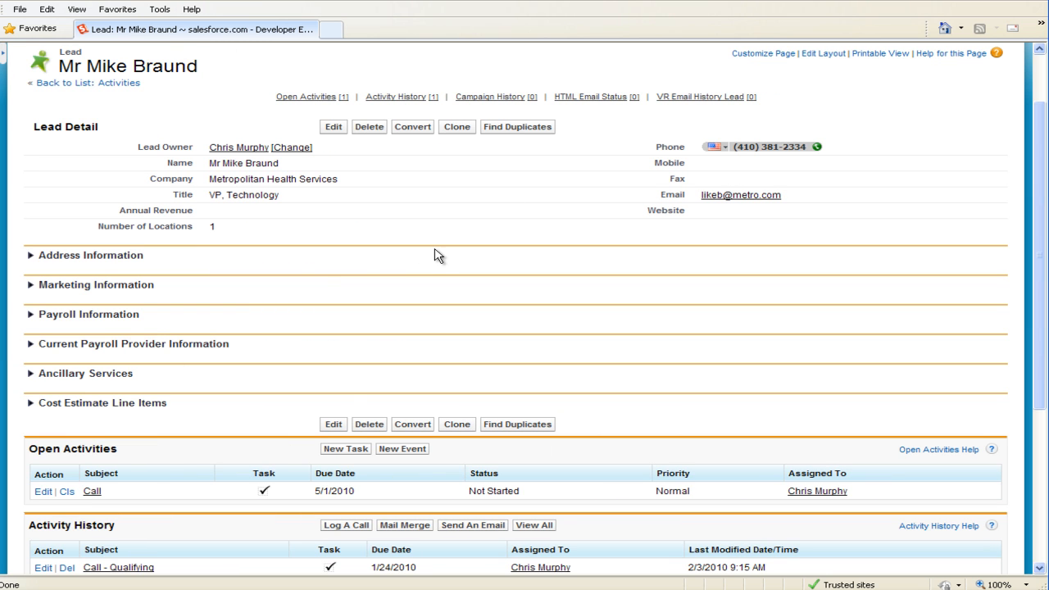
mouse_move(341, 453)
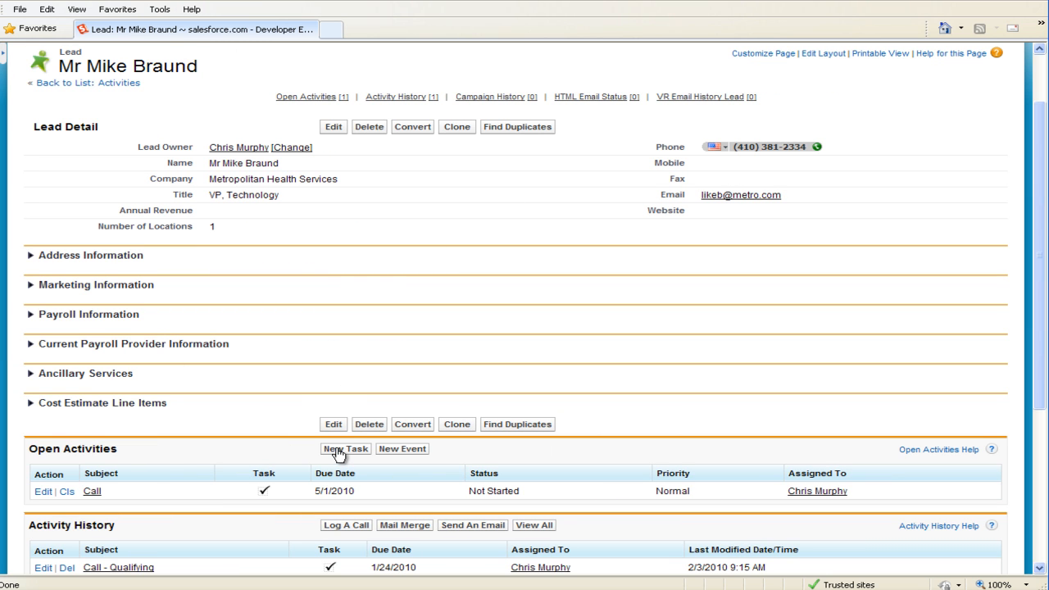
Start a new task for Mike Braund with subject 'Call - Qualifying', correcting a typo.
click(344, 449)
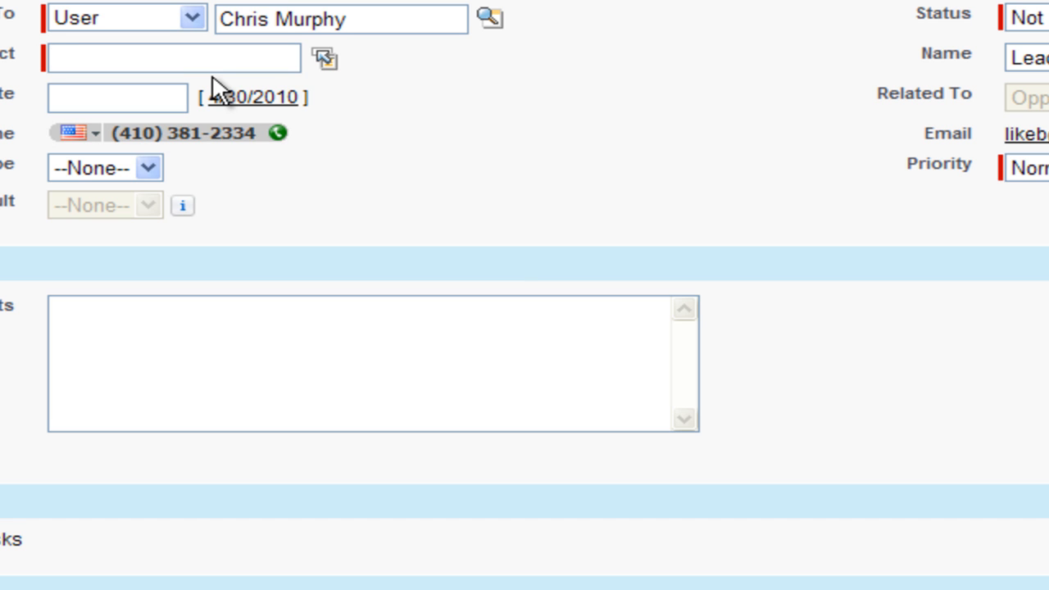
text(Call = Qu)
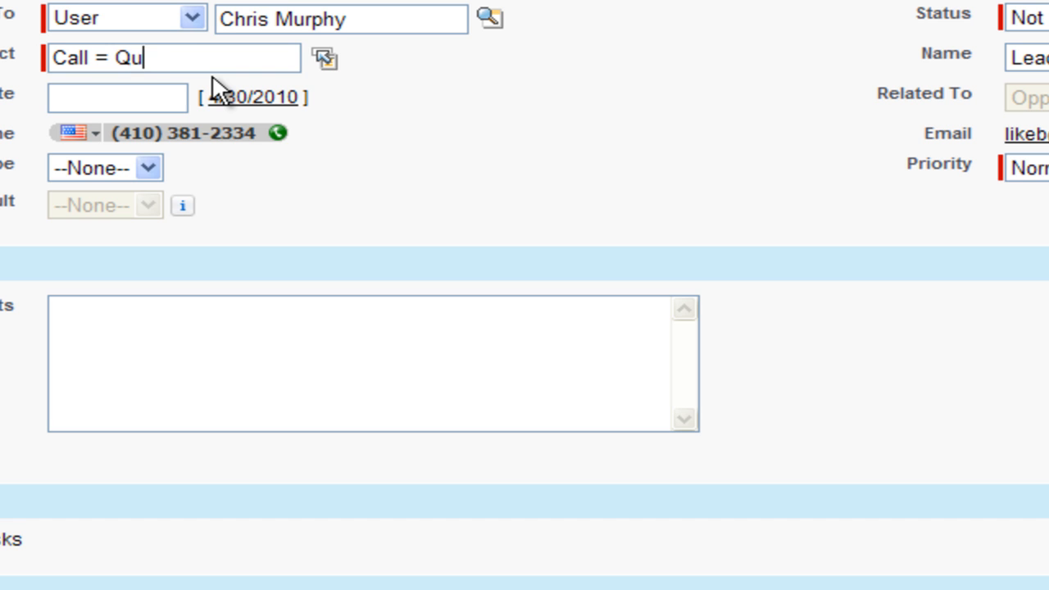
text(aliy)
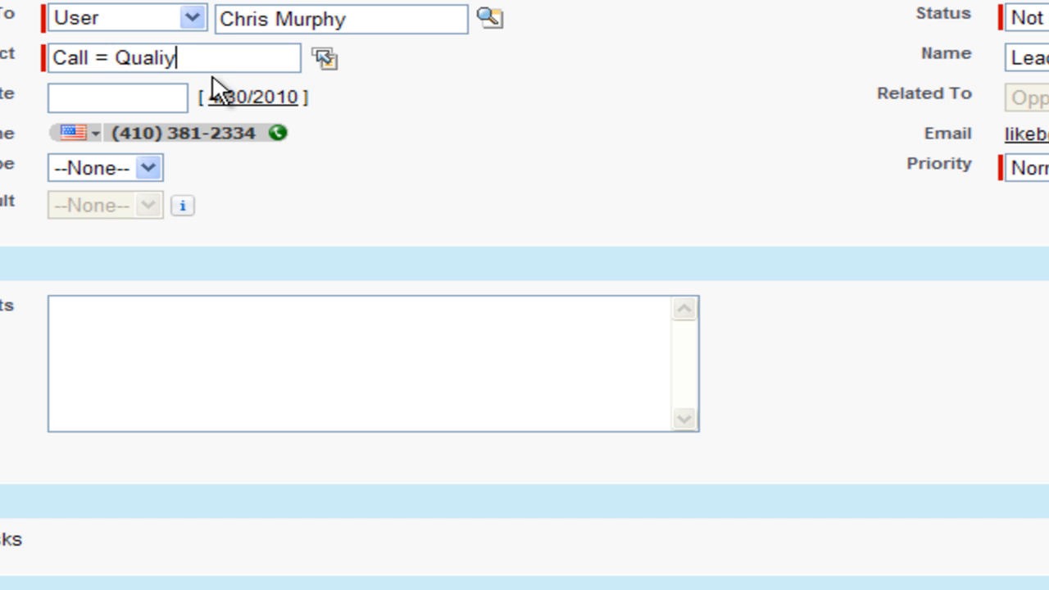
key(BackSpace)
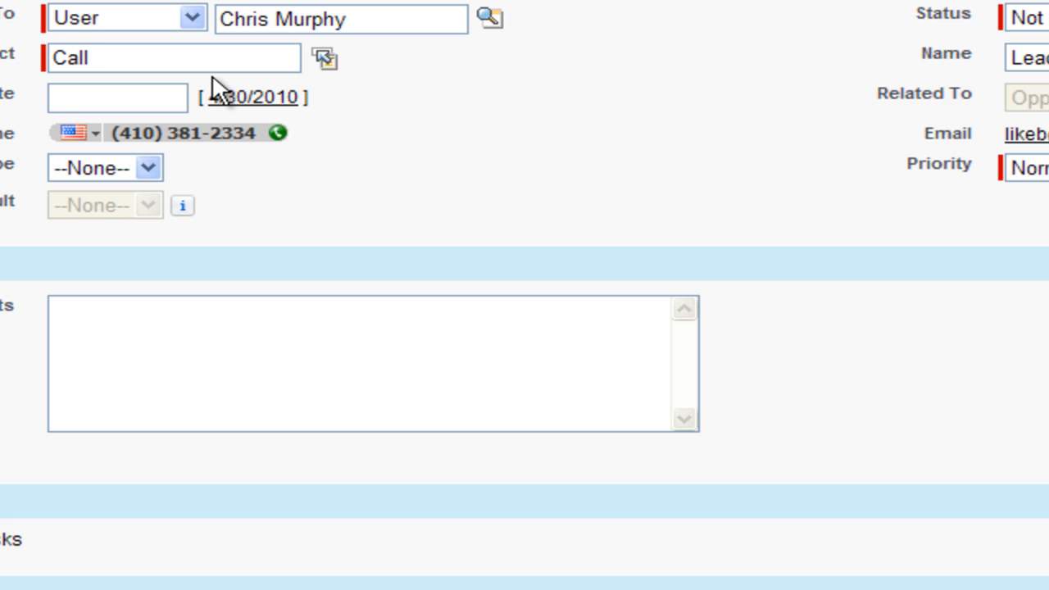
text(-Qualifying)
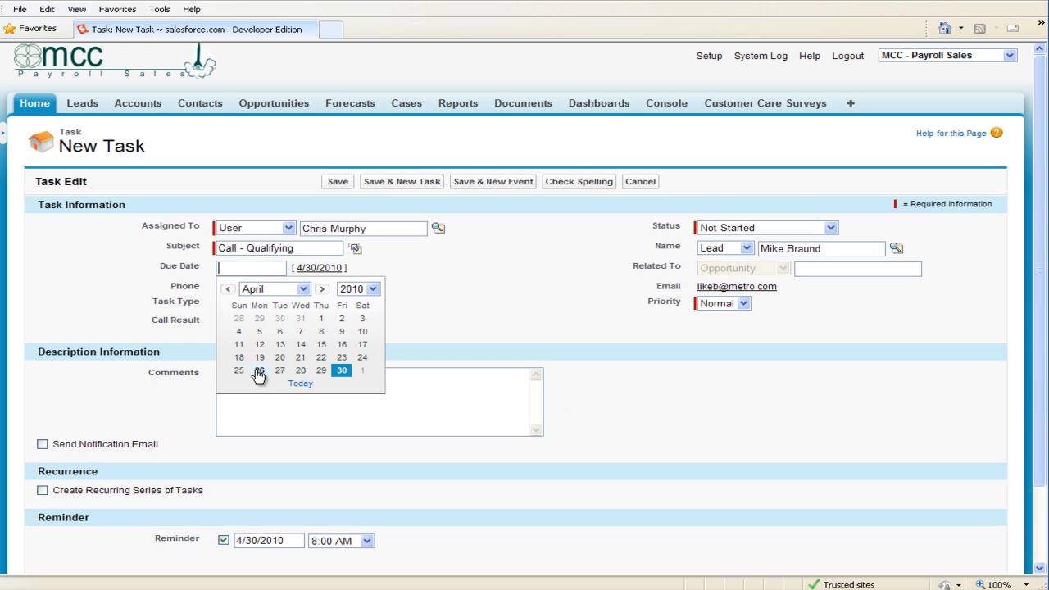
Set the task's due date to 5/3/2010 and its task type to Call.
click(321, 289)
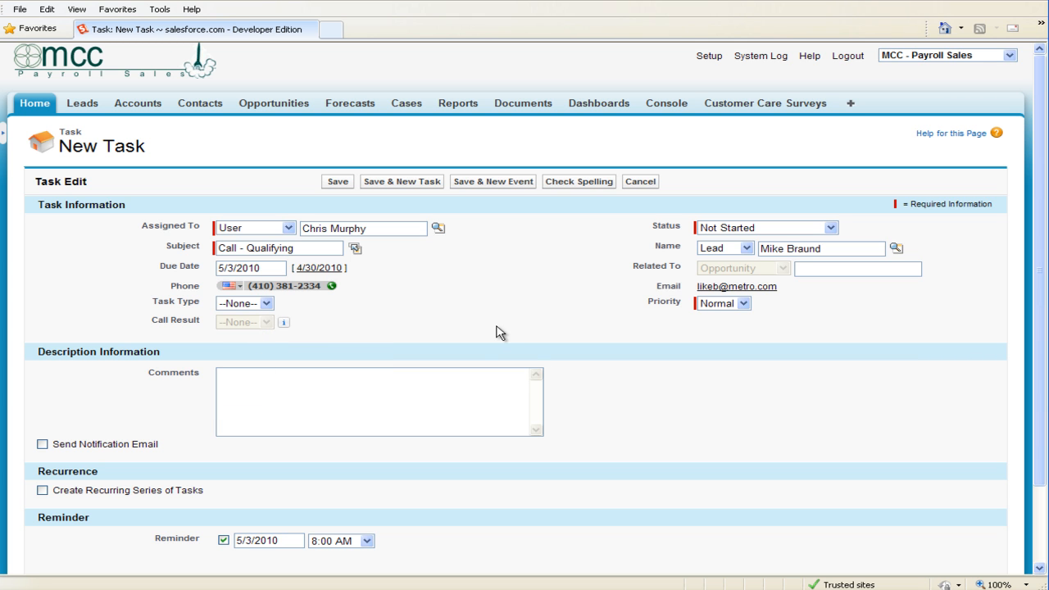
click(243, 303)
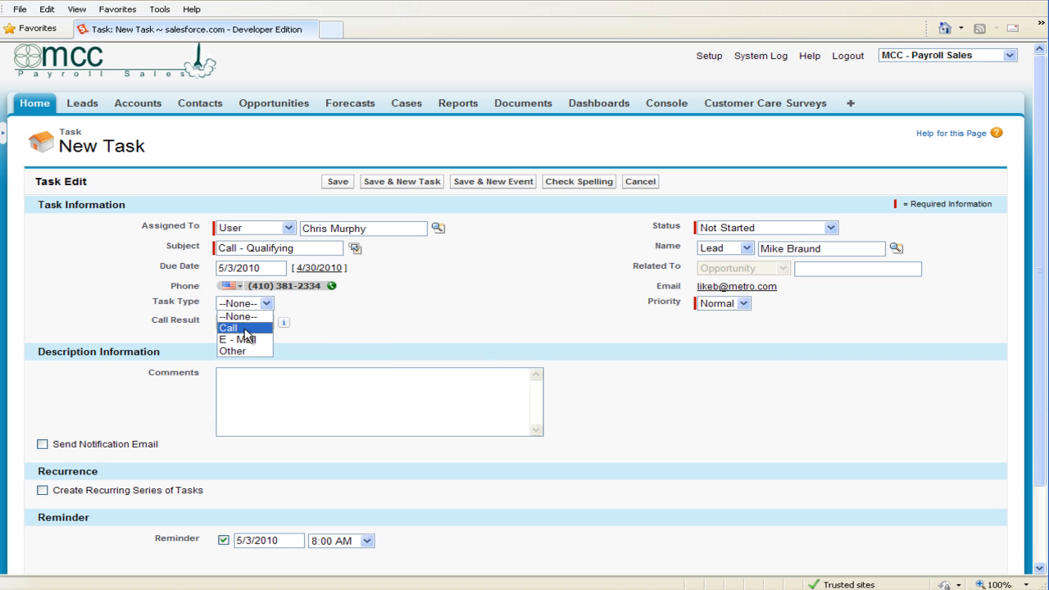
click(228, 327)
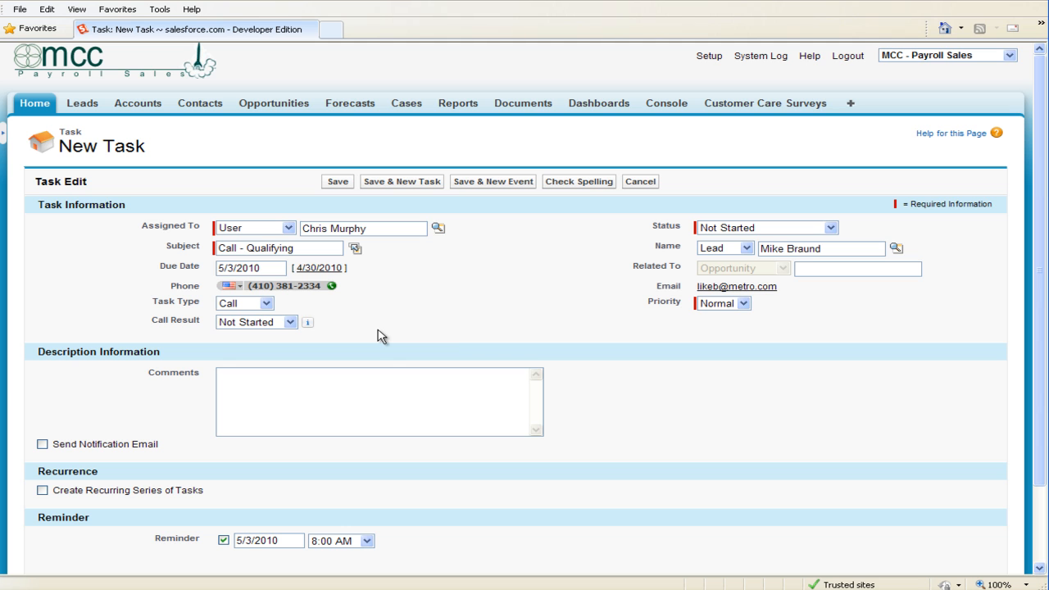
mouse_move(456, 334)
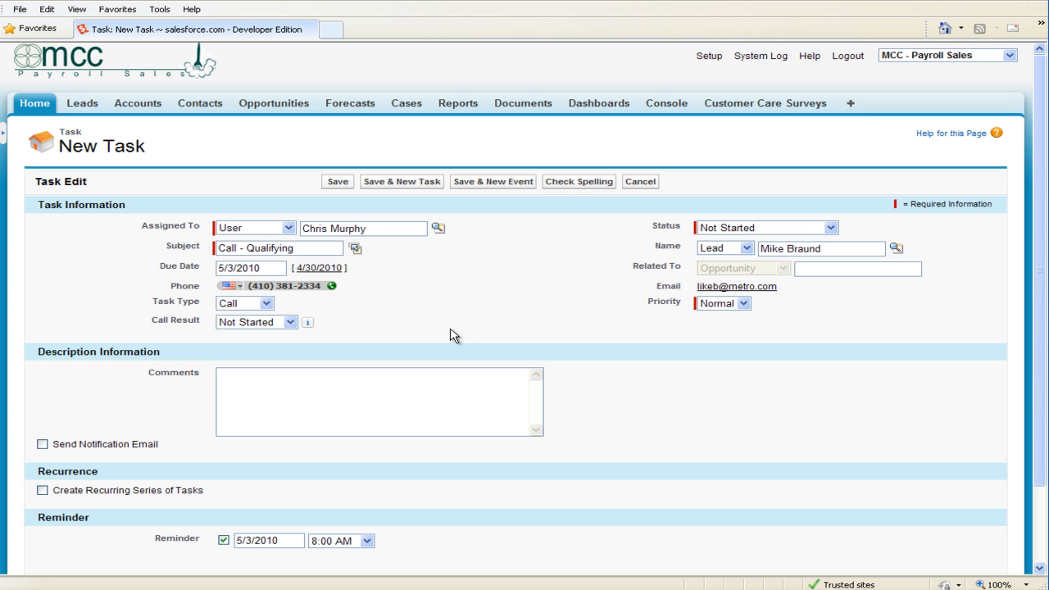
mouse_move(449, 338)
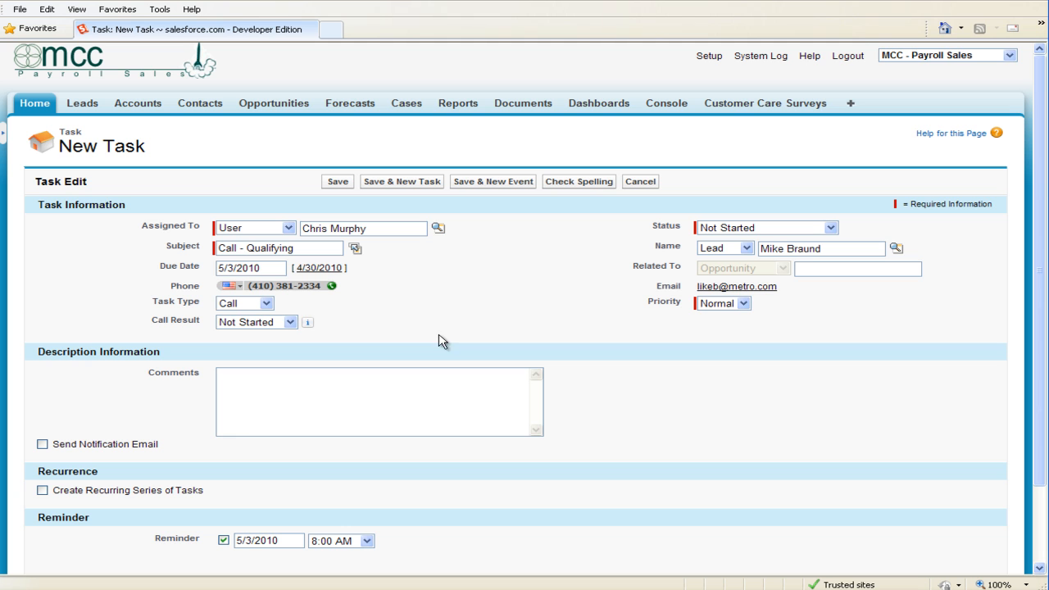
mouse_move(223, 443)
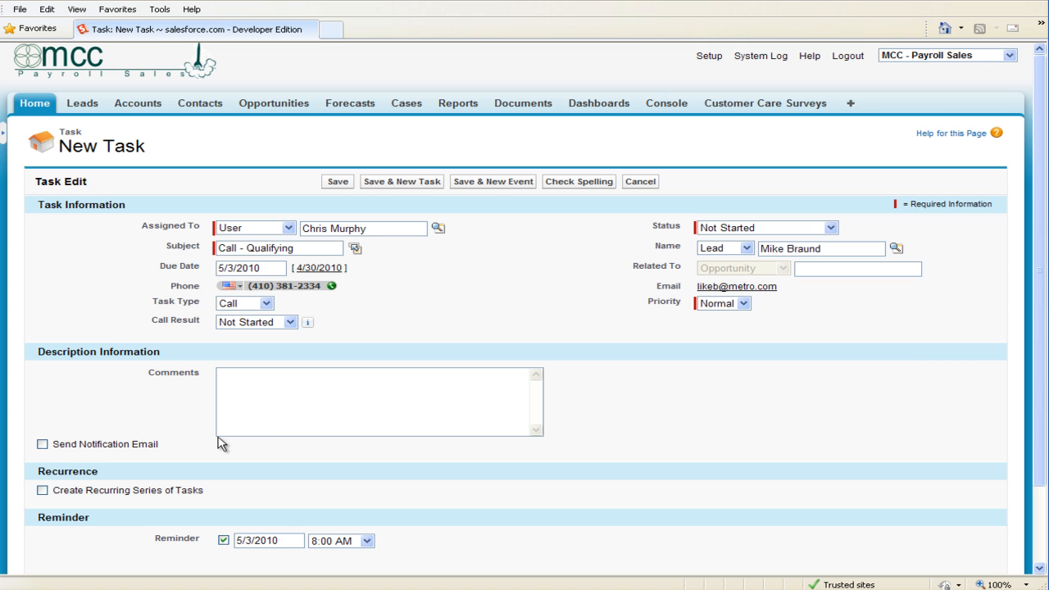
mouse_move(223, 490)
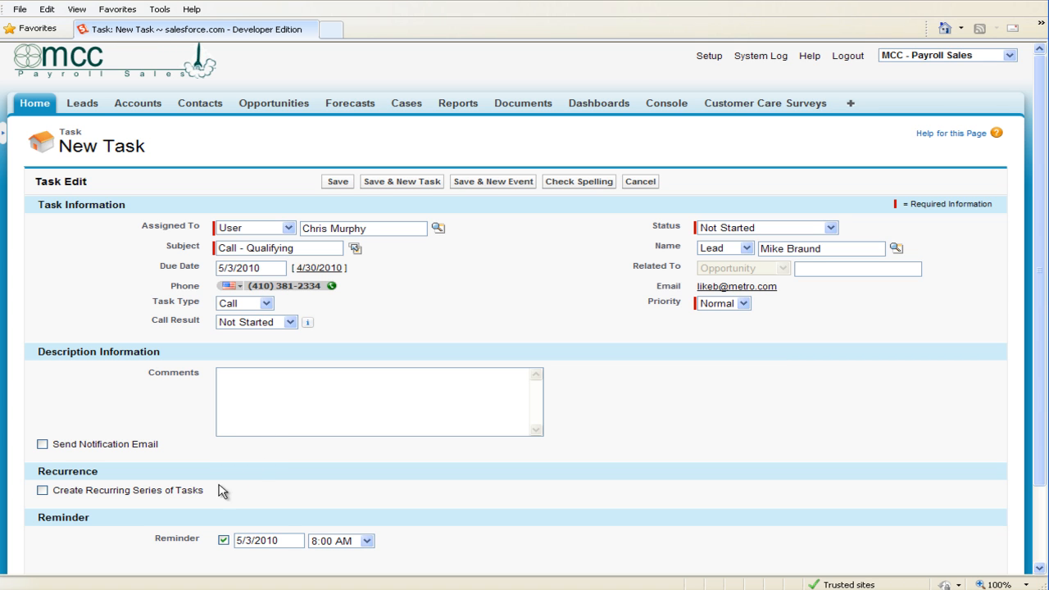
mouse_move(81, 421)
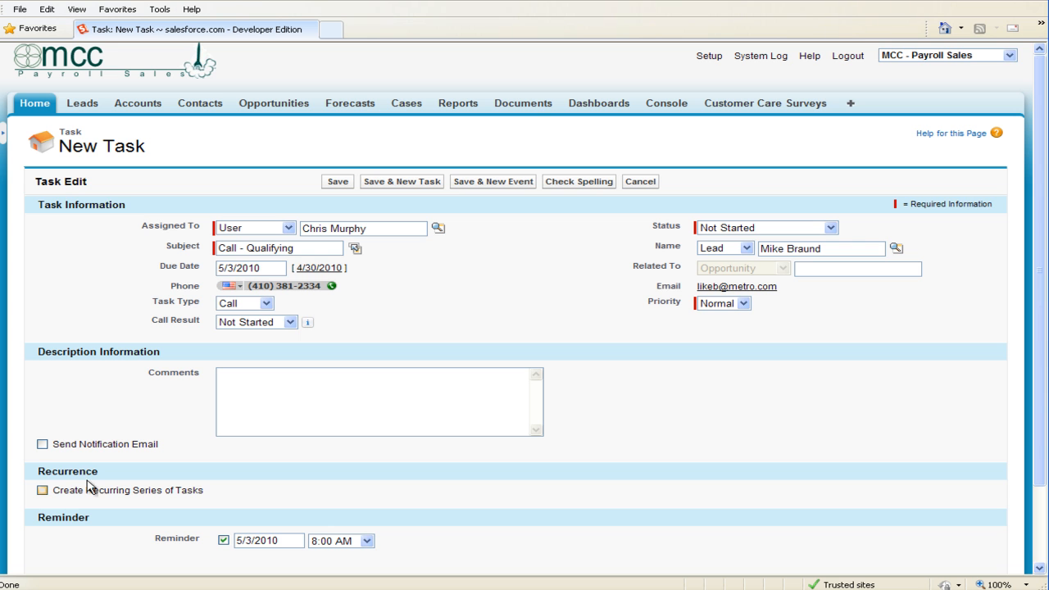
Enable Create Recurring Series of Tasks and set it to repeat every 90 days.
click(42, 490)
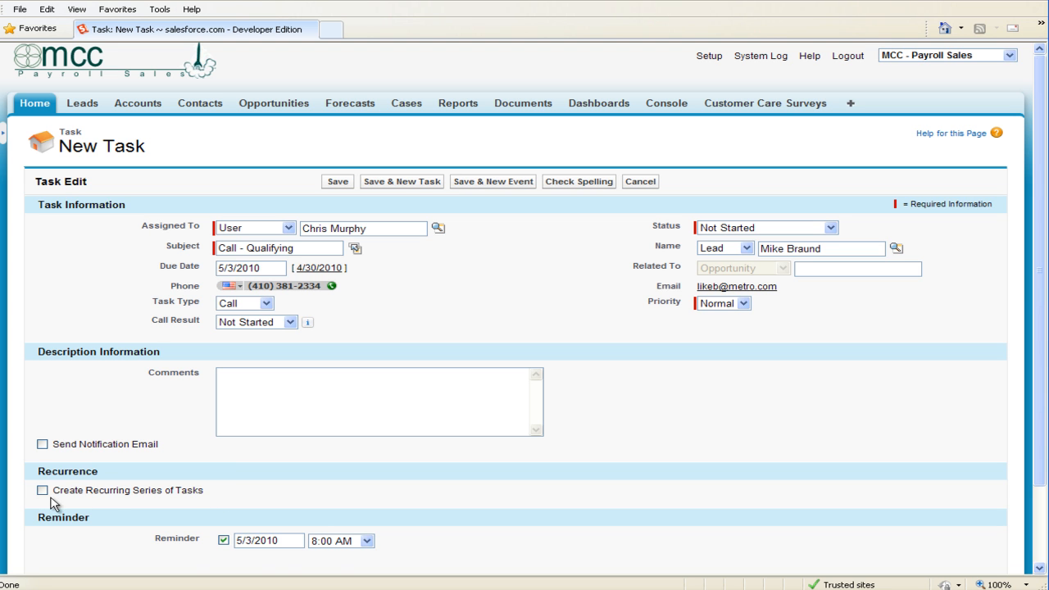
click(43, 490)
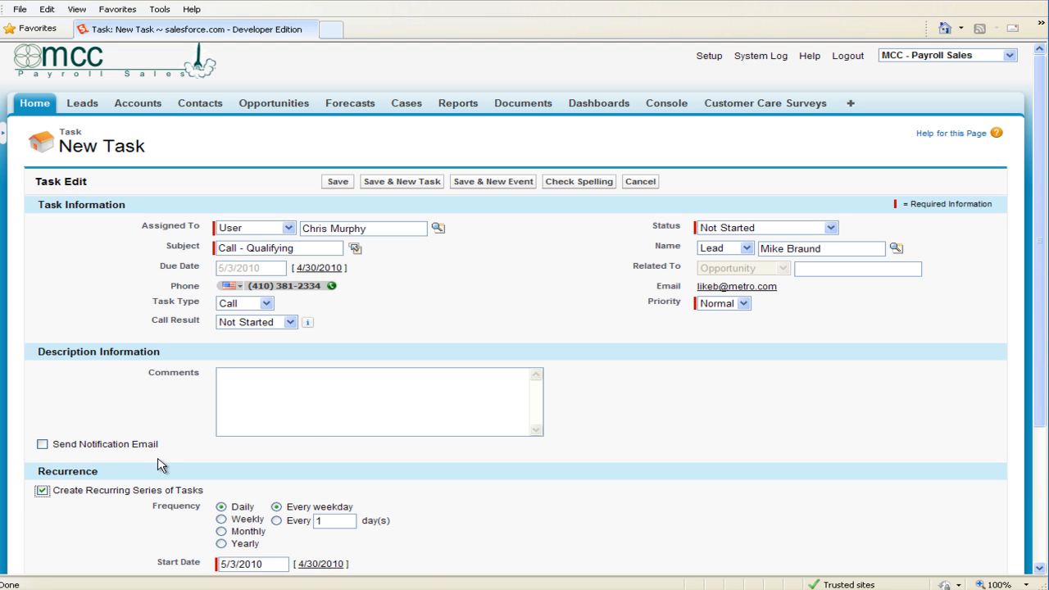
scroll(down, 3)
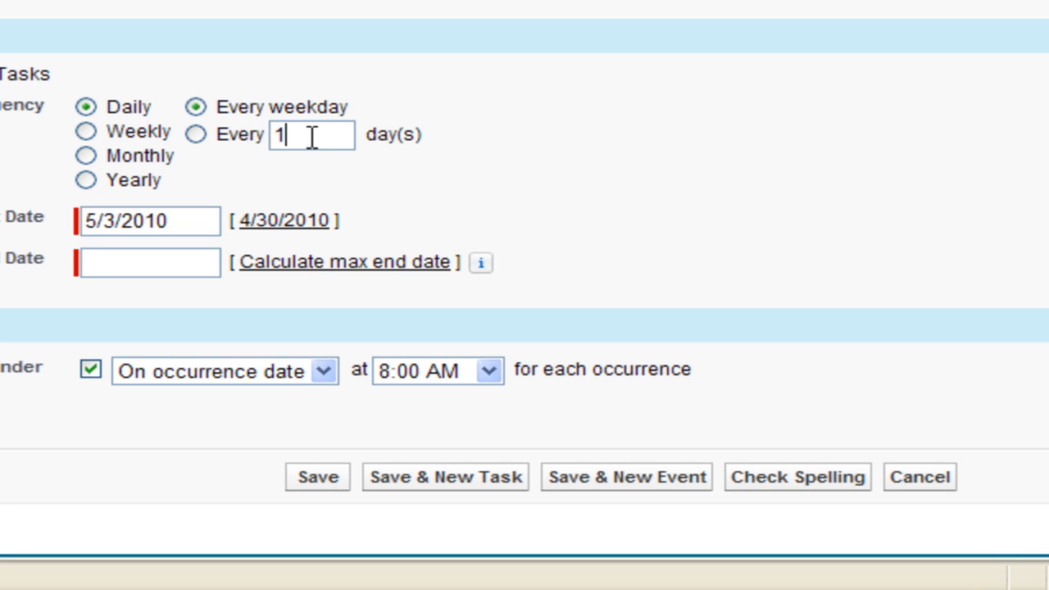
text(90)
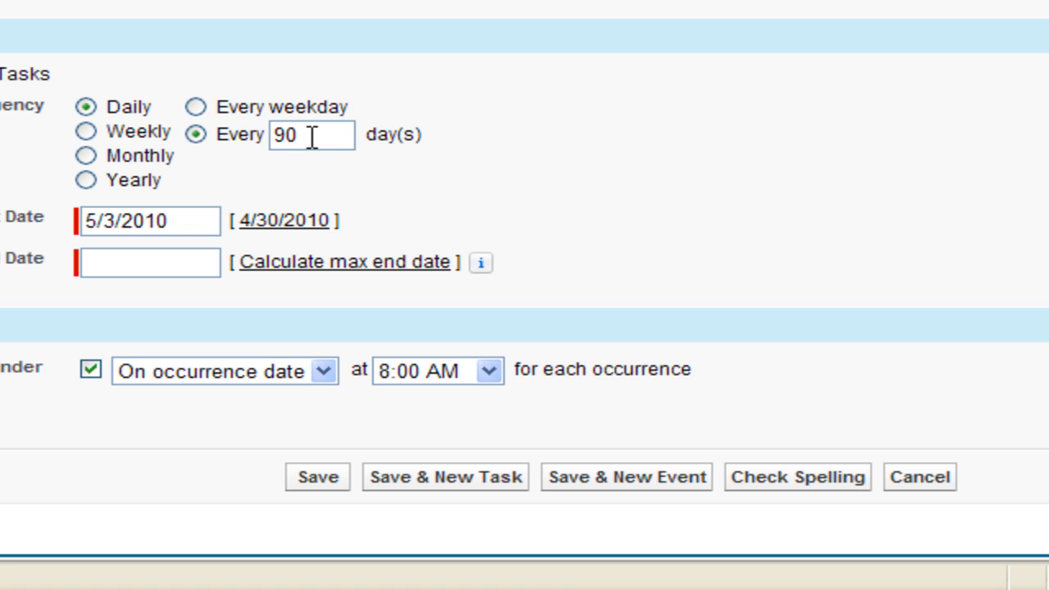
Set the recurring series end date to 5/31/2011 via the date picker.
click(149, 262)
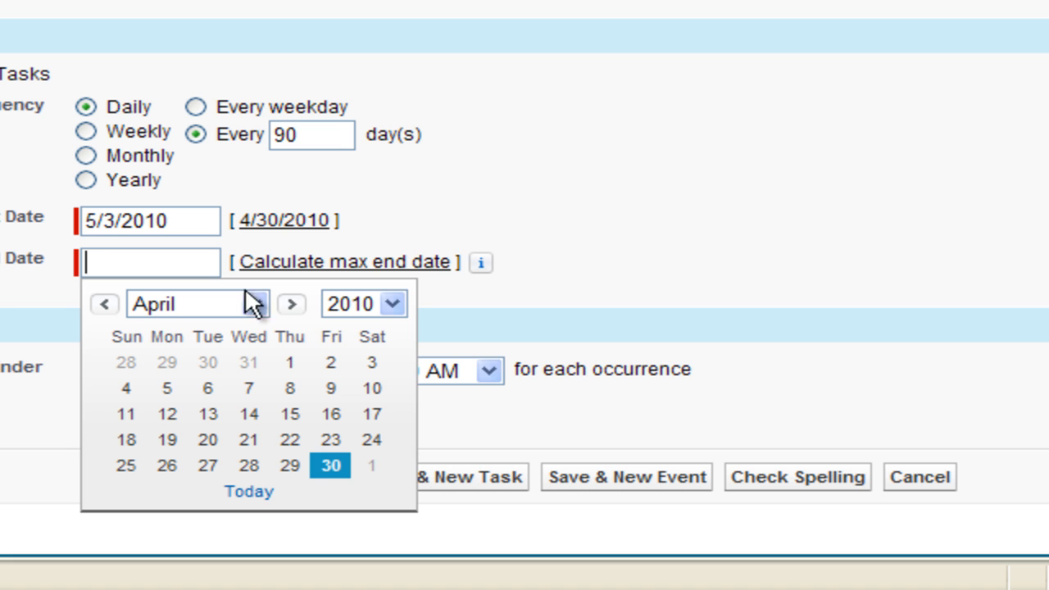
click(364, 304)
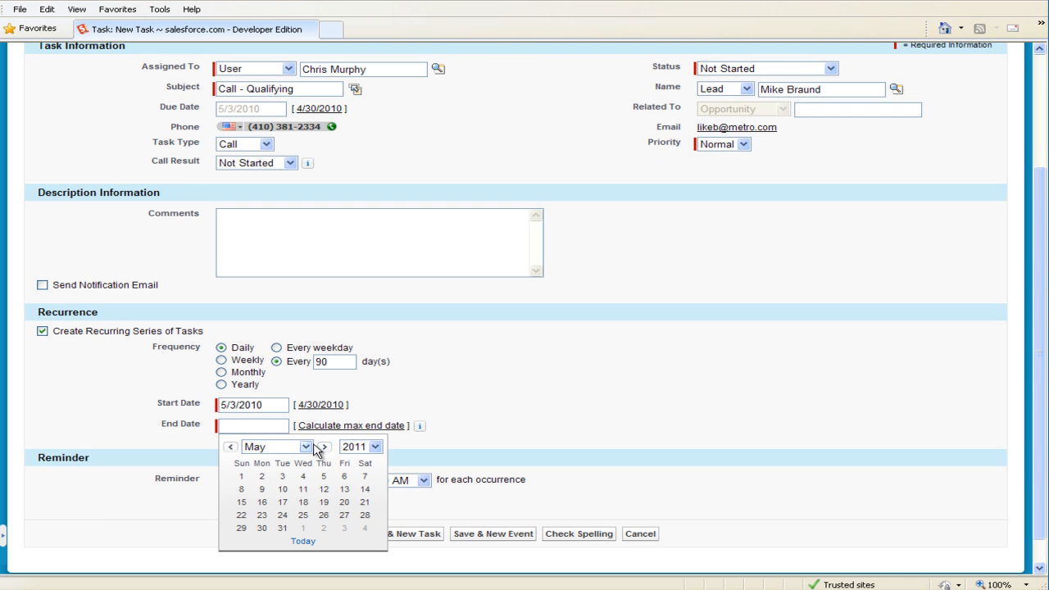
click(282, 527)
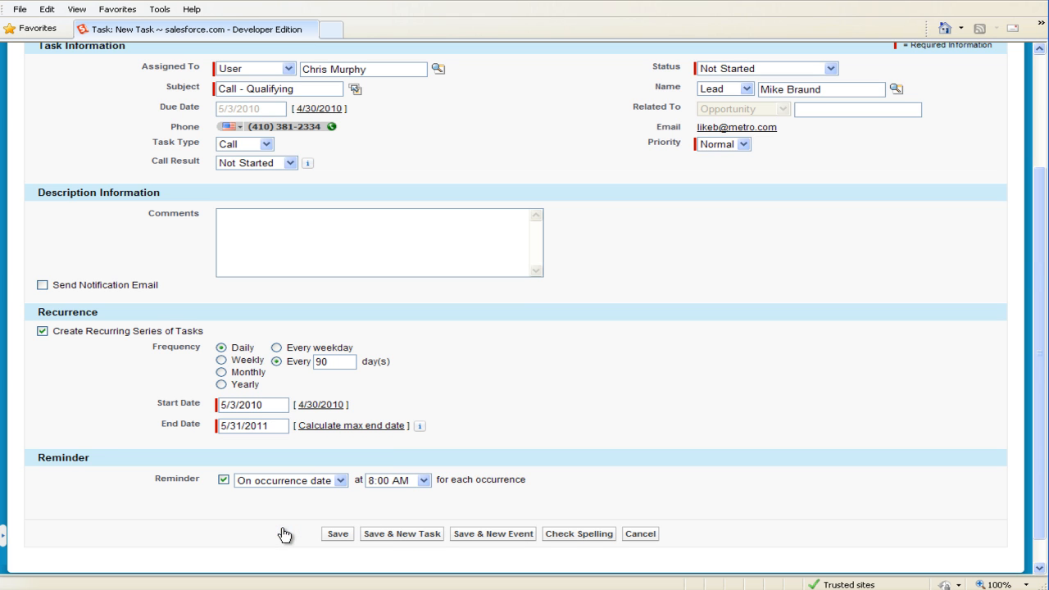
mouse_move(282, 440)
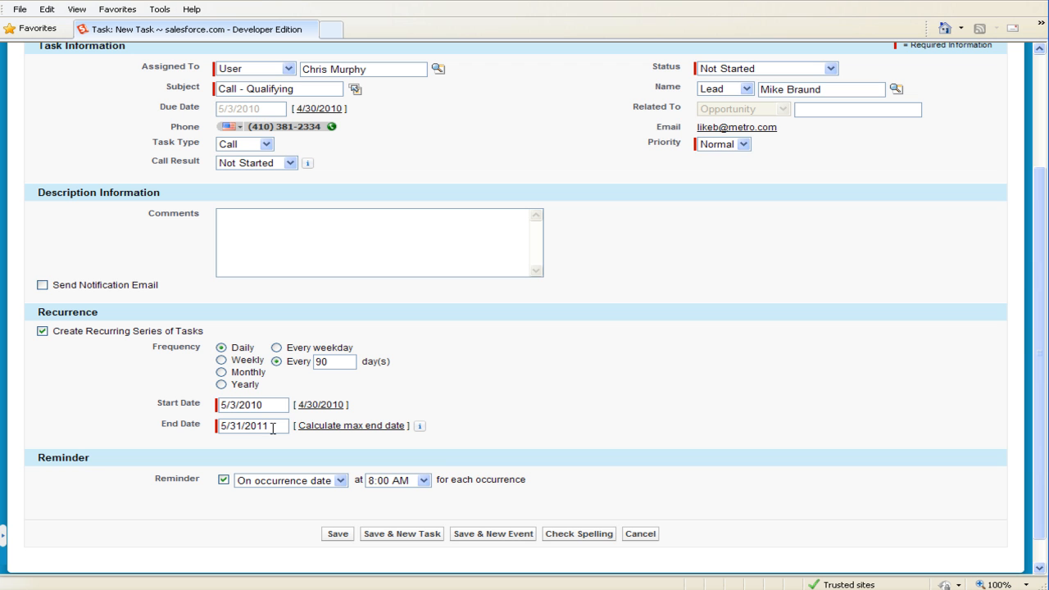
mouse_move(318, 570)
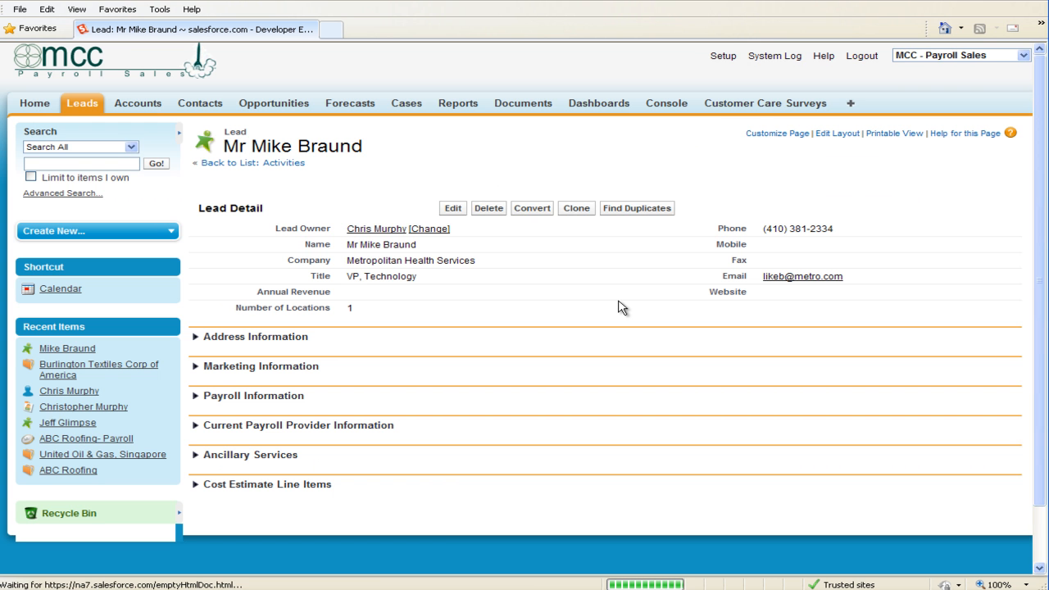
Scroll the lead page down to the Open Activities list showing the saved occurrences.
scroll(down, 3)
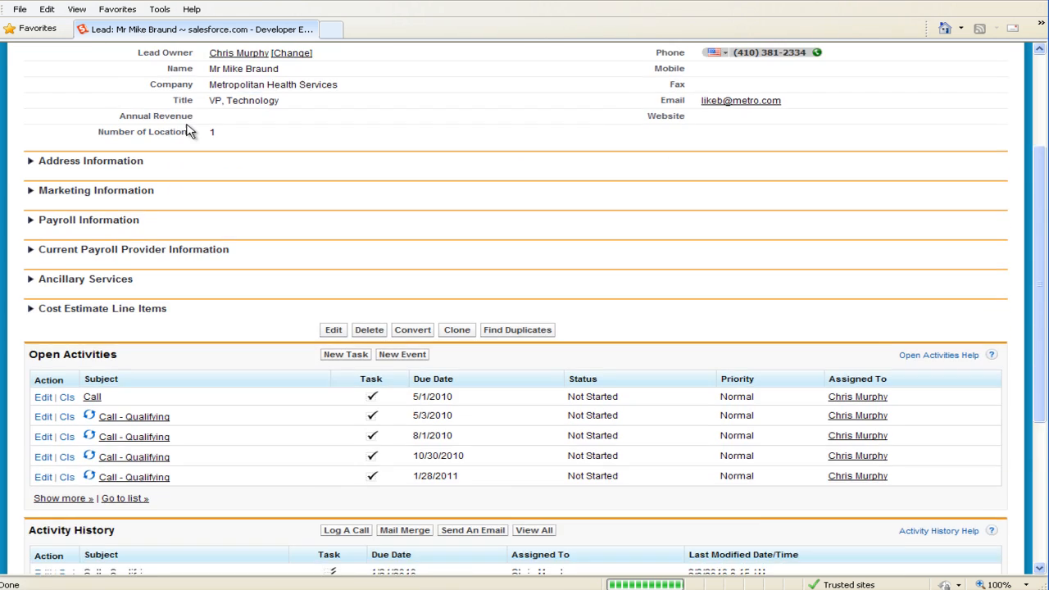
scroll(down, 3)
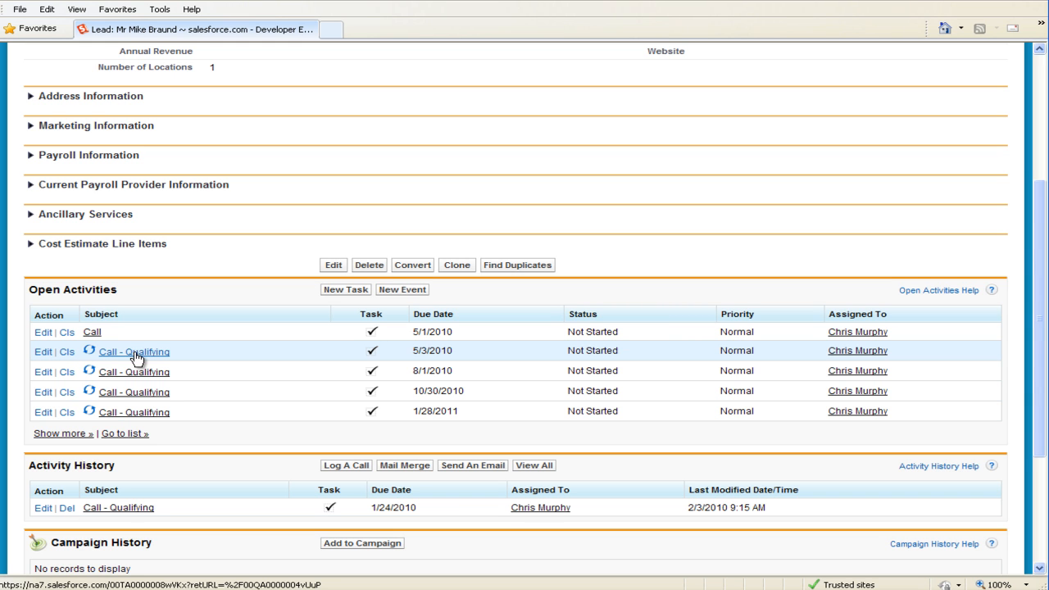
mouse_move(138, 362)
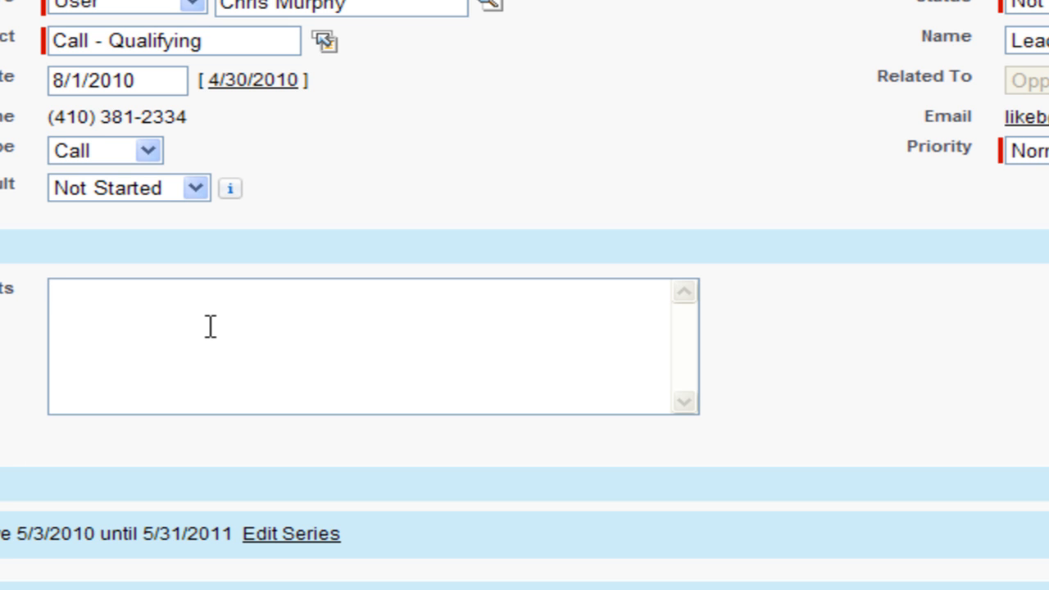
text(T)
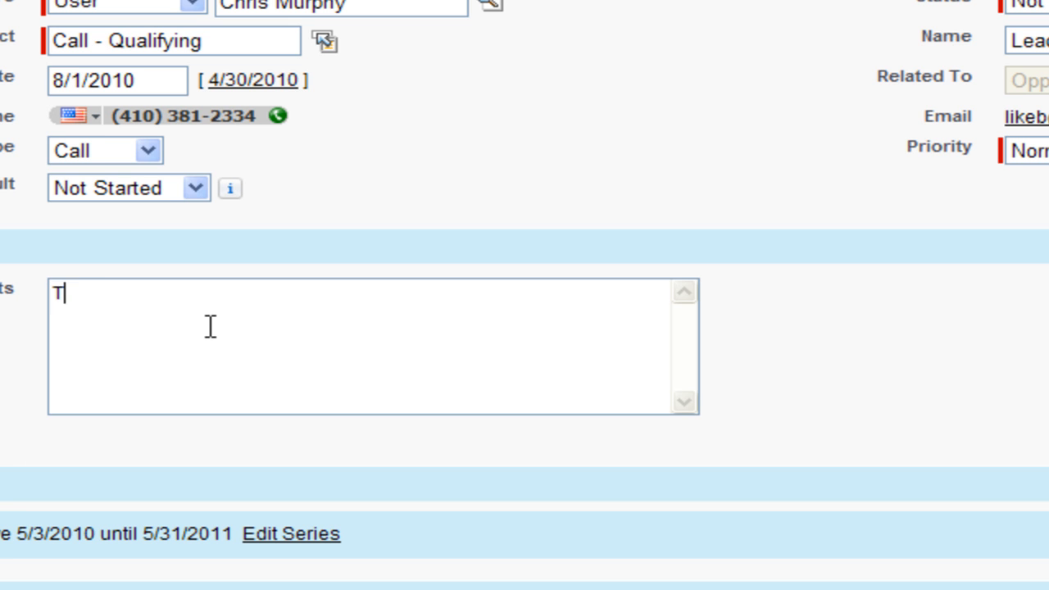
text(ext)
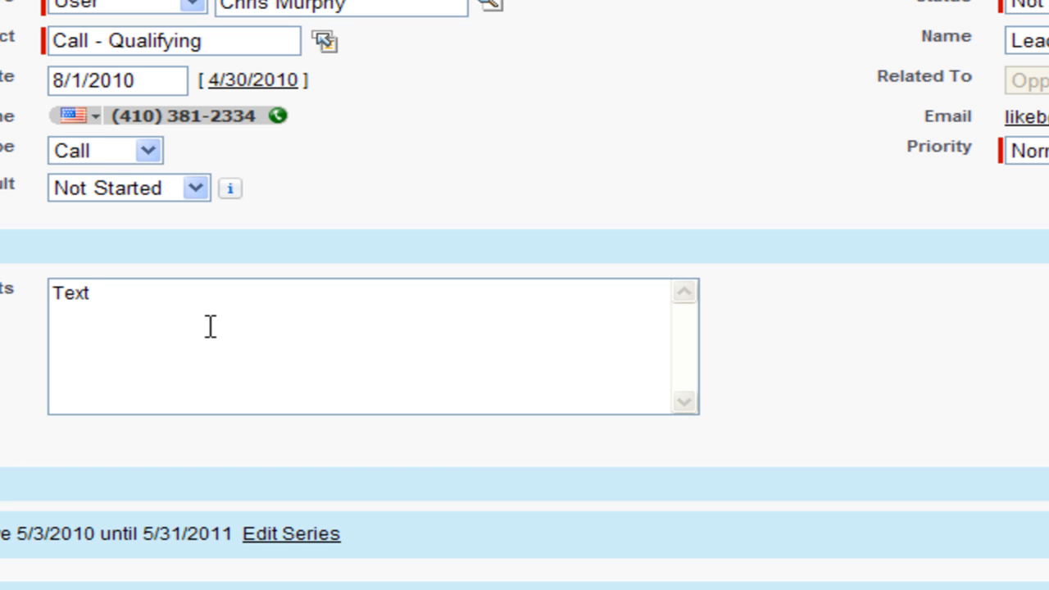
click(91, 293)
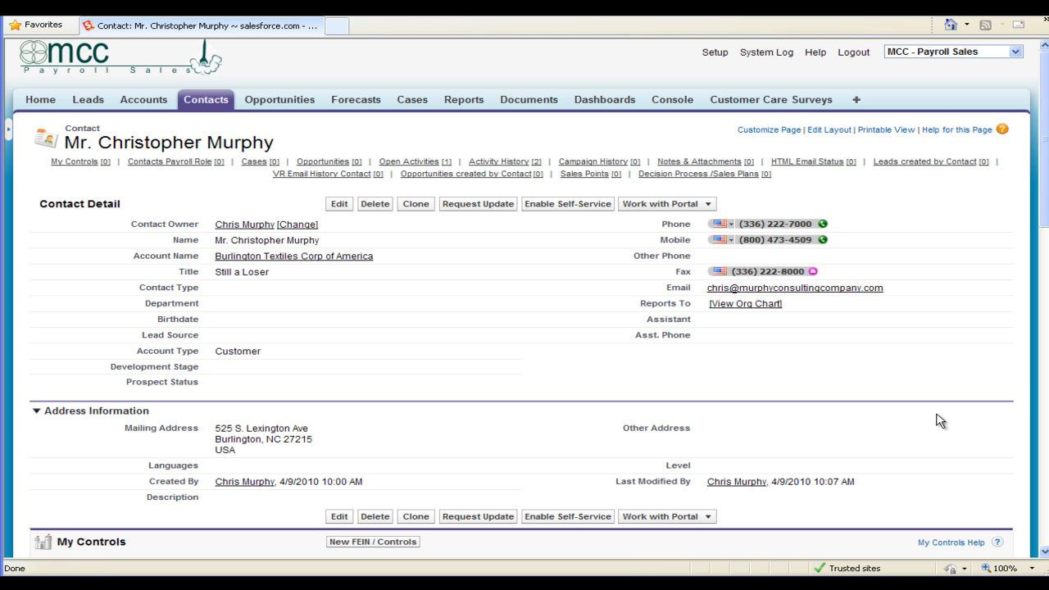
mouse_move(400, 130)
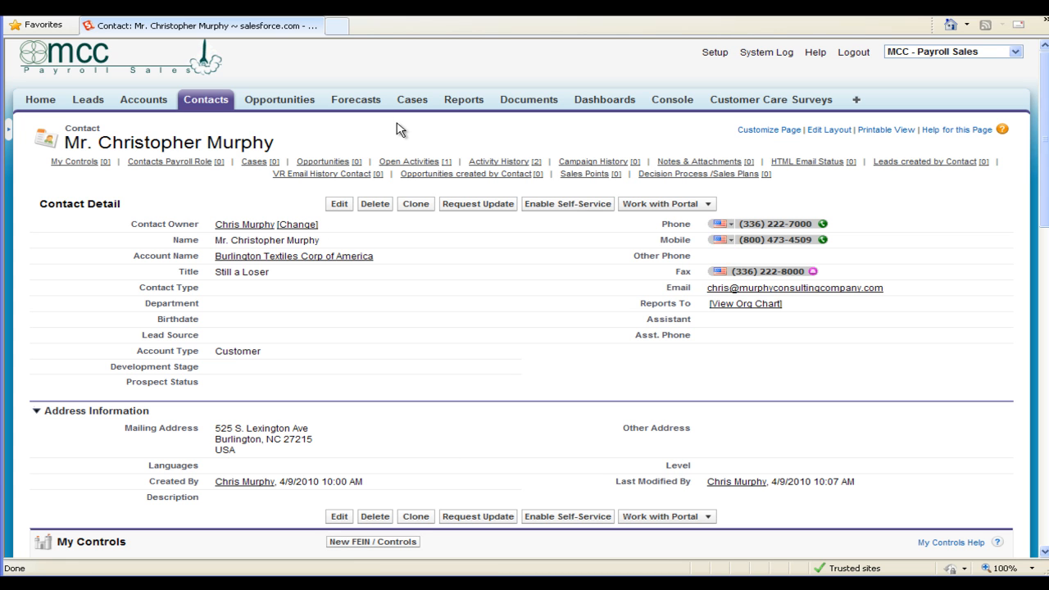
click(409, 162)
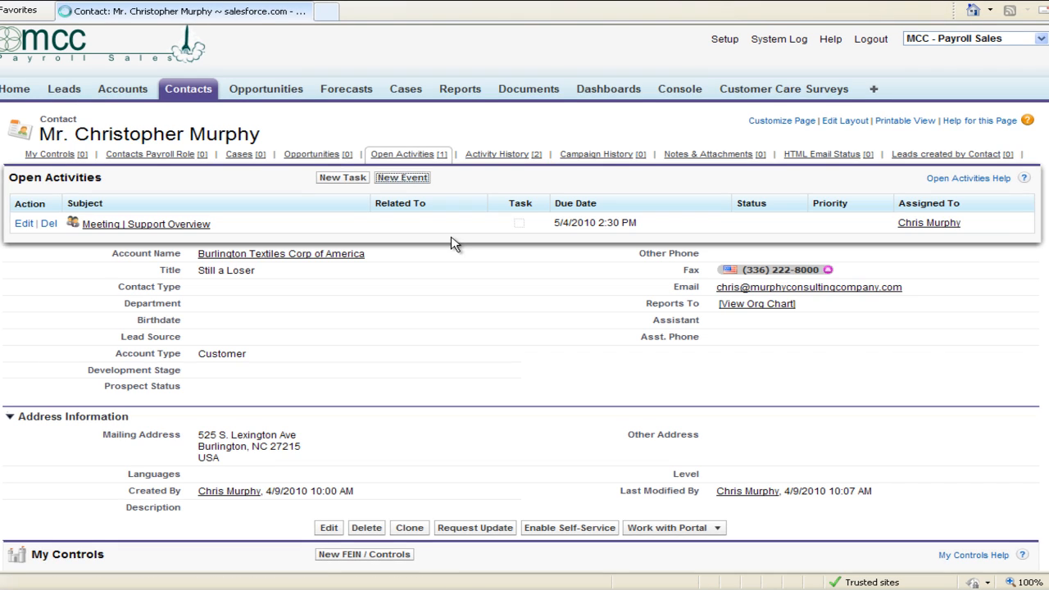
click(401, 177)
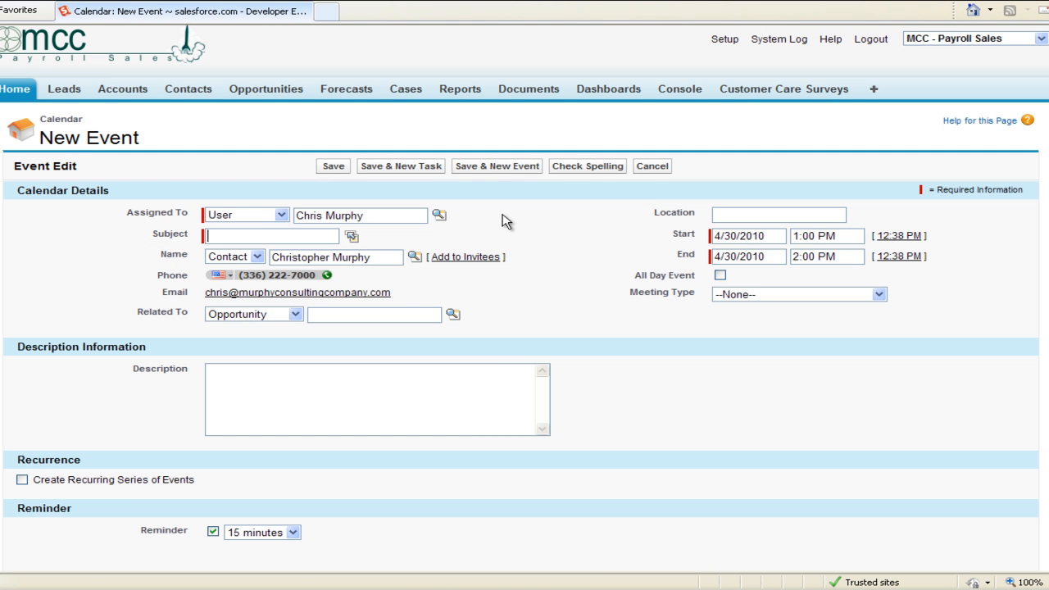
mouse_move(629, 249)
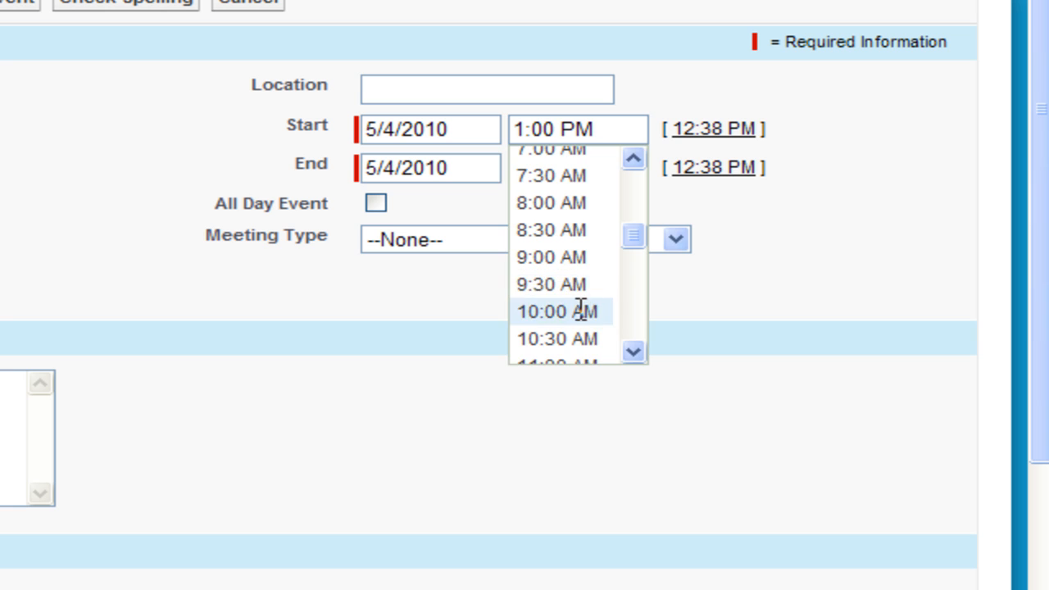
click(559, 311)
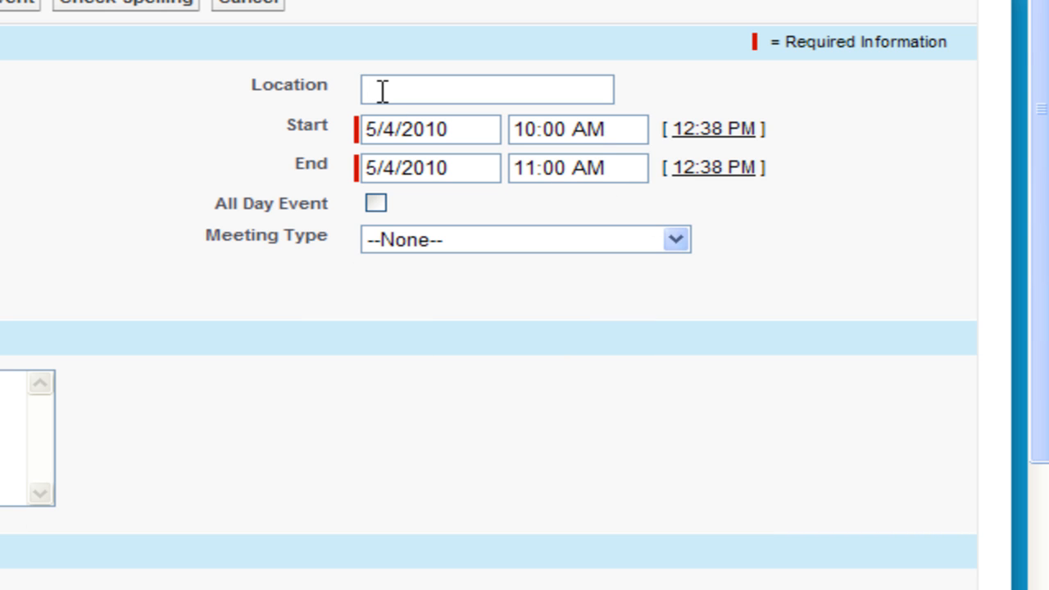
text(MCC Office)
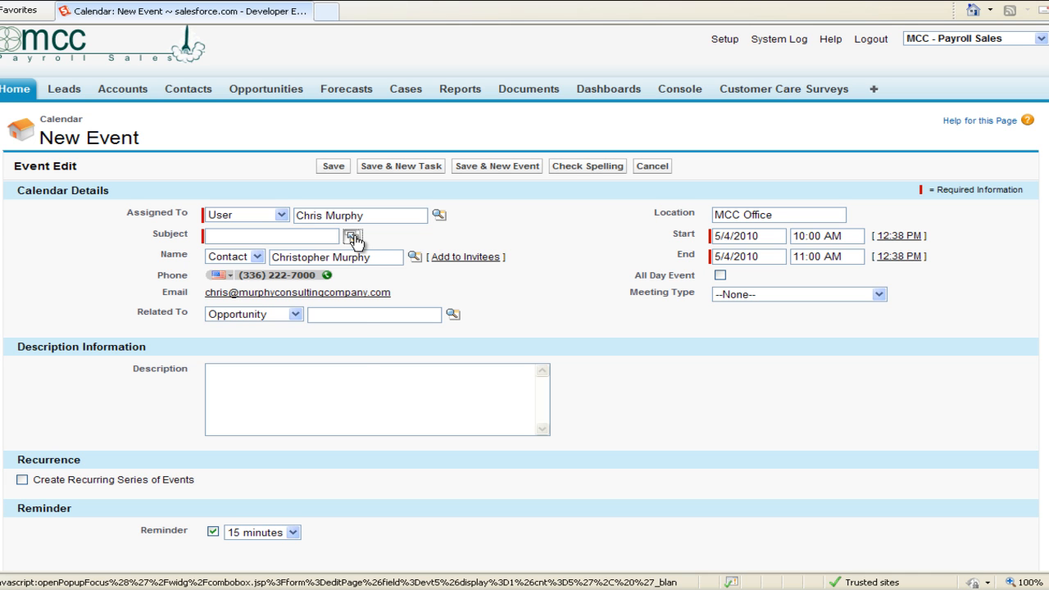
Choose Meeting as the subject and extend it to 'Meeting | Support Overview'.
click(352, 236)
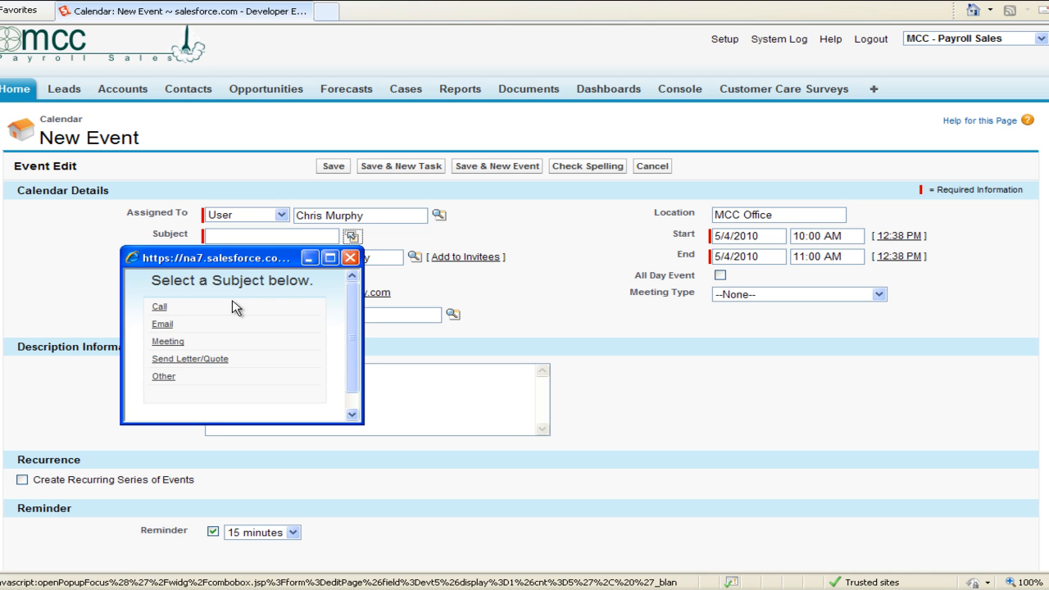
click(167, 342)
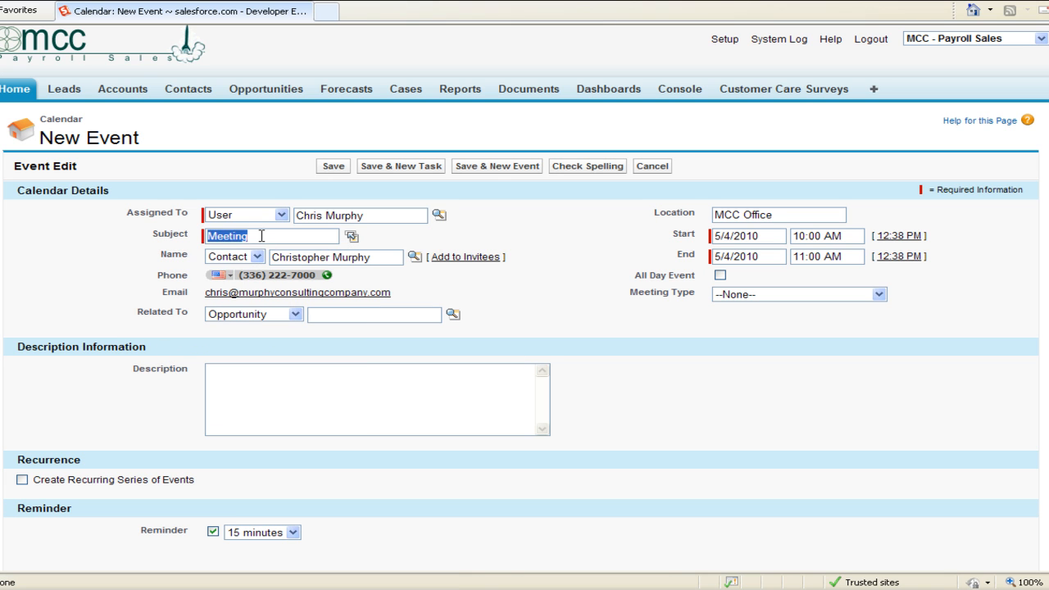
click(270, 236)
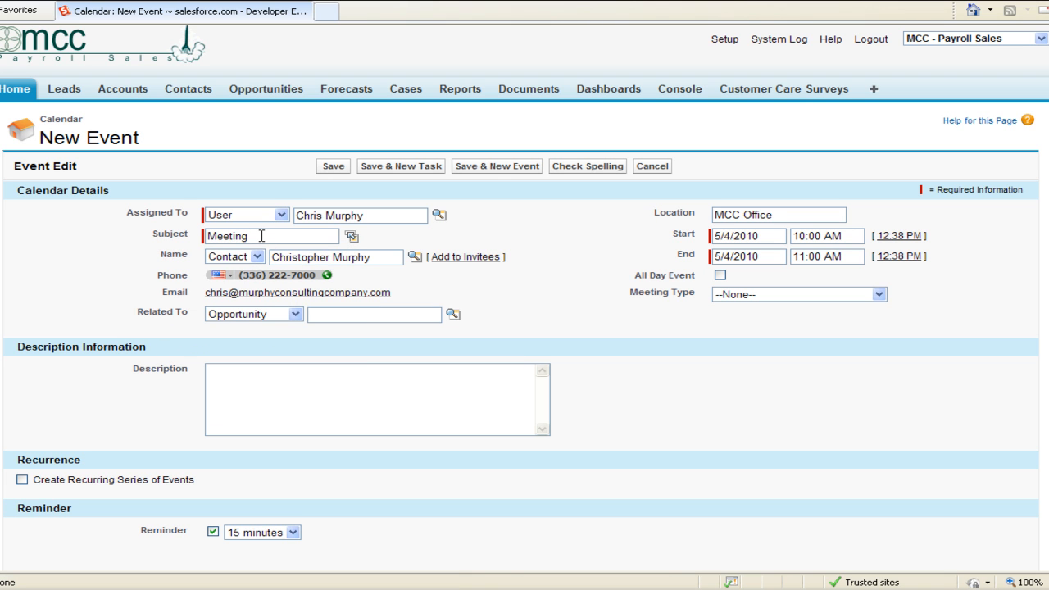
text(s)
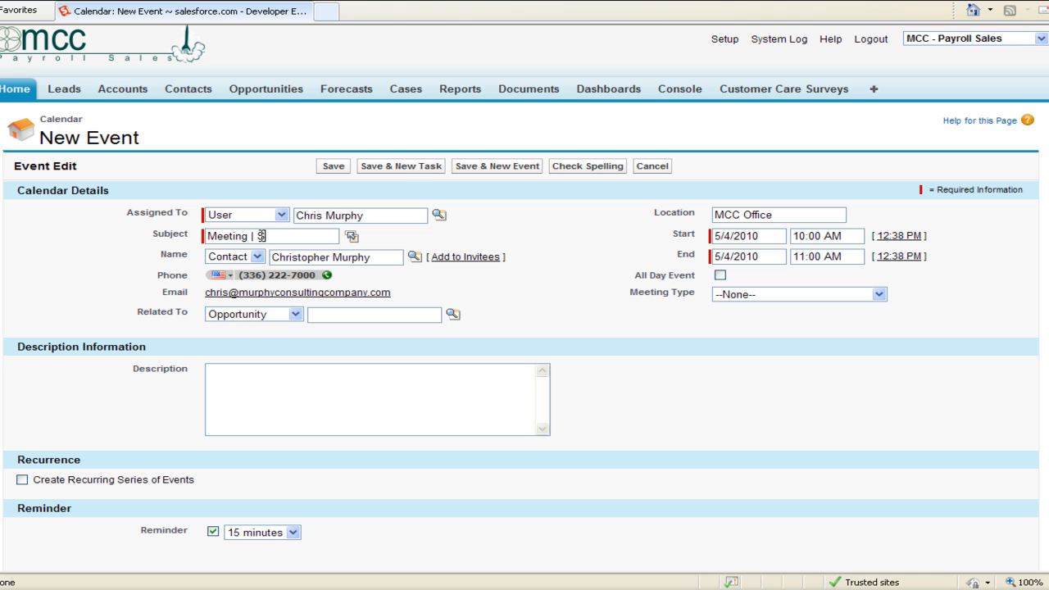
text(Support Overview)
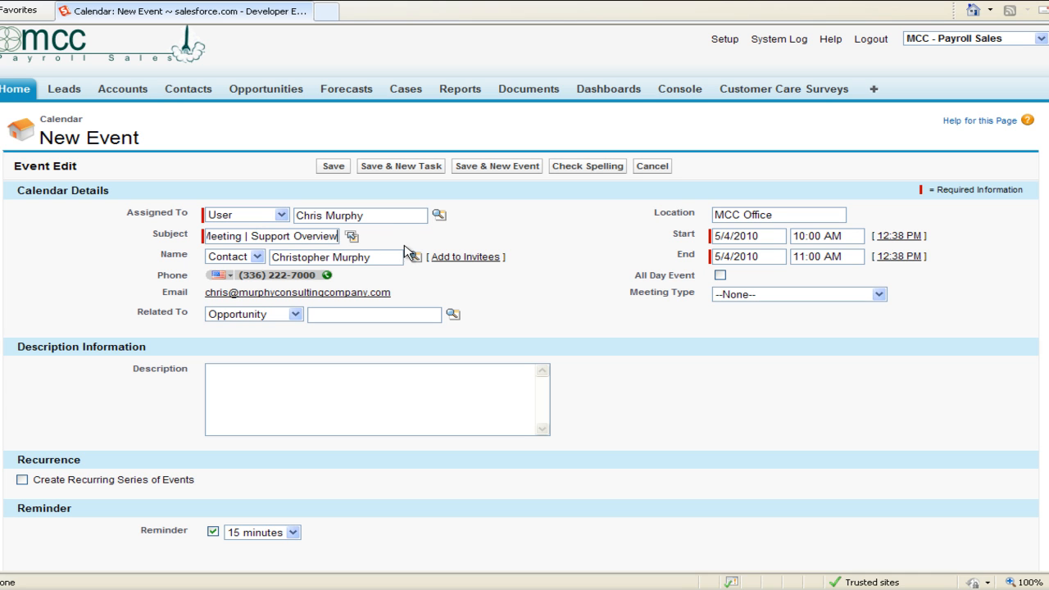
mouse_move(404, 238)
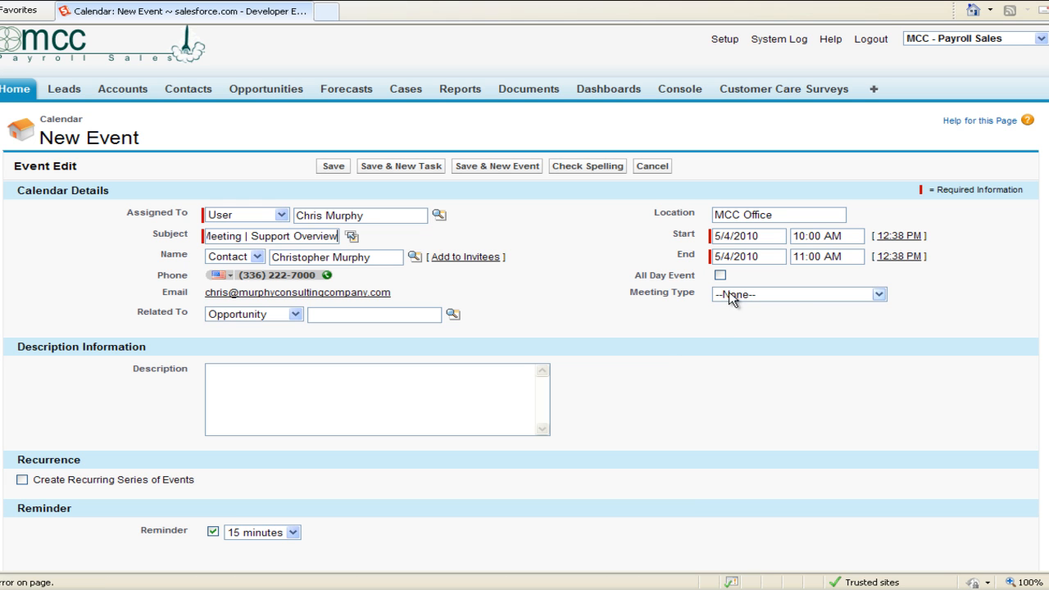
Set the Meeting Type picklist to Selling - Account Development.
click(800, 295)
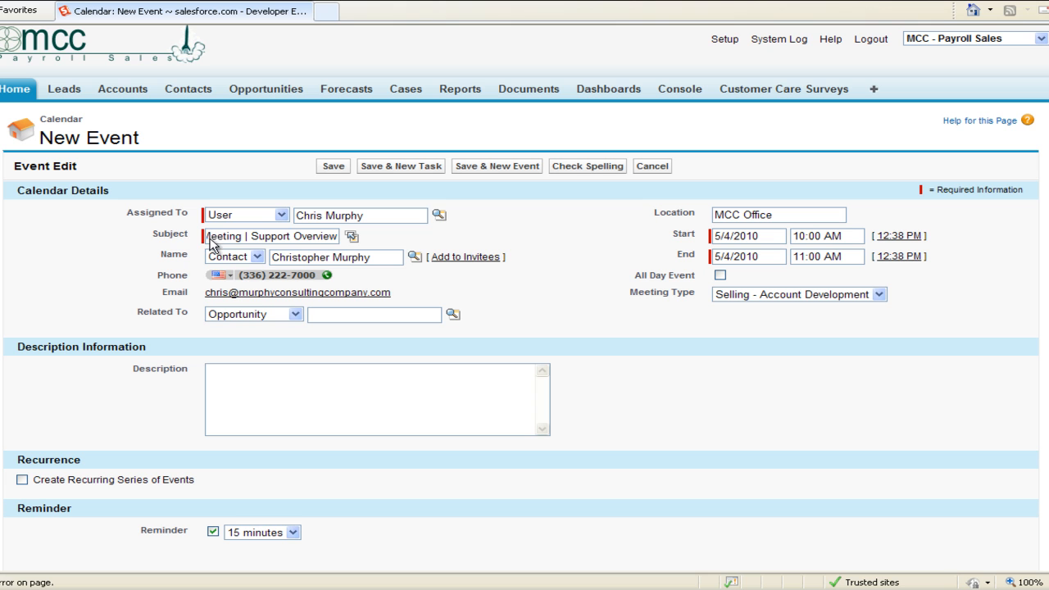
mouse_move(465, 256)
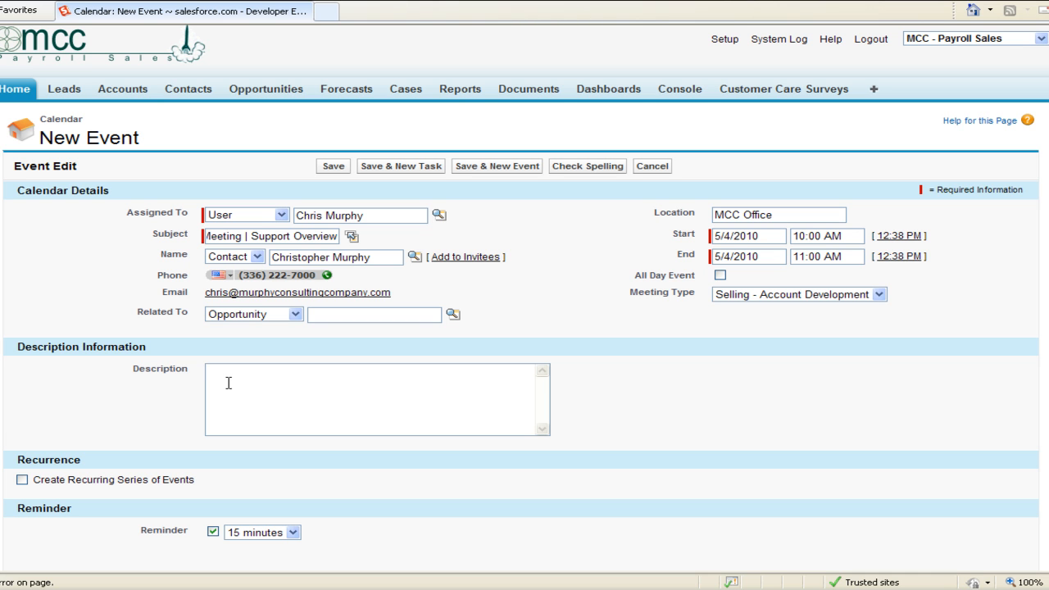
Write a note asking Chris to let us know of conflicts with our time.
text(Chris:)
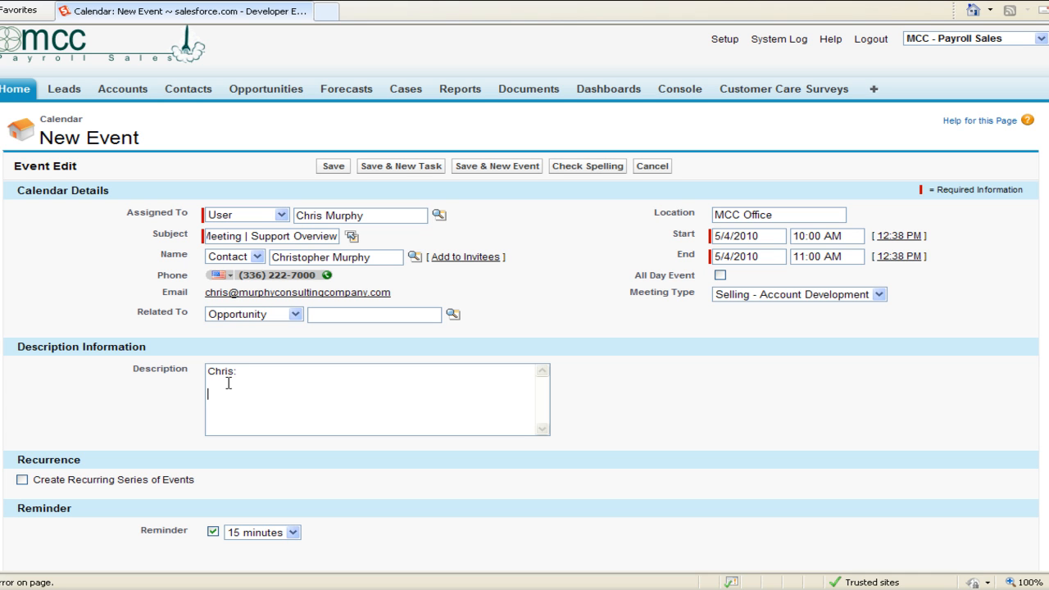
text(PL)
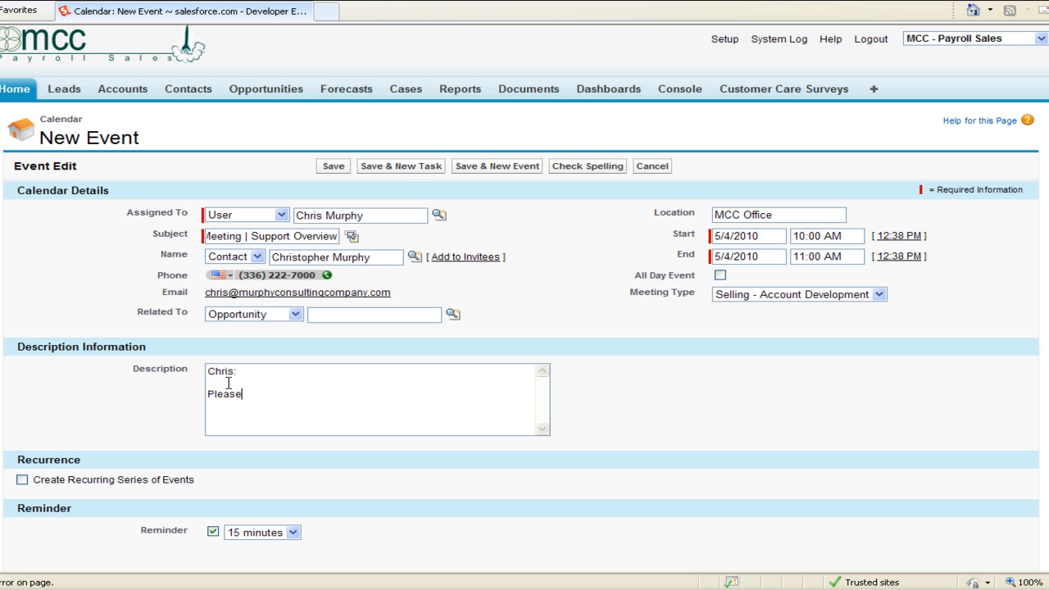
text(let me know of any conflicts with)
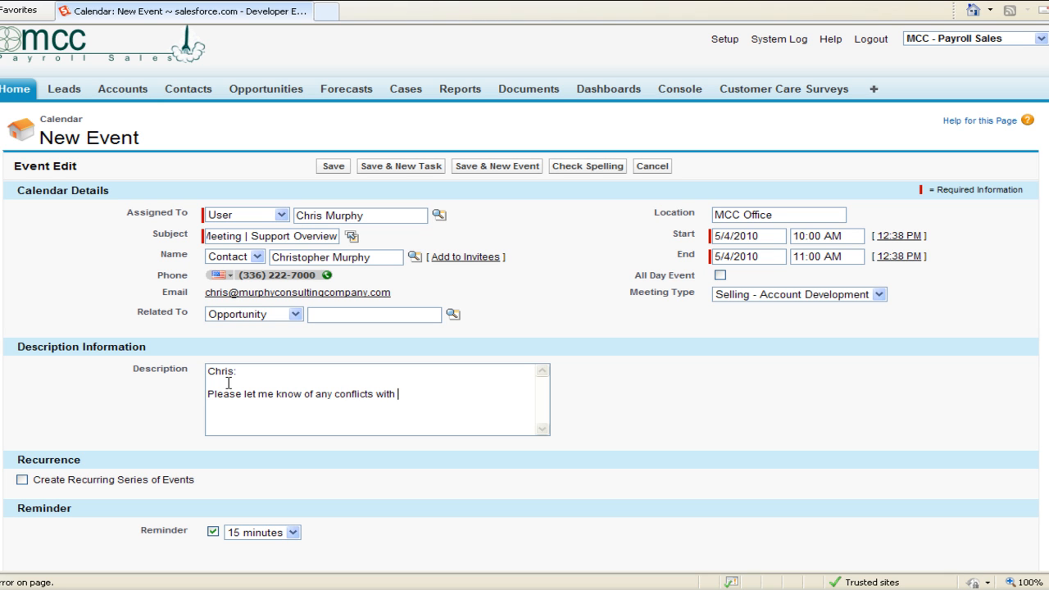
text(our time)
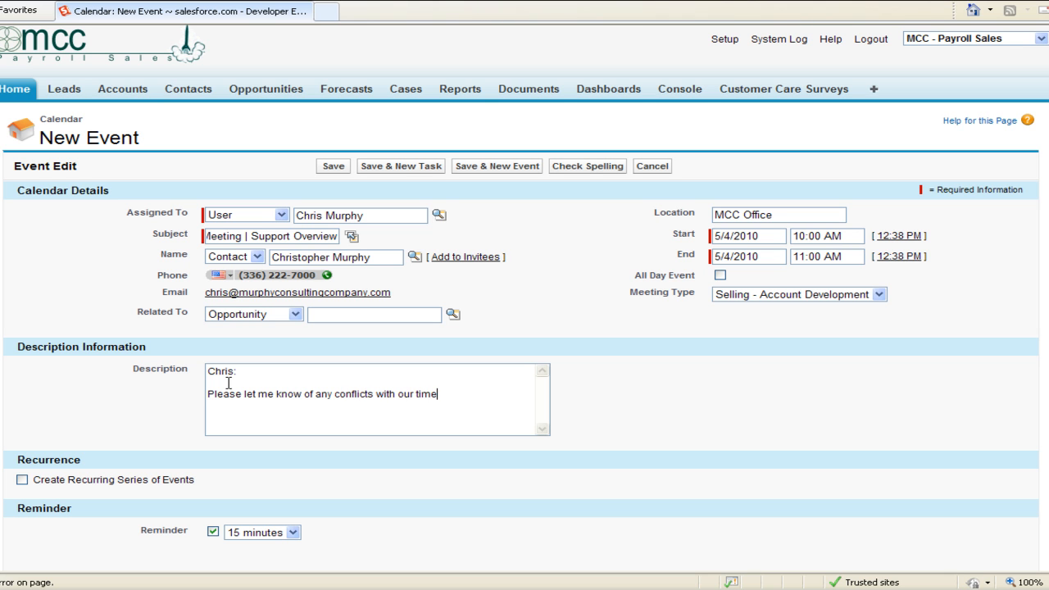
text(.)
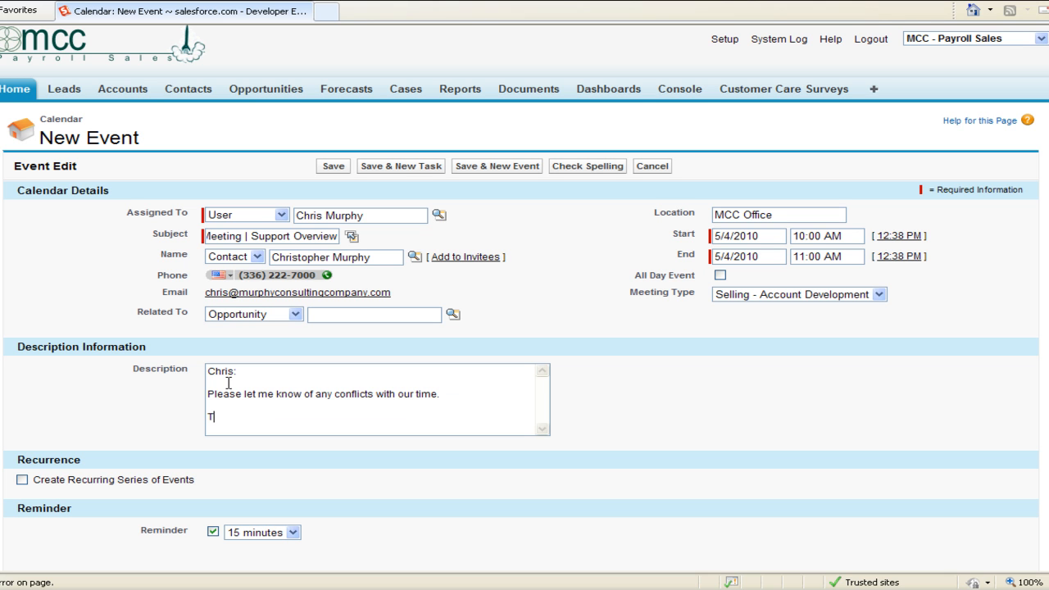
Add 'Rough agenda:' lines for Company tour, Support process, Support Team and Q&A.
text(R)
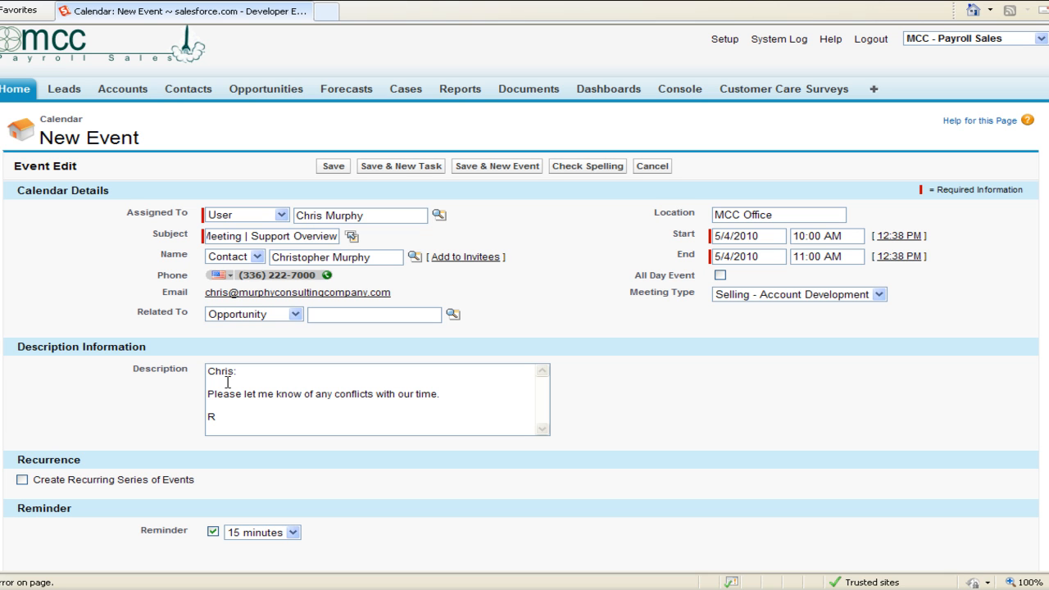
text(Rough agend)
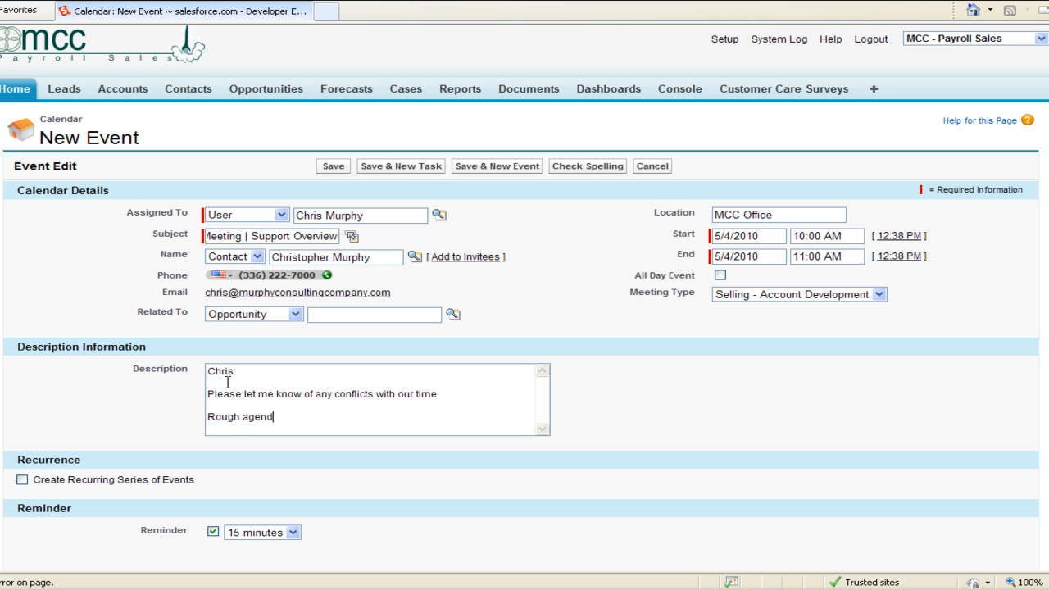
text(a:)
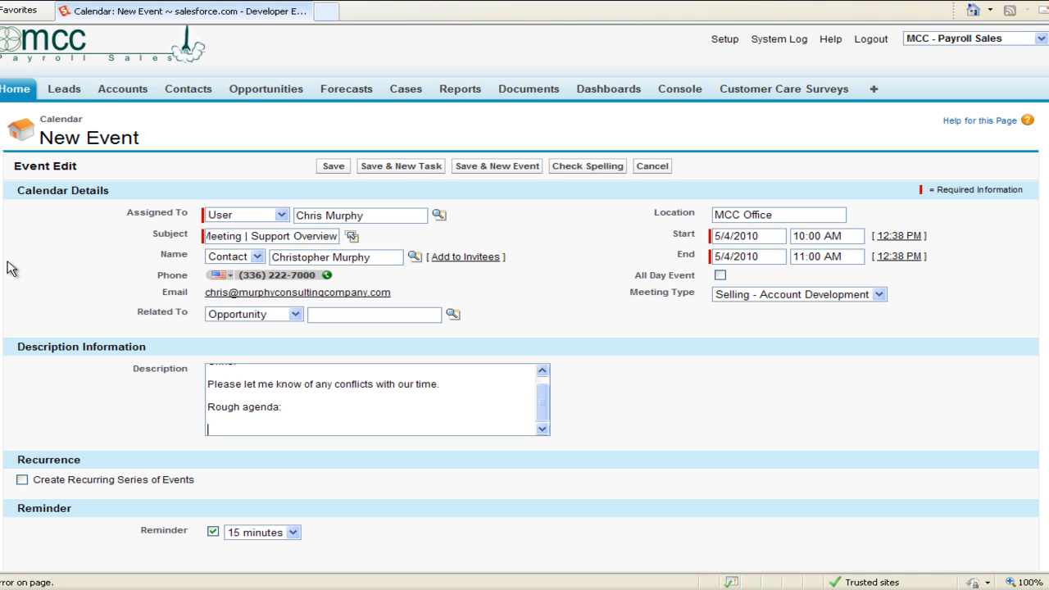
text(---)
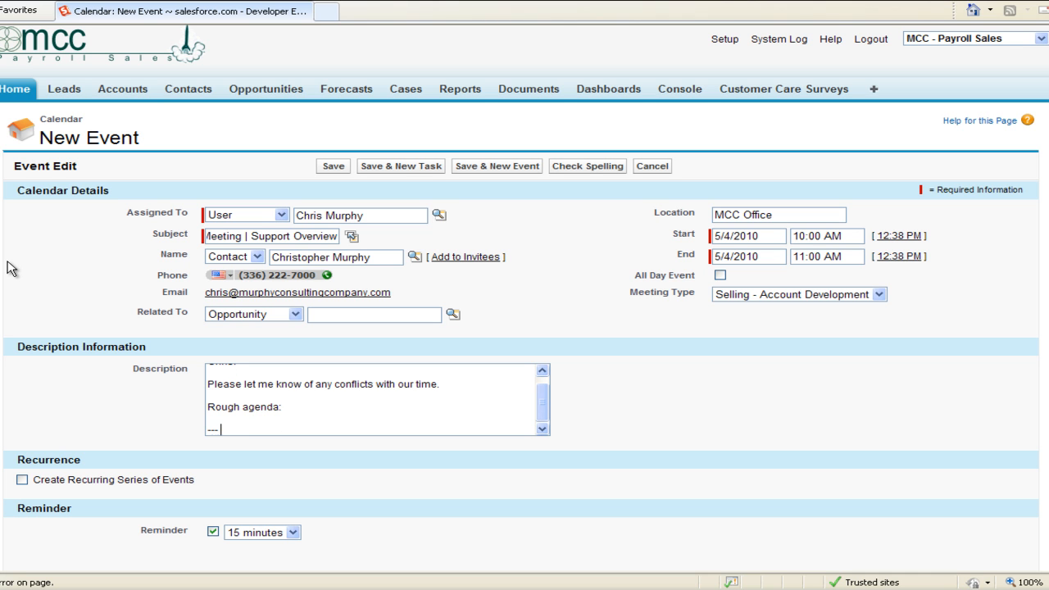
text(Company)
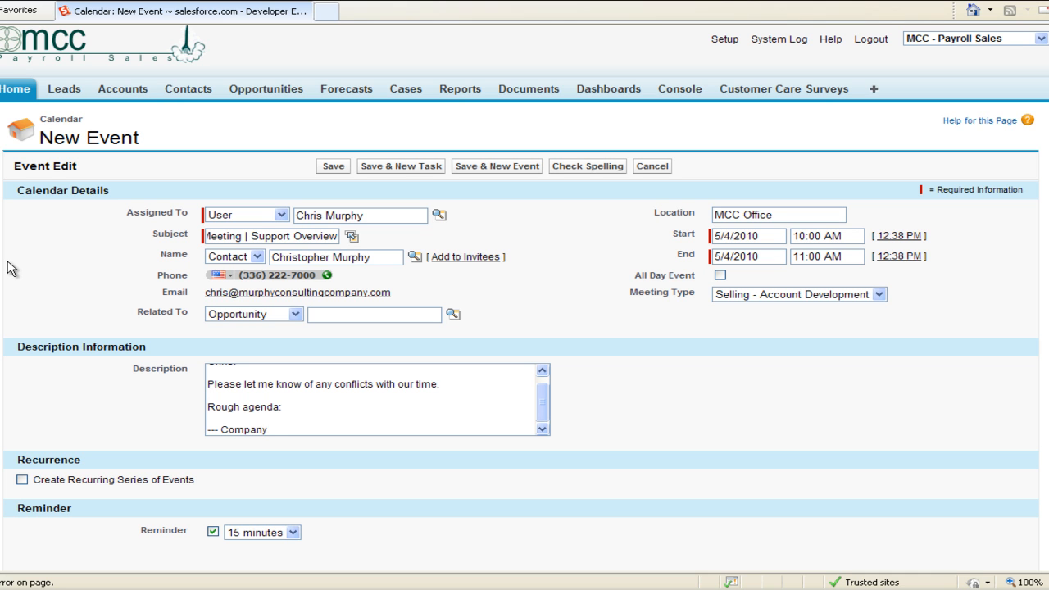
text(tour)
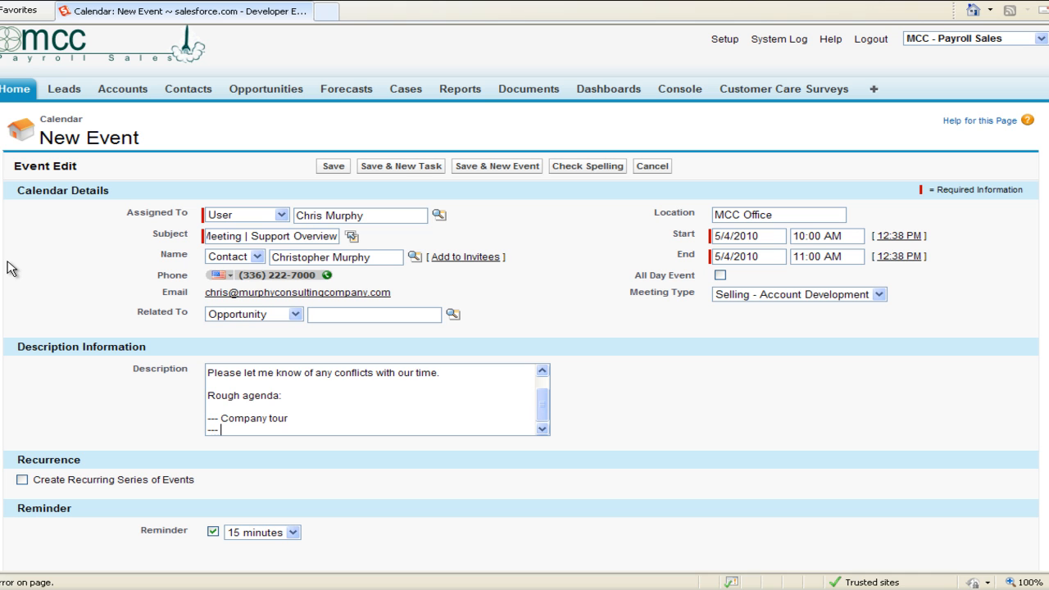
text(C)
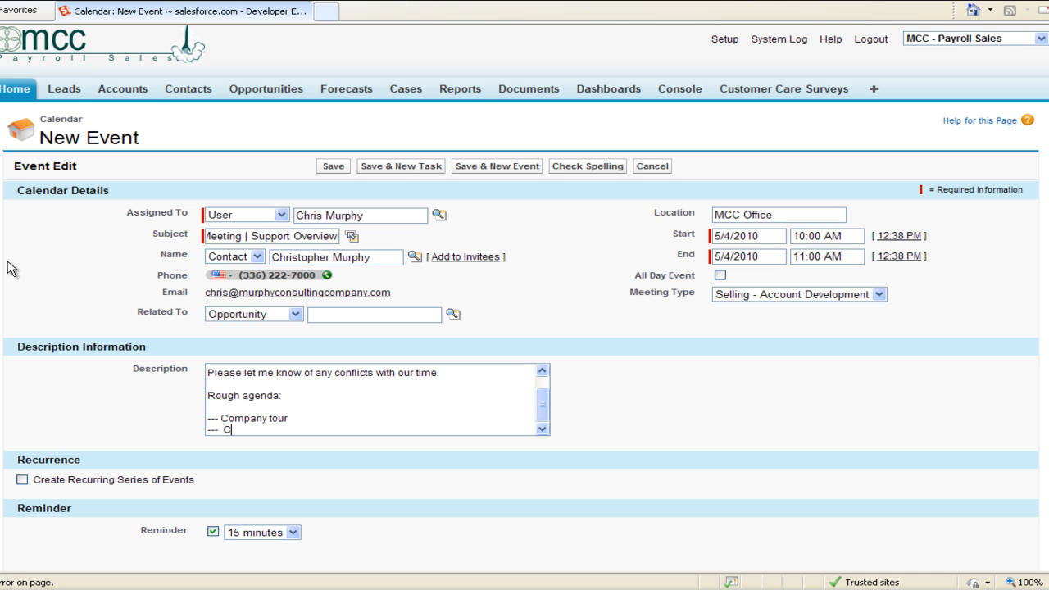
text(Si)
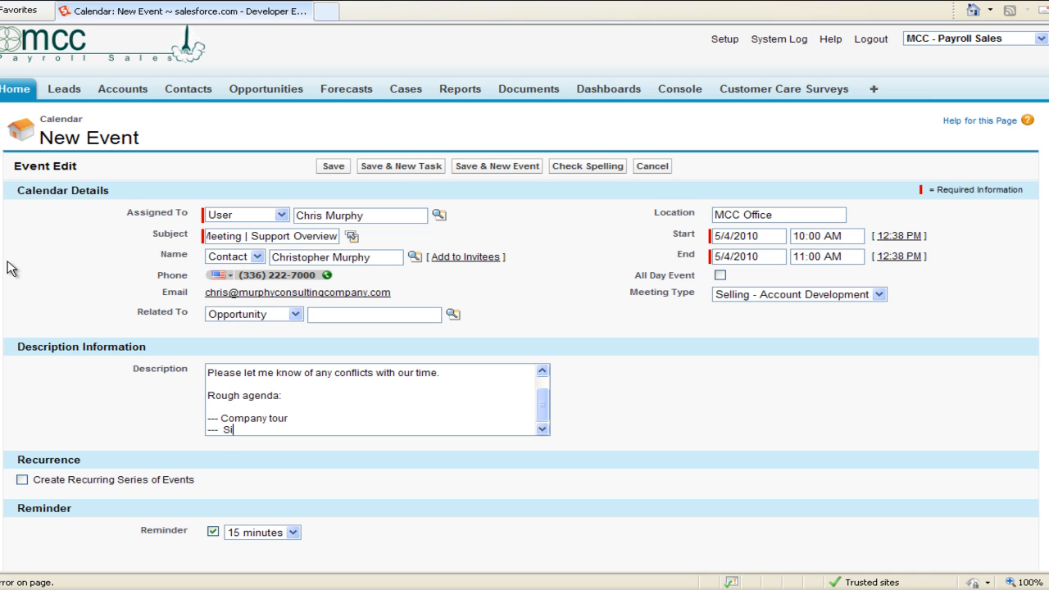
text(upport P)
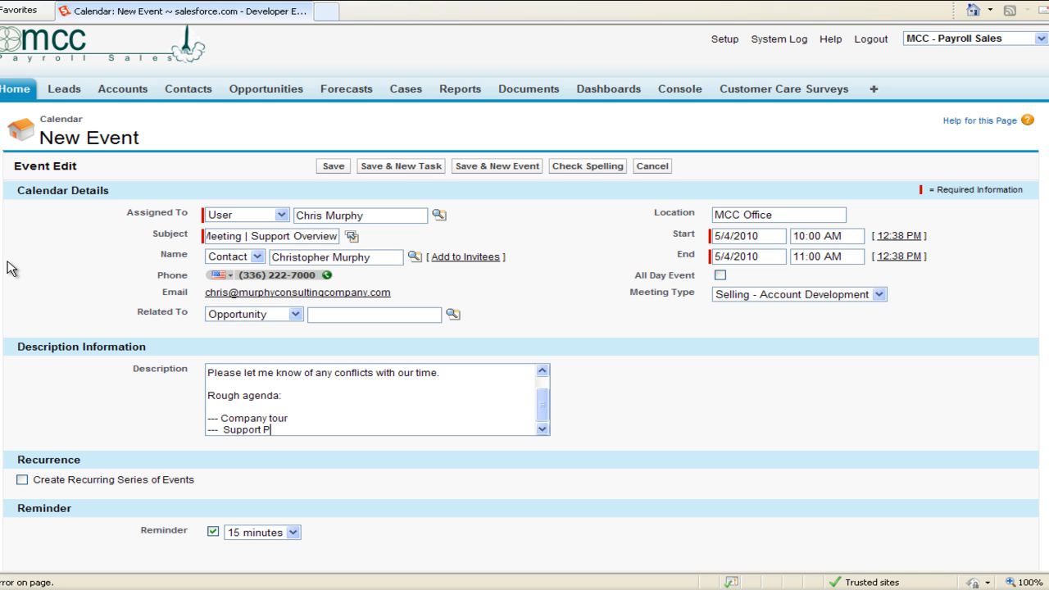
text(rove)
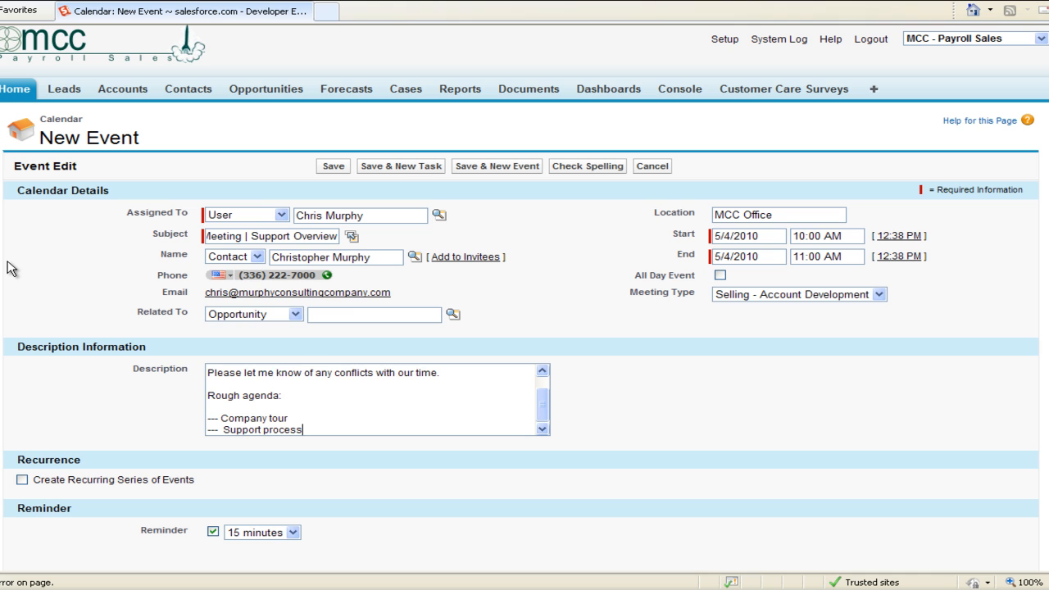
key(enter)
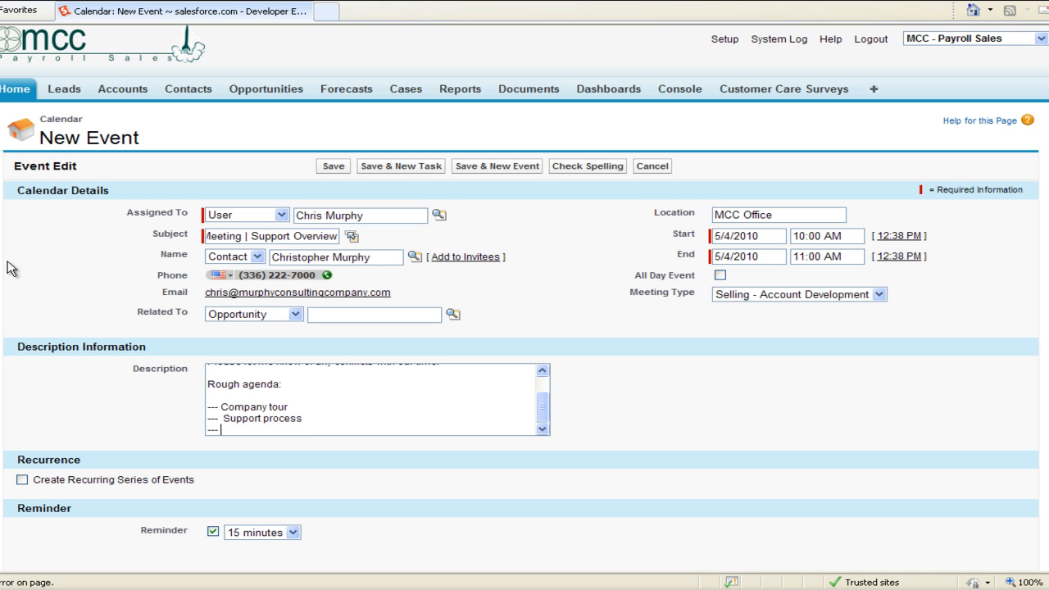
text(Support Team)
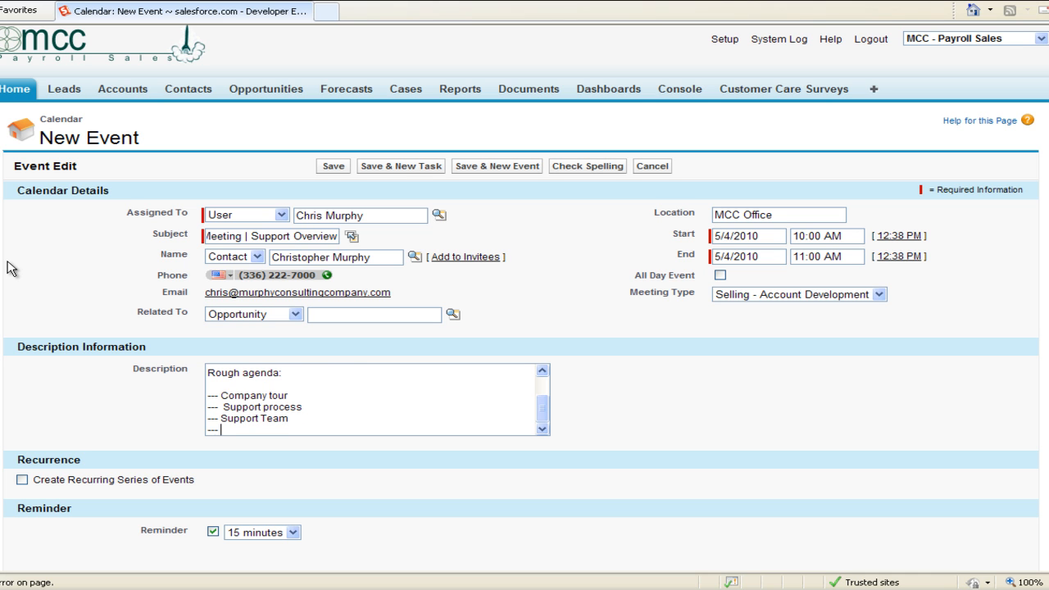
text(Q&)
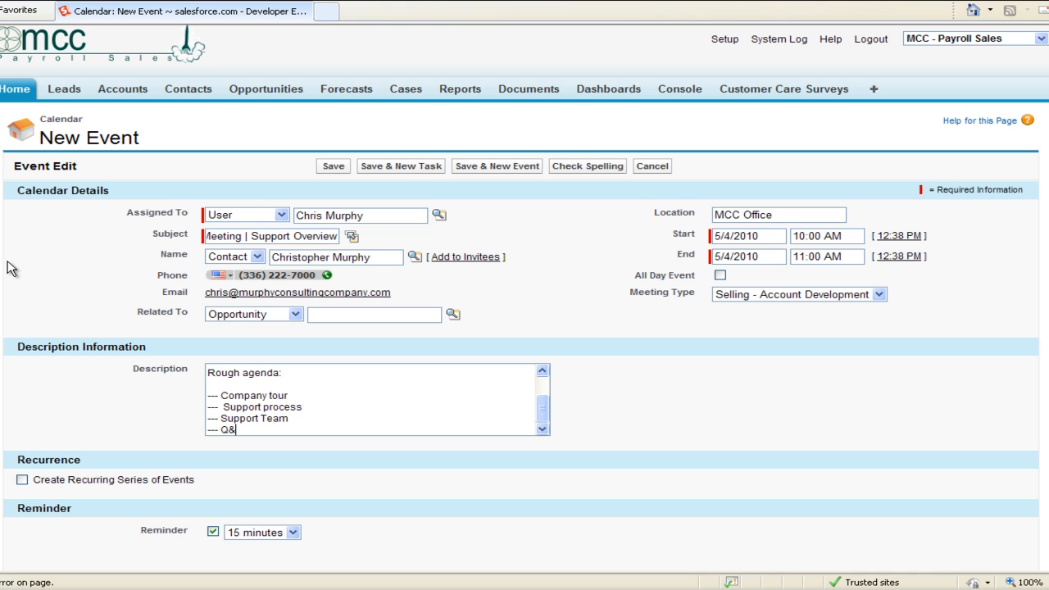
text(A)
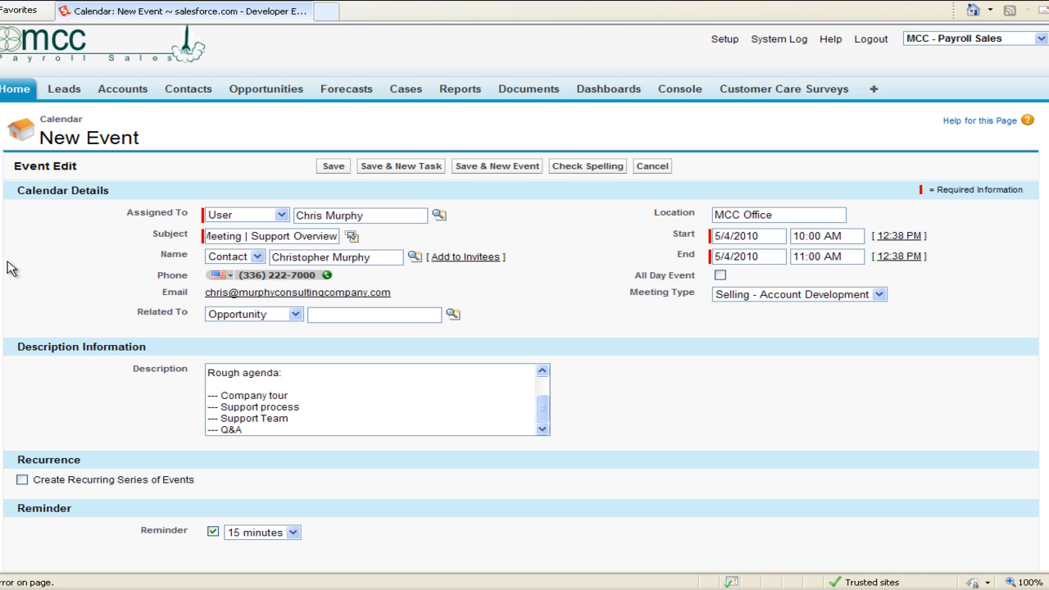
mouse_move(495, 469)
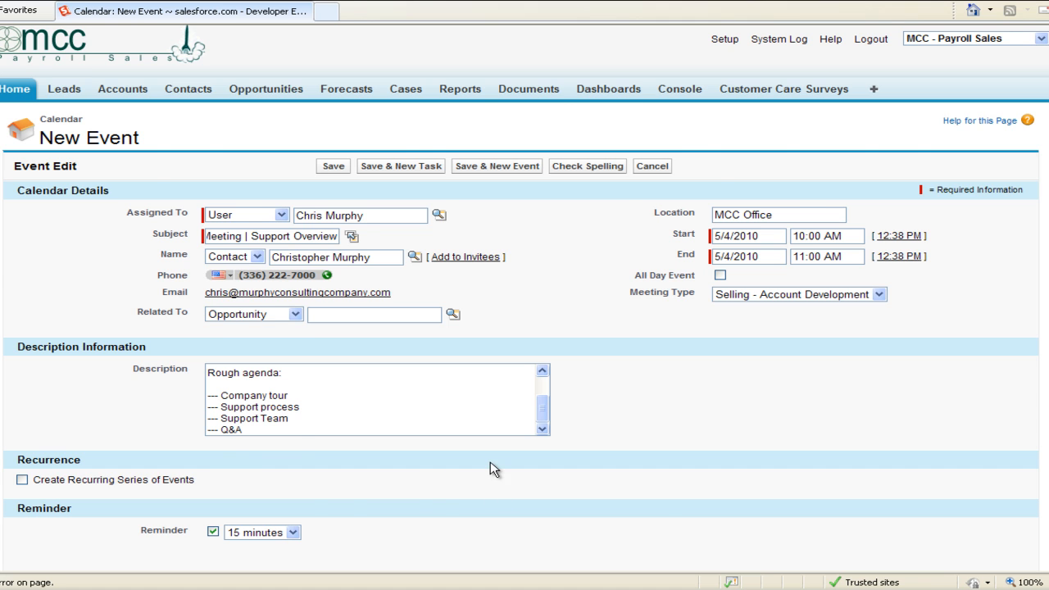
Scroll to Invite Others and launch the Add Invitees picker.
scroll(down, 3)
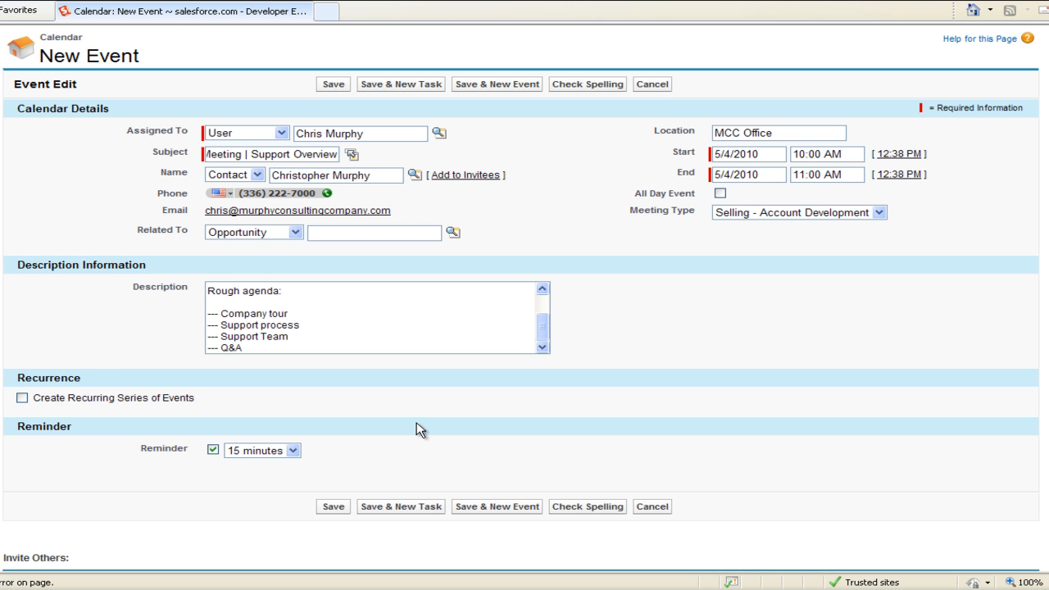
mouse_move(344, 376)
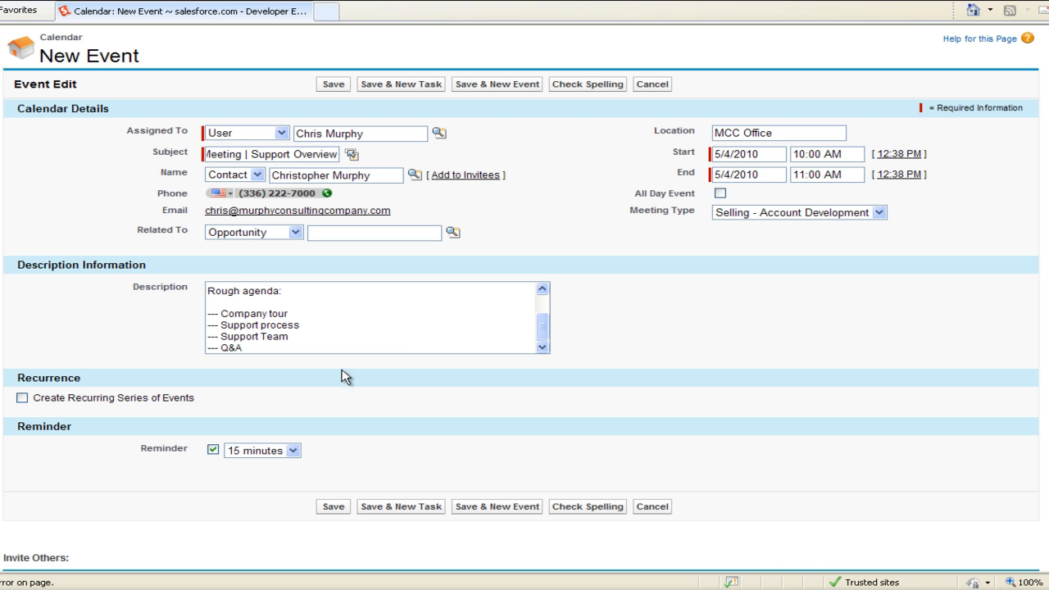
scroll(down, 3)
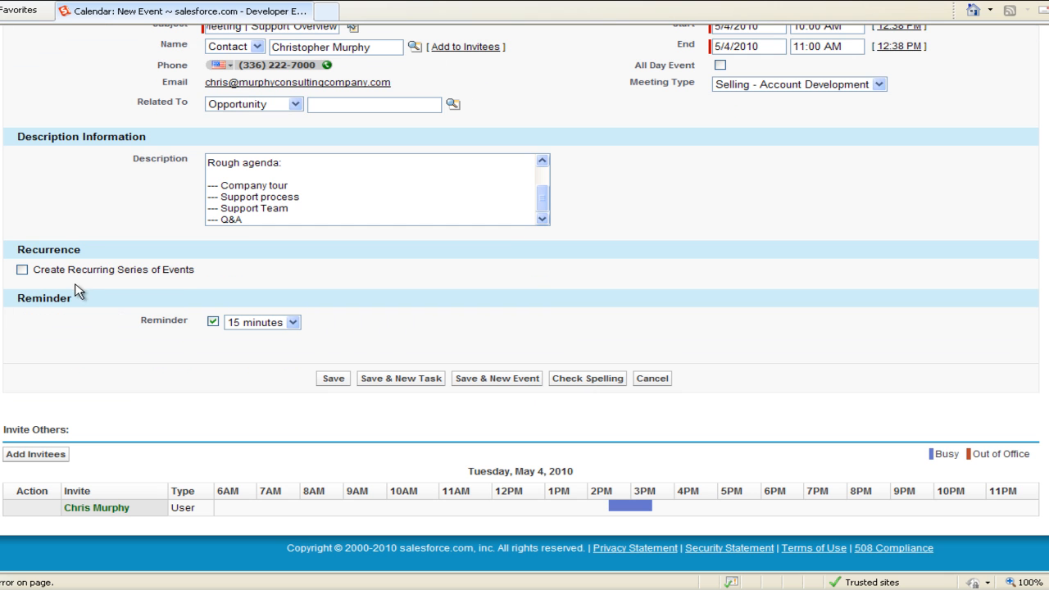
mouse_move(74, 433)
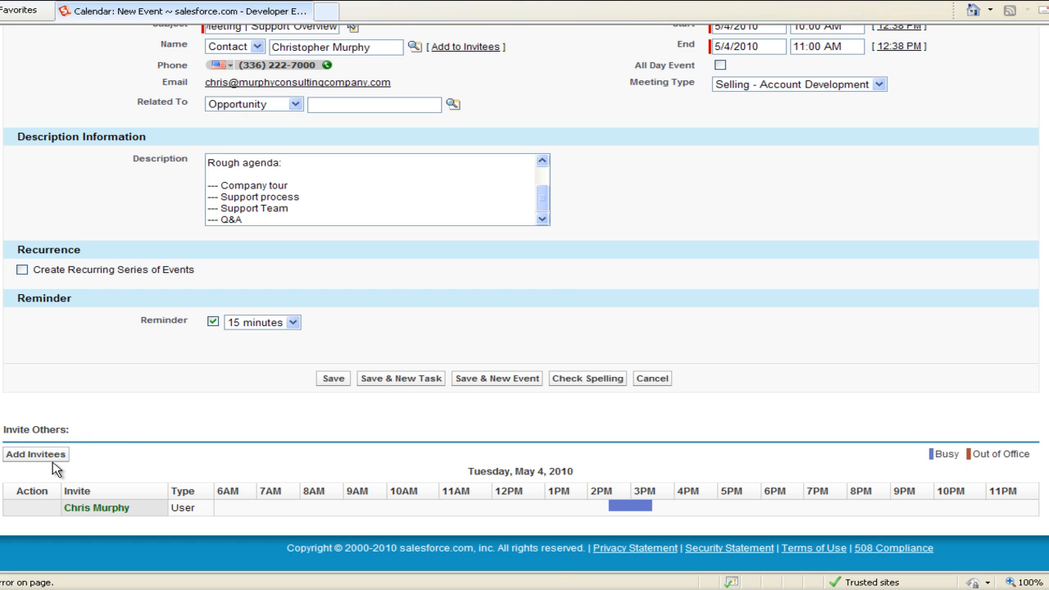
click(36, 452)
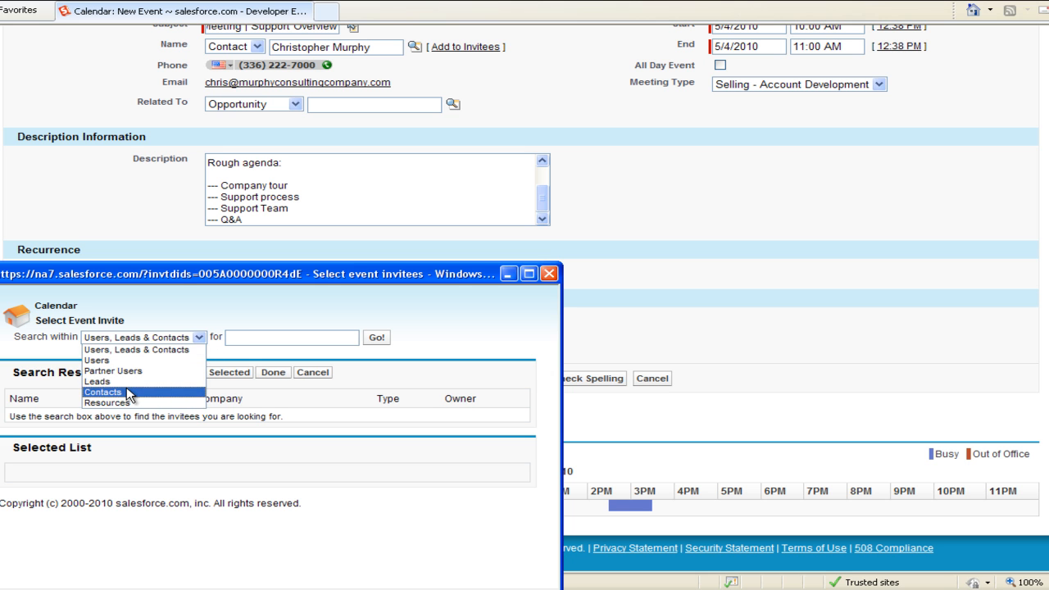
click(103, 392)
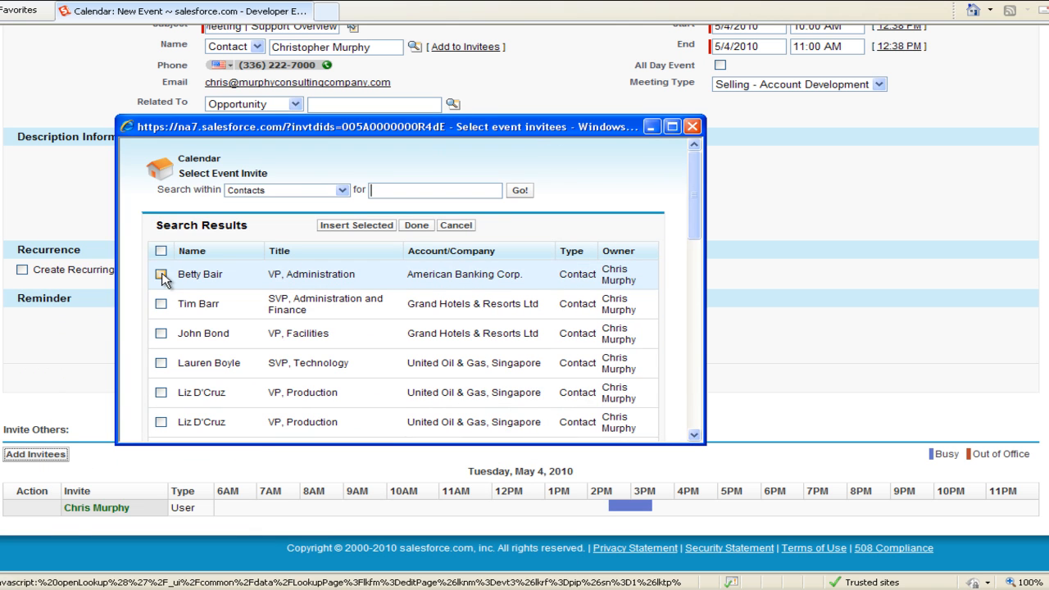
click(160, 273)
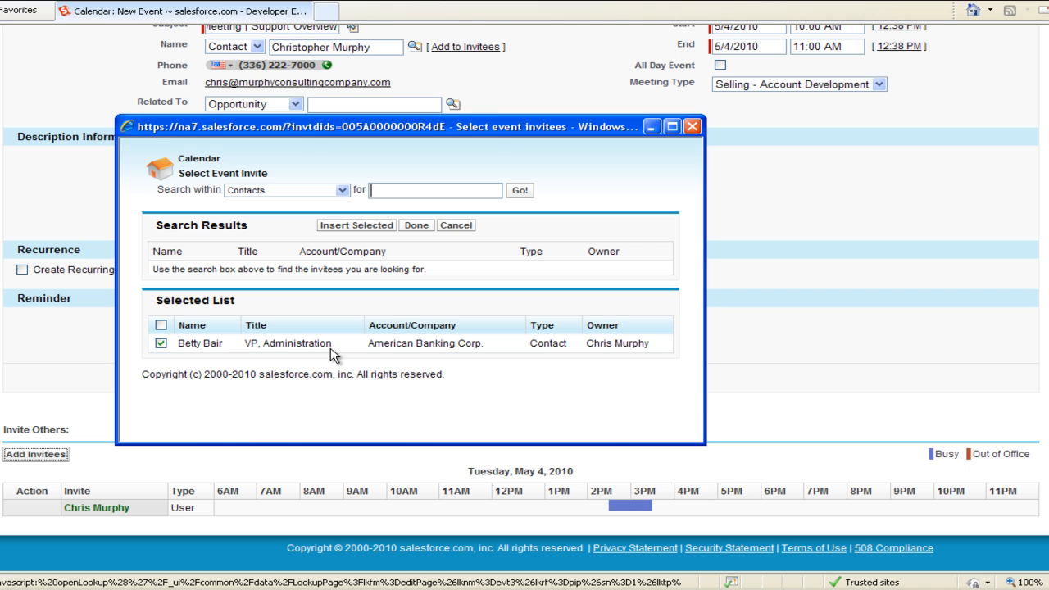
Confirm the invitee selection and review the event's Subject, Location, Description and 15-minute reminder.
click(416, 226)
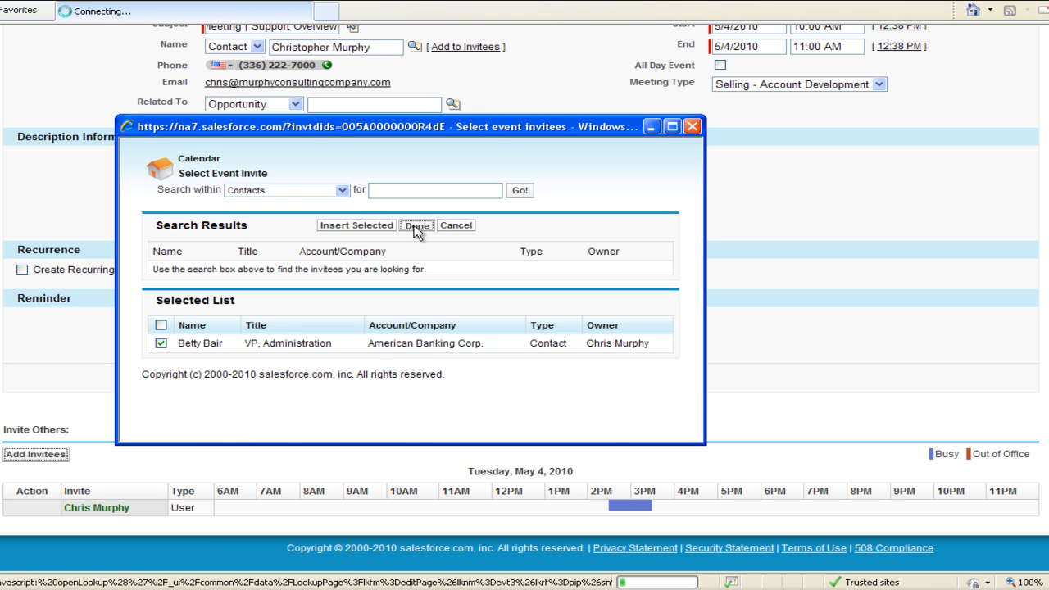
click(416, 226)
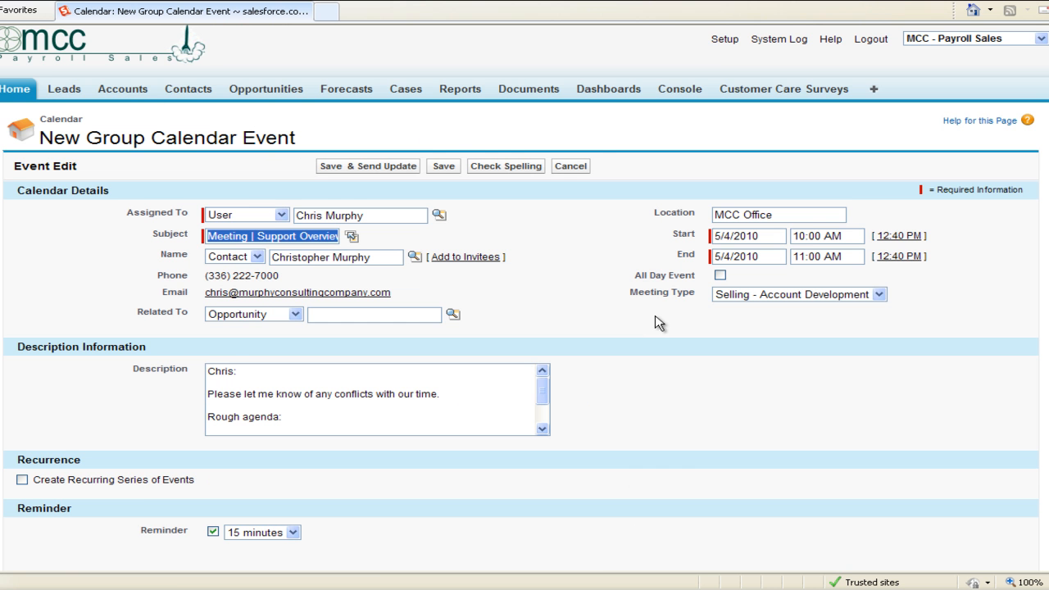
scroll(down, 3)
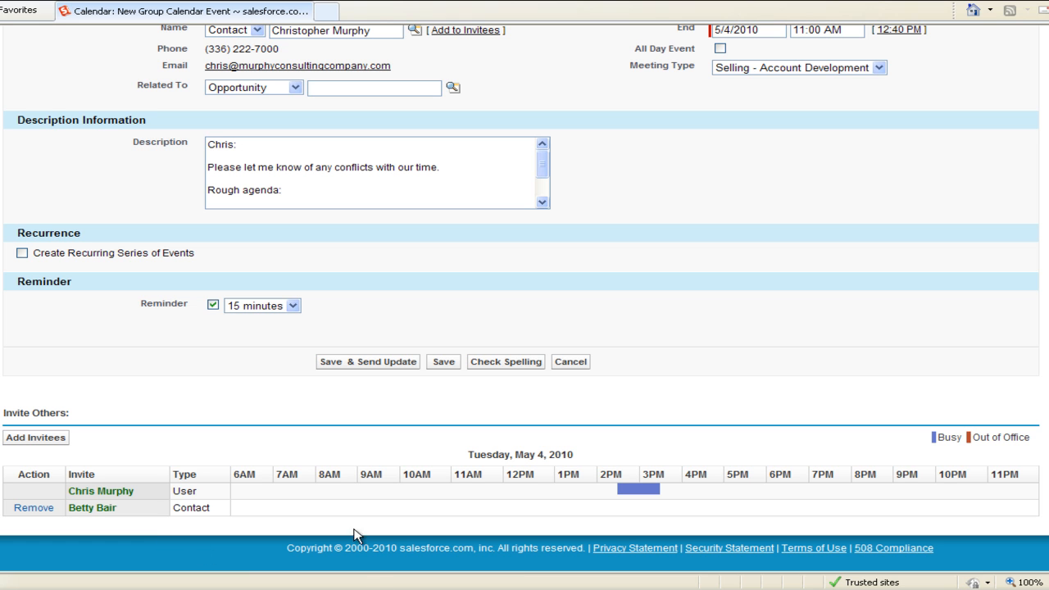
mouse_move(285, 295)
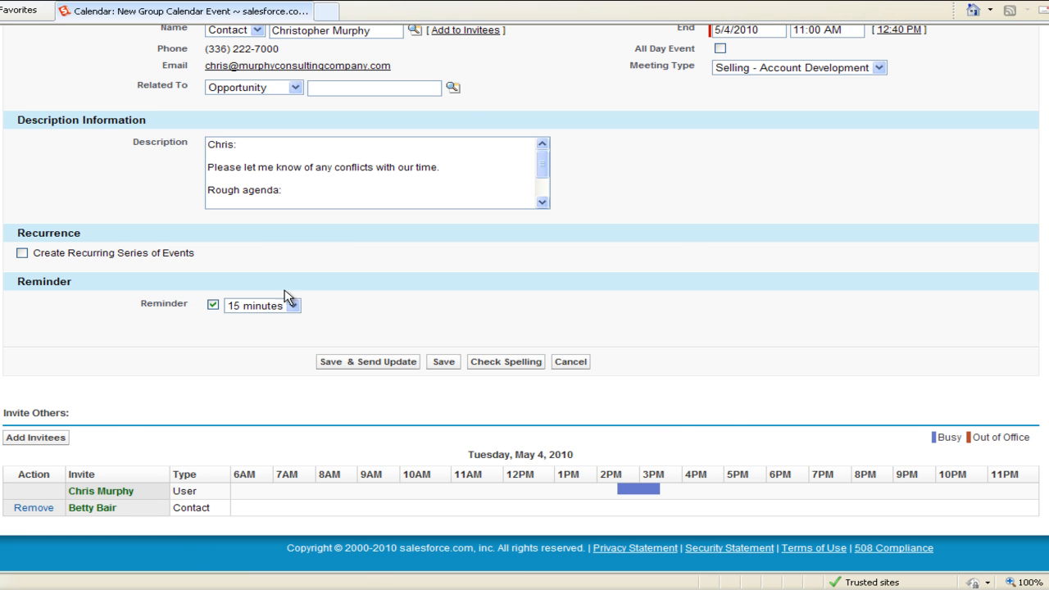
mouse_move(532, 407)
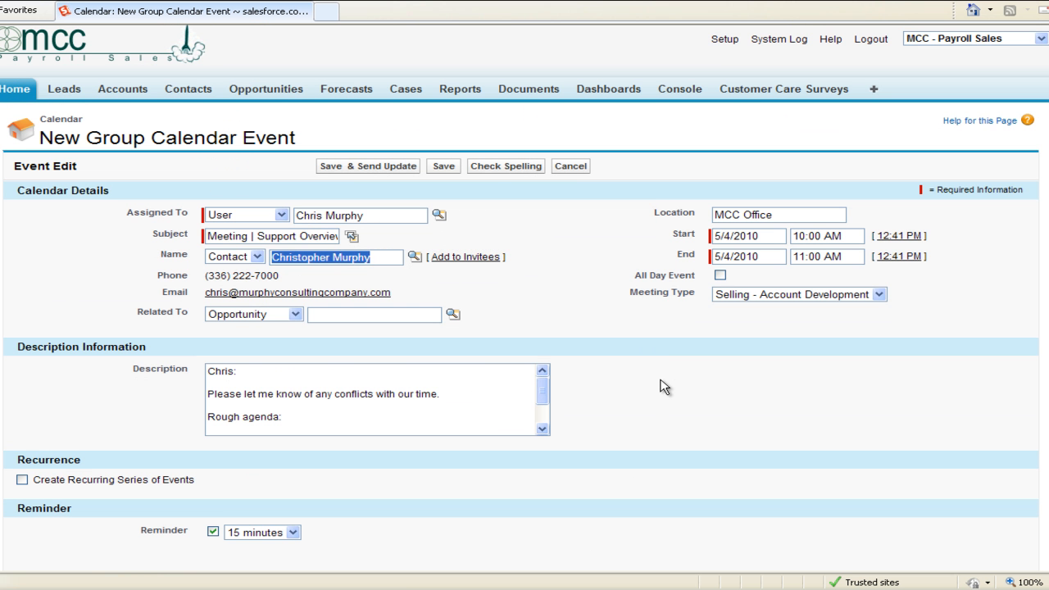
scroll(down, 3)
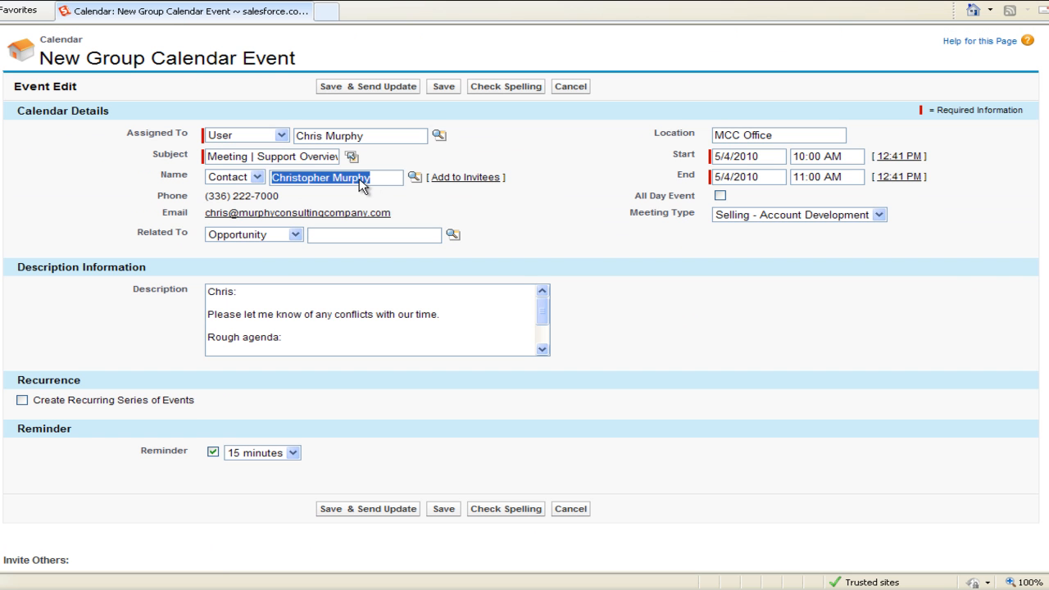
mouse_move(507, 200)
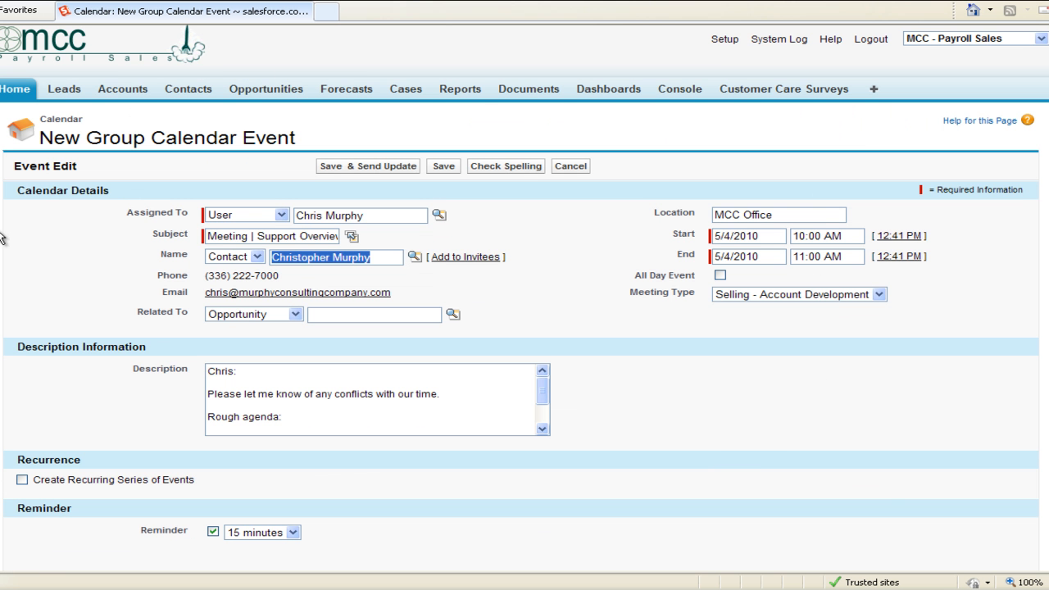
scroll(down, 3)
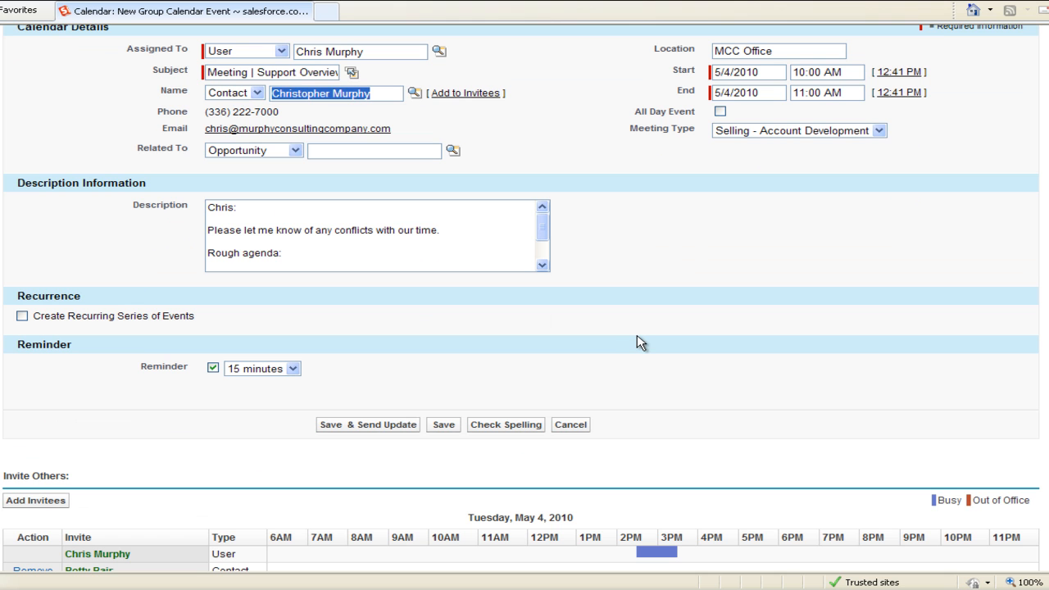
mouse_move(642, 339)
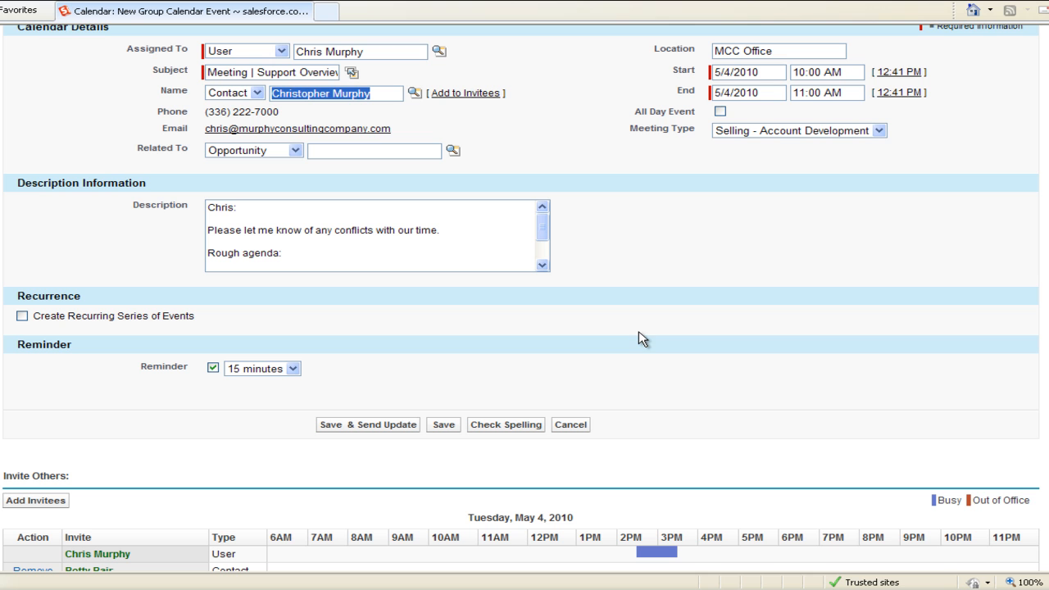
mouse_move(364, 377)
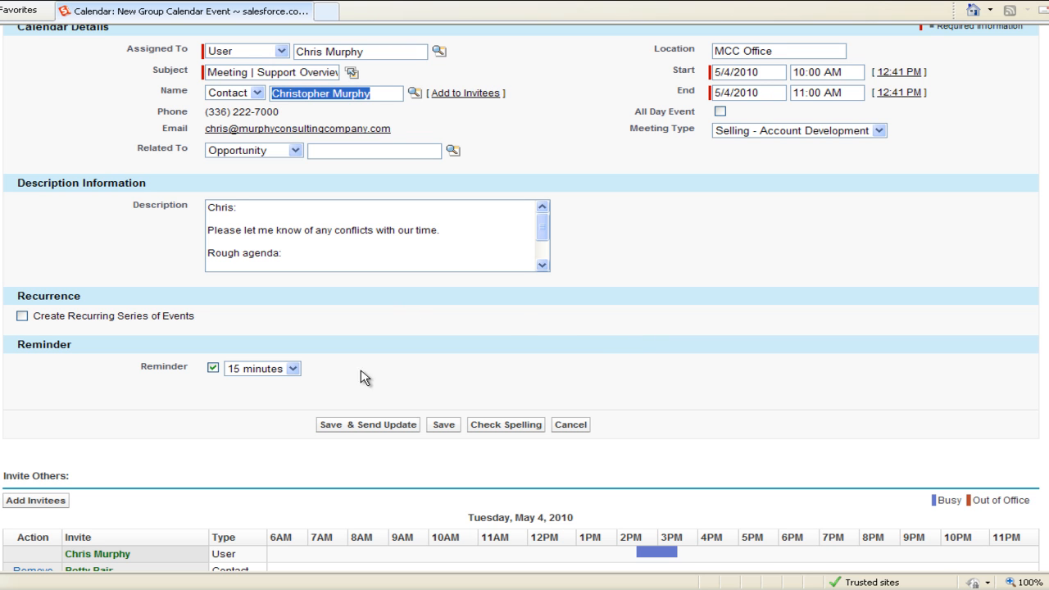
Save and send the event update, then bring up options for the 'here' link in the Gmail meeting request.
click(367, 424)
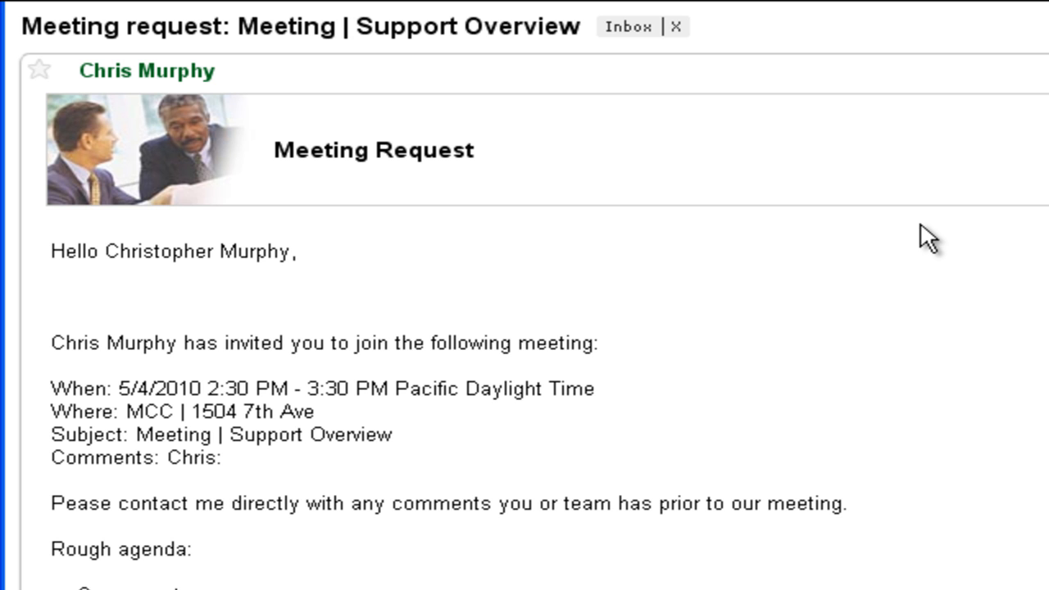
mouse_move(390, 134)
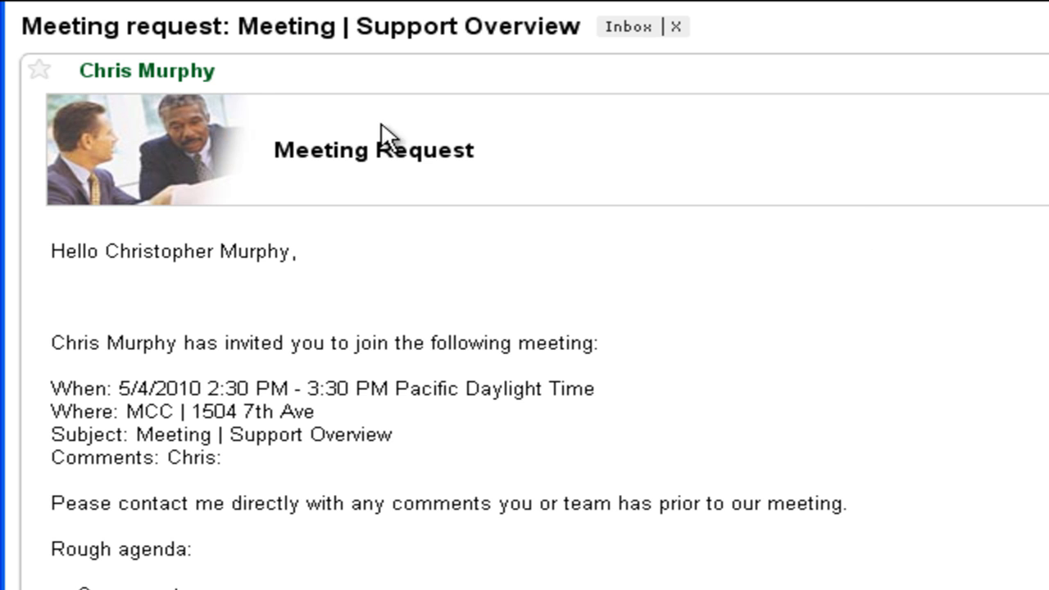
mouse_move(385, 139)
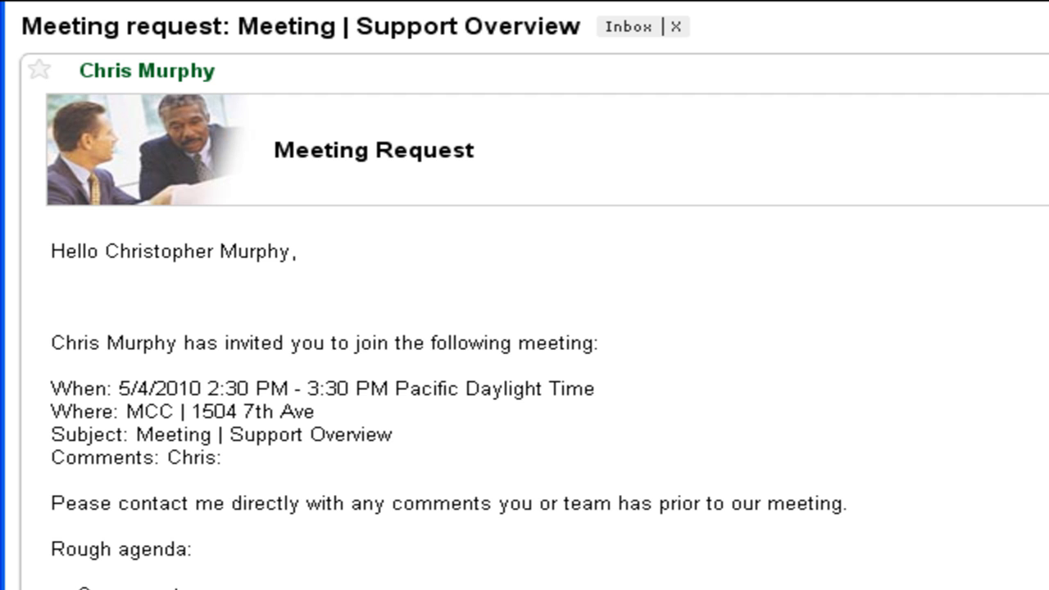
mouse_move(315, 255)
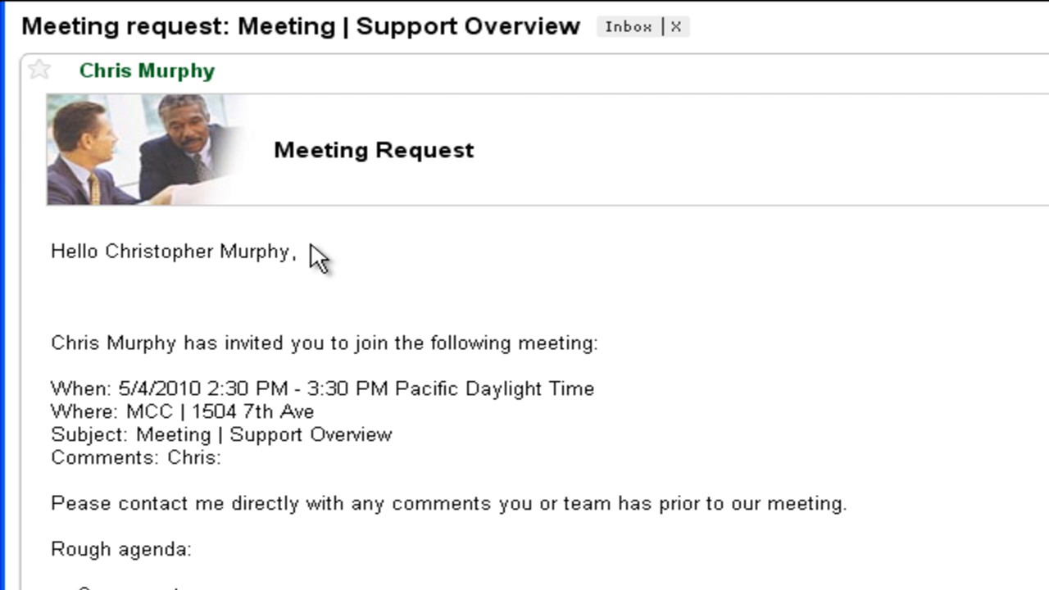
mouse_move(958, 375)
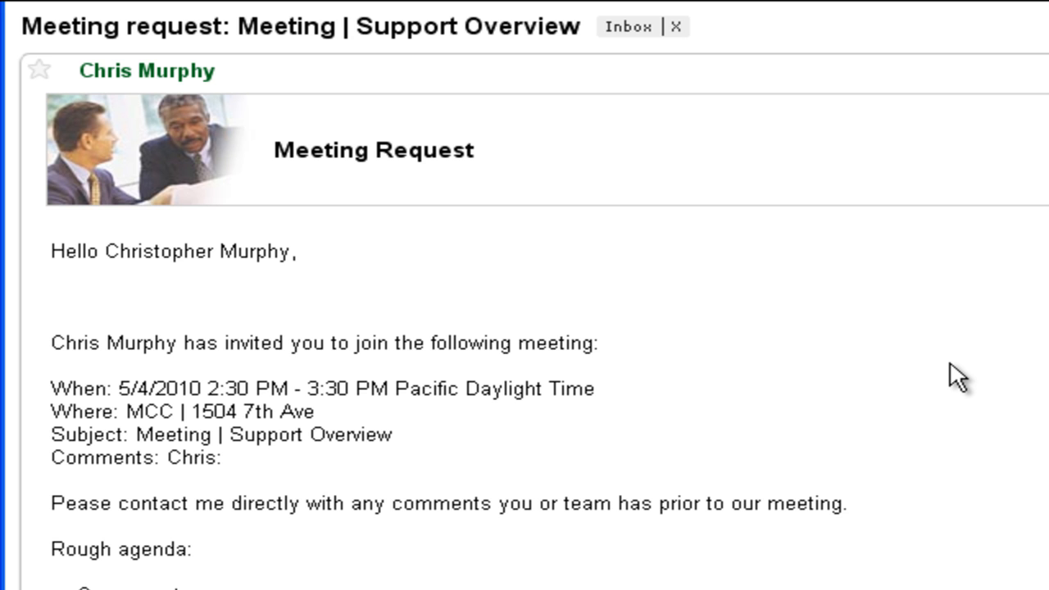
right_click(350, 375)
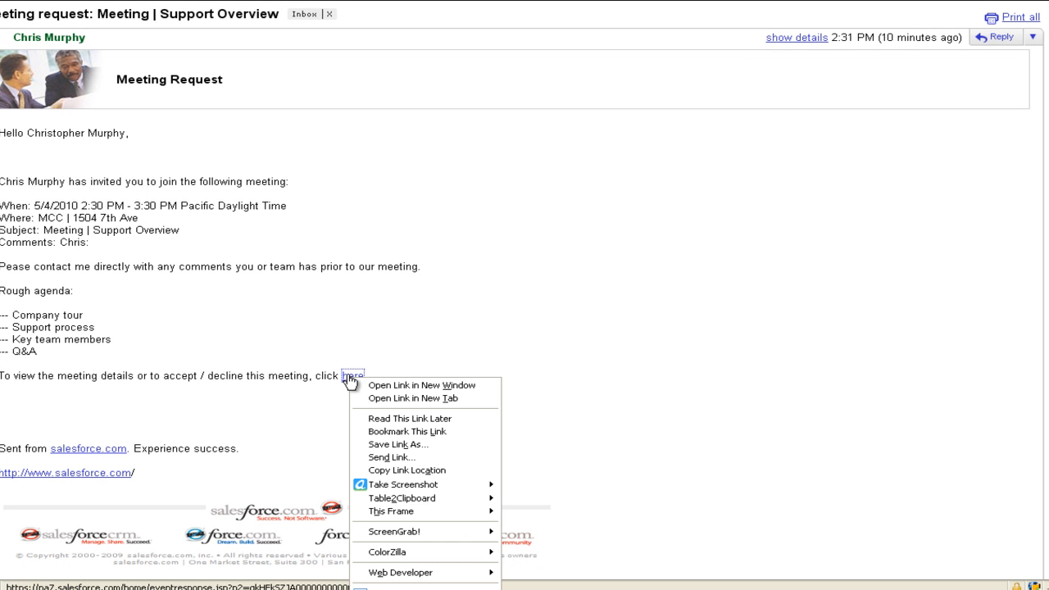
mouse_move(413, 398)
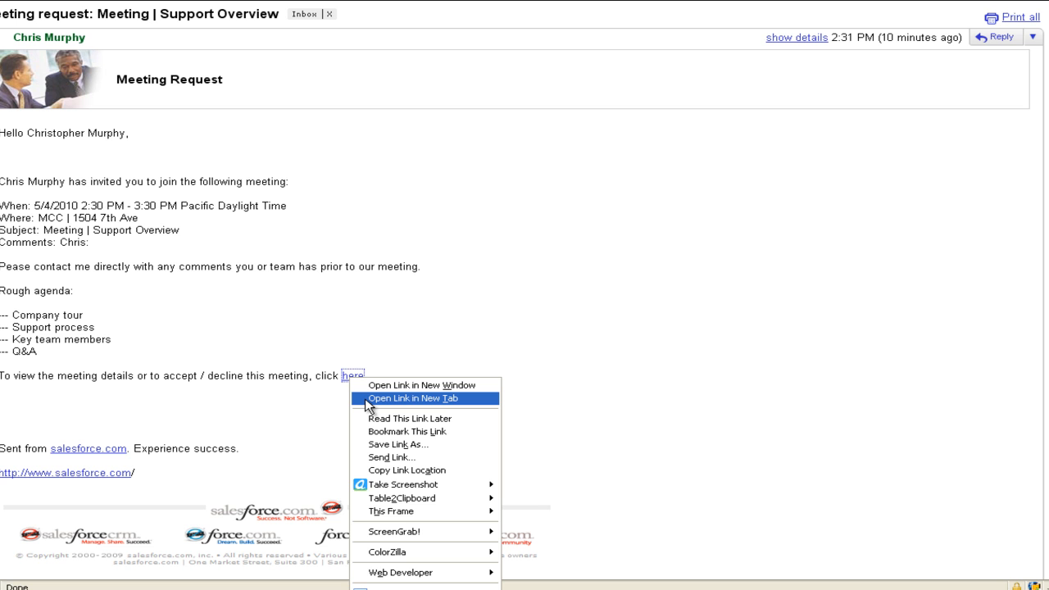
Open the meeting invitation page in a new tab and accept it.
click(413, 398)
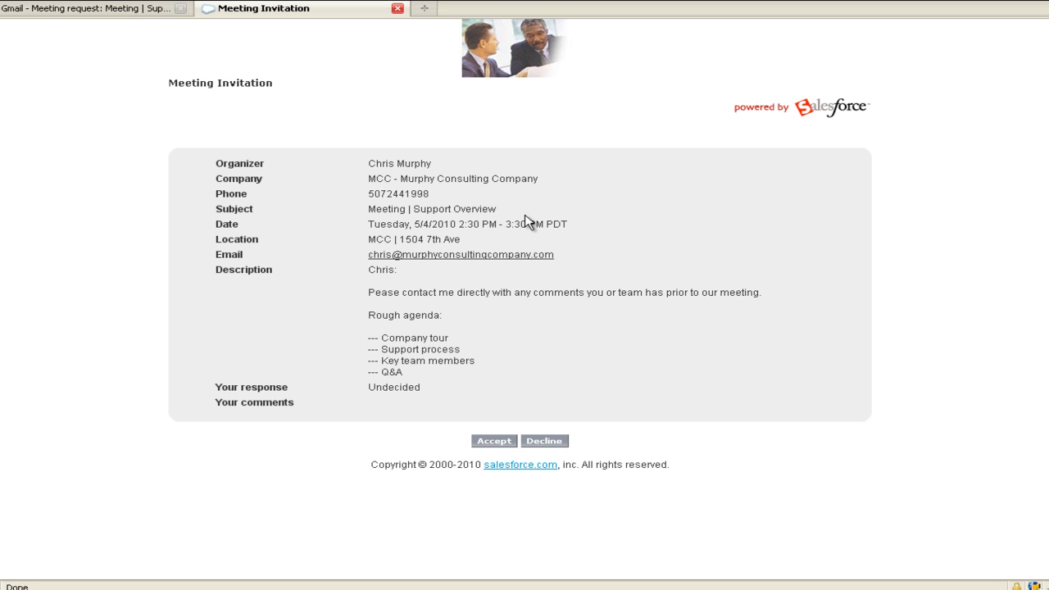
mouse_move(413, 399)
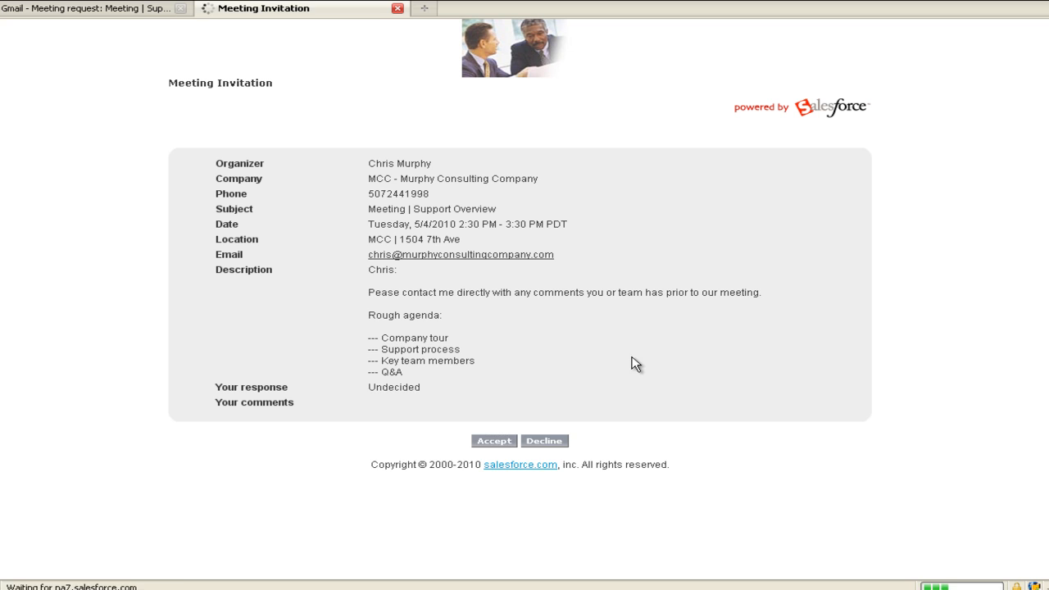
click(493, 441)
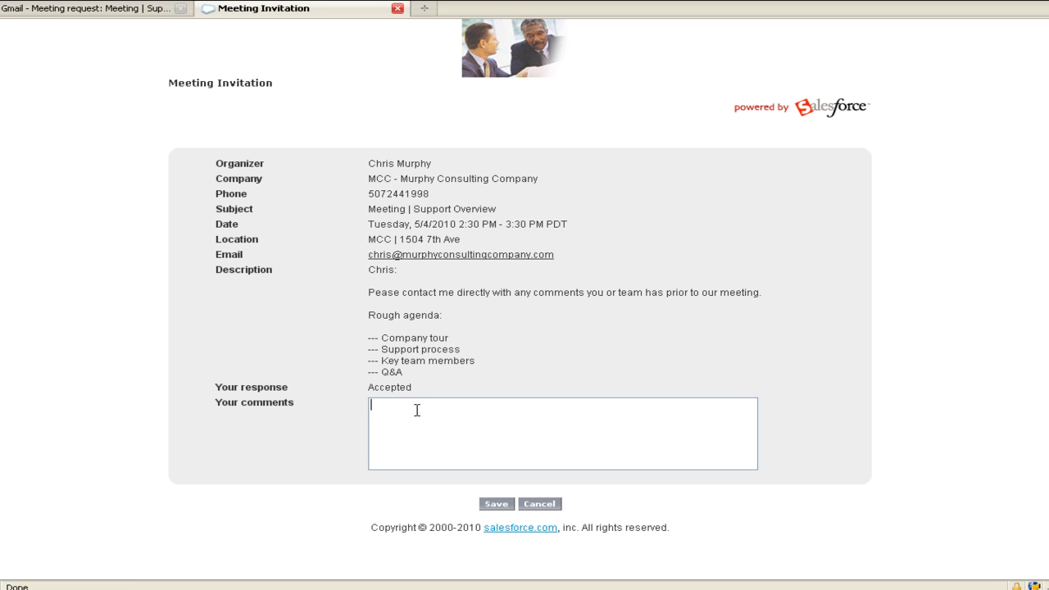
Add the comment "Looking forward to seeing the MCC ranch. You guys ROCK!" and save the acceptance.
text(Looking forward to)
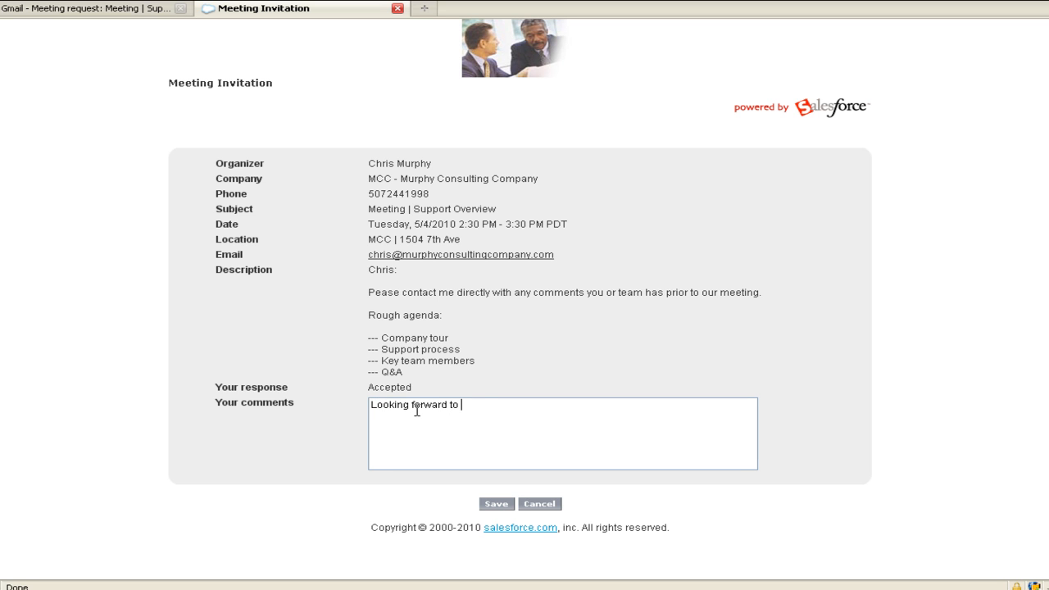
text(seeing the MCC)
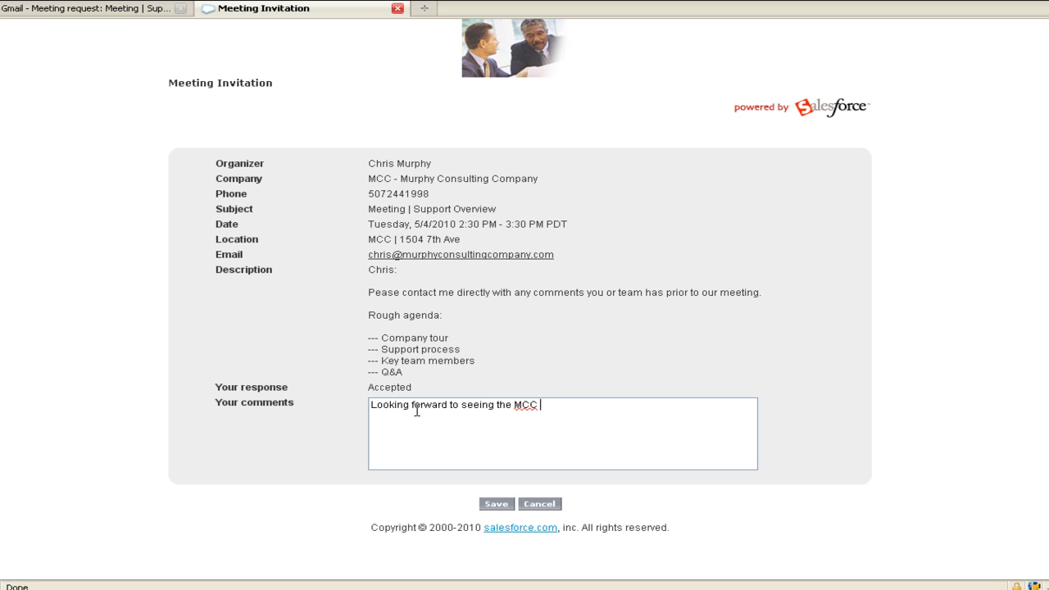
text(ranch)
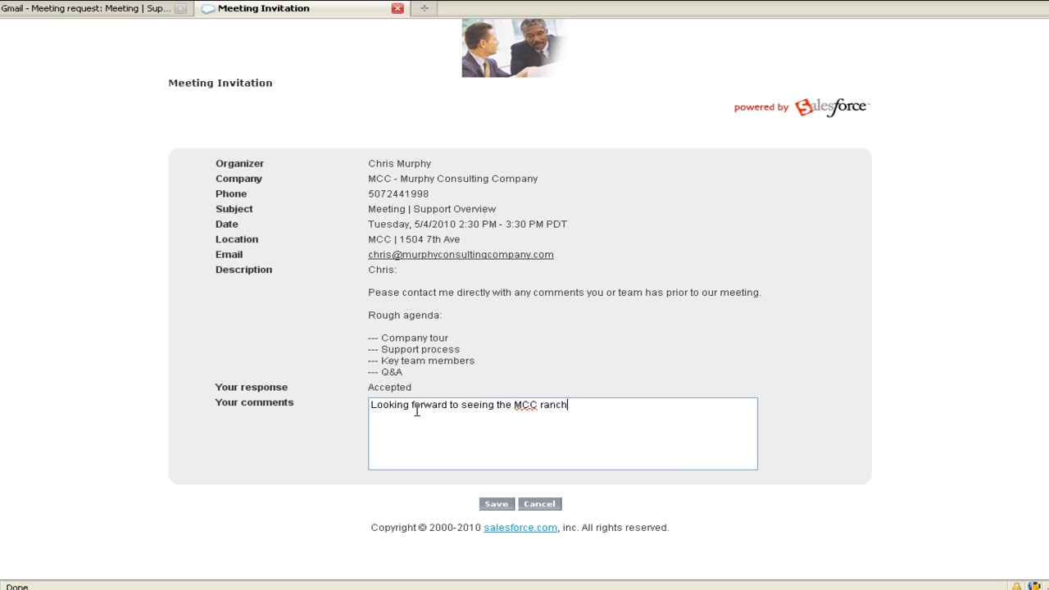
text(. You guys ROCK)
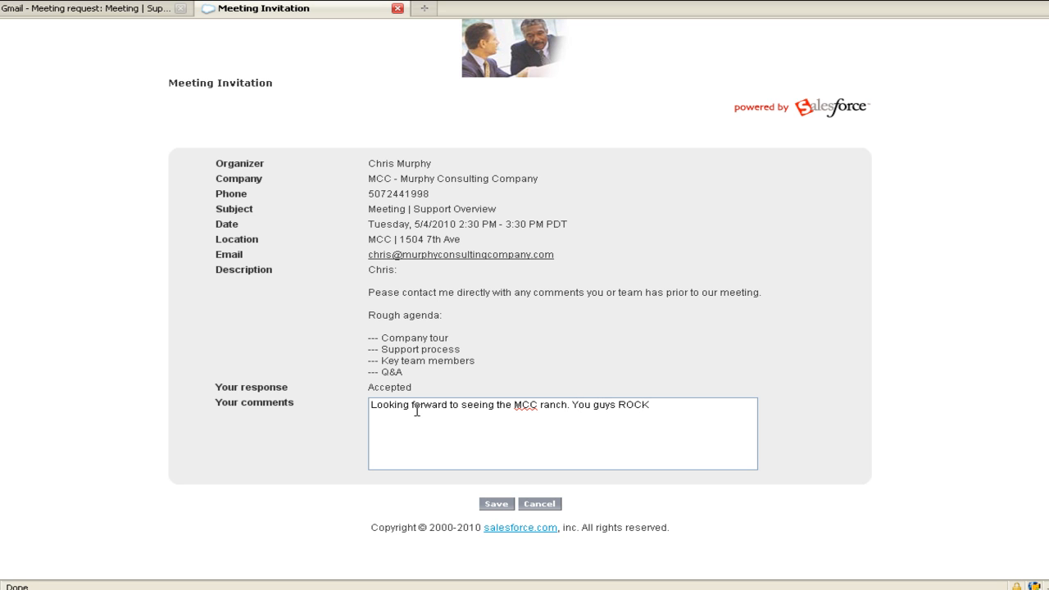
text(!)
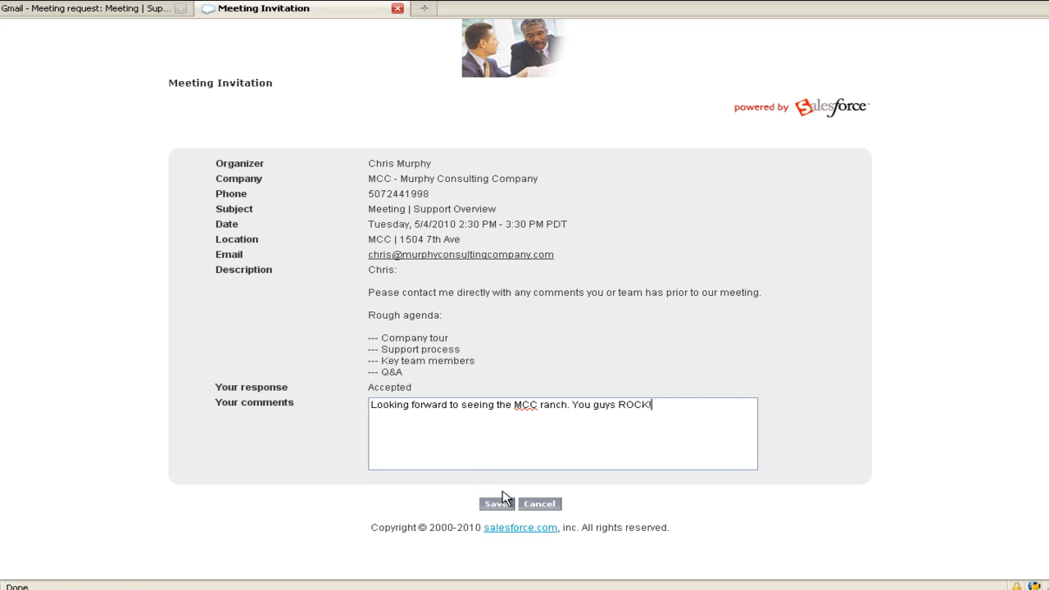
click(497, 503)
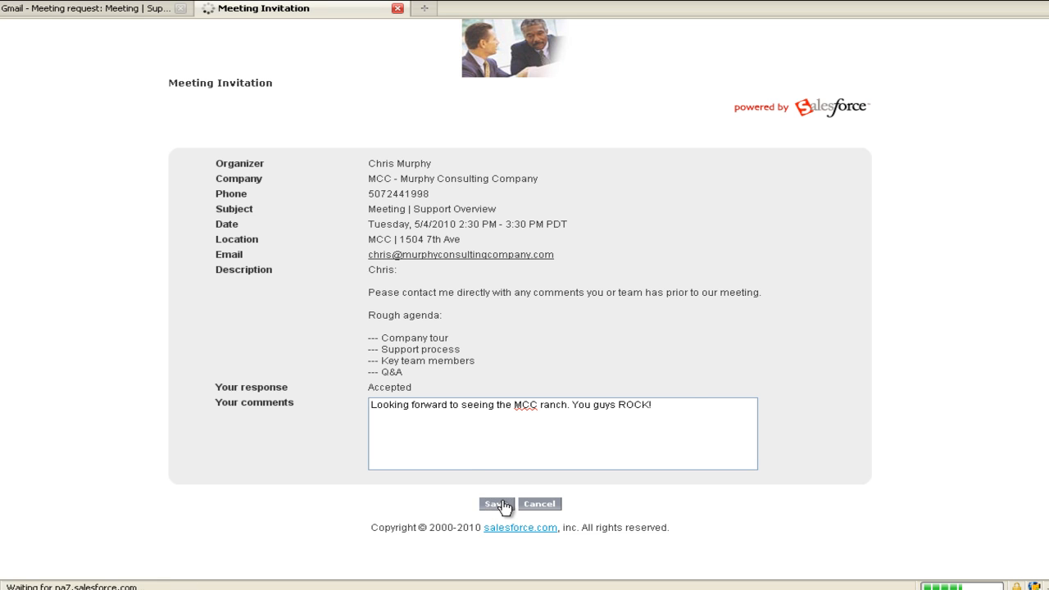
click(495, 503)
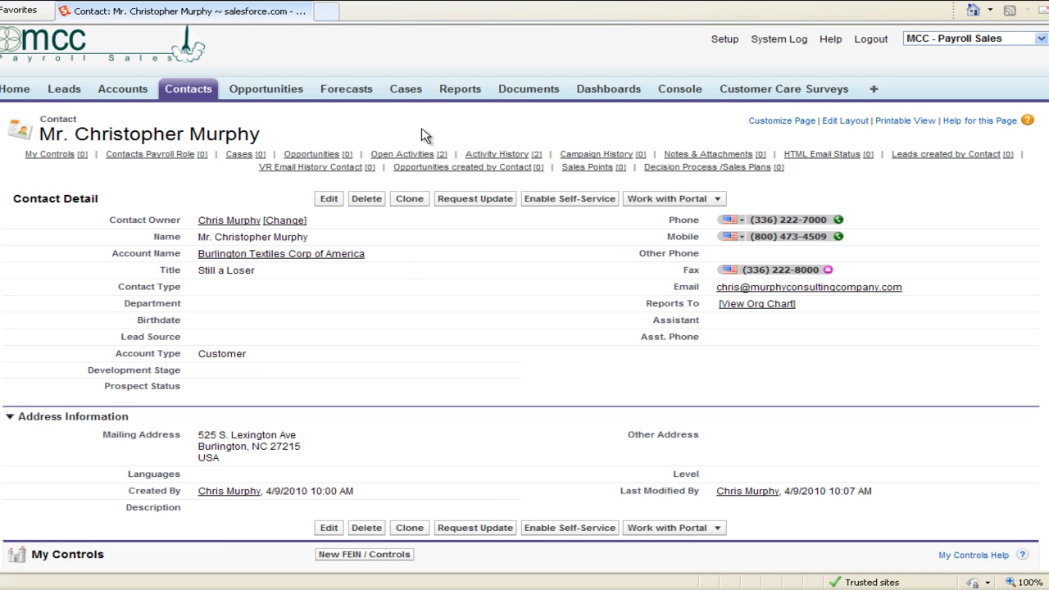
click(403, 154)
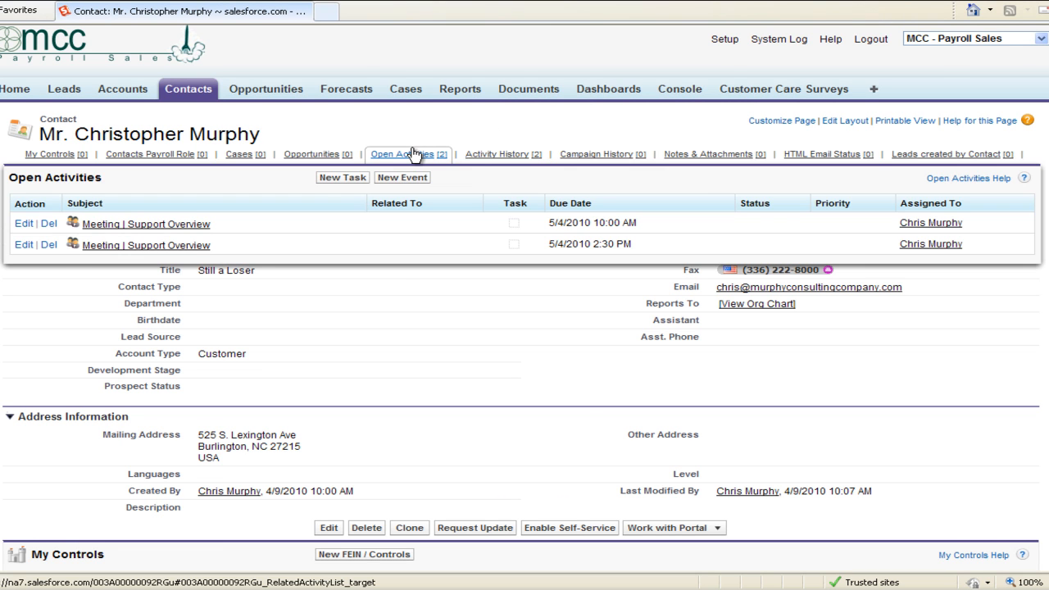
scroll(down, 3)
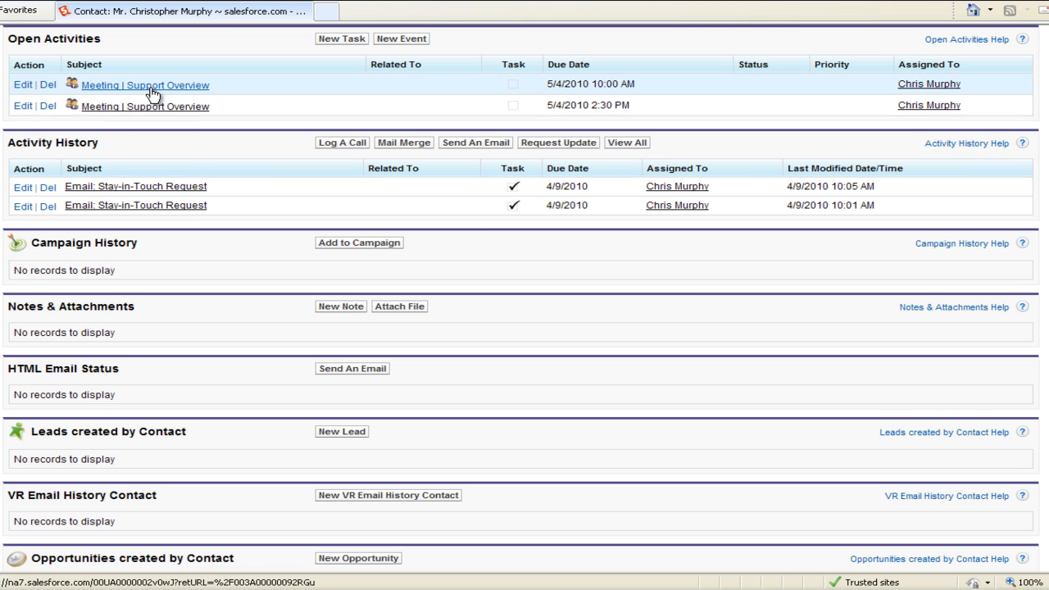
click(144, 85)
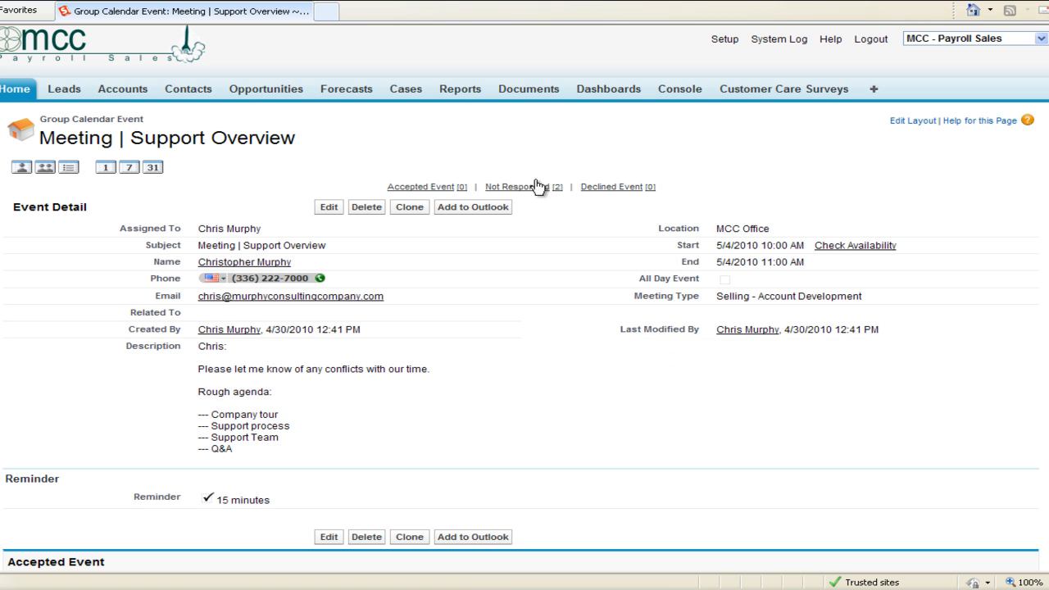
mouse_move(98, 275)
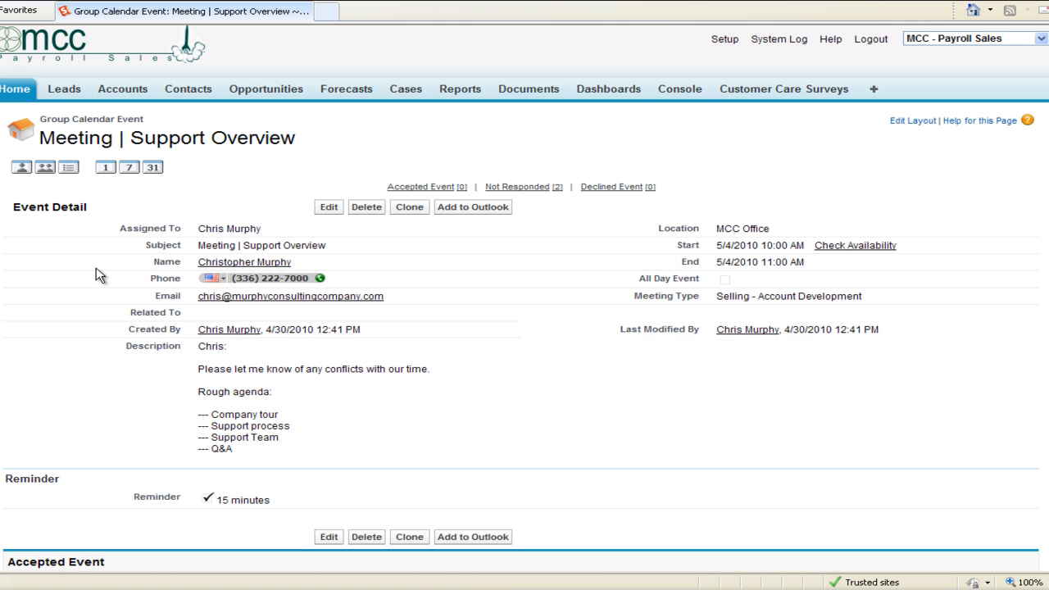
click(244, 262)
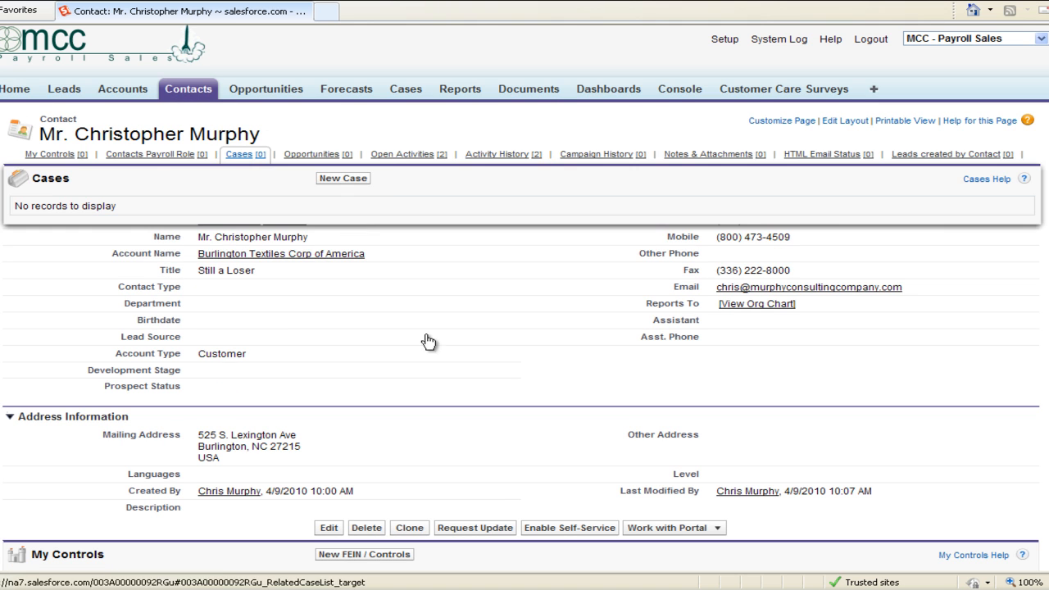
scroll(down, 3)
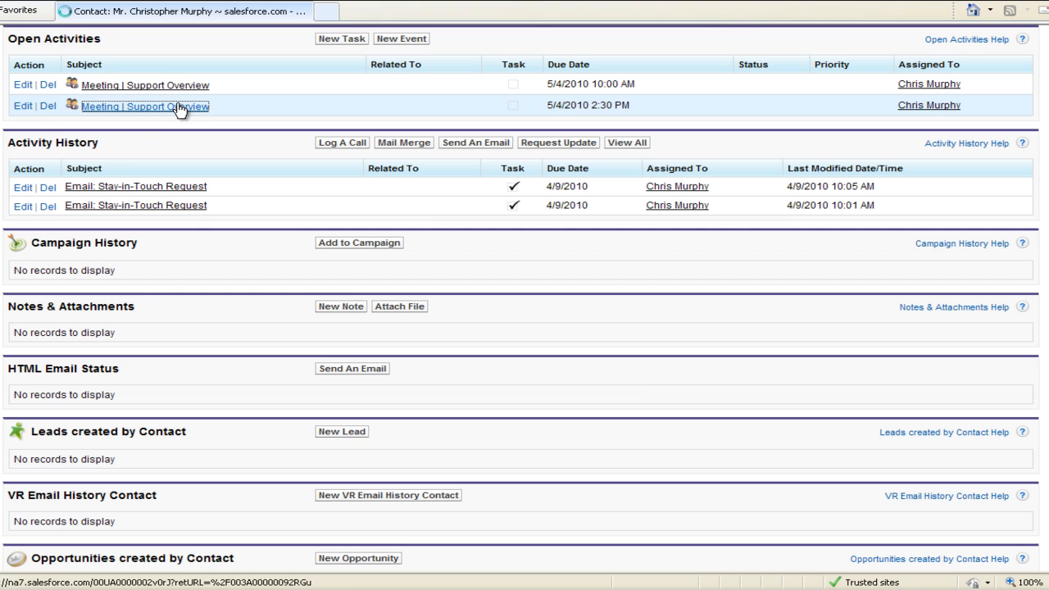
click(144, 107)
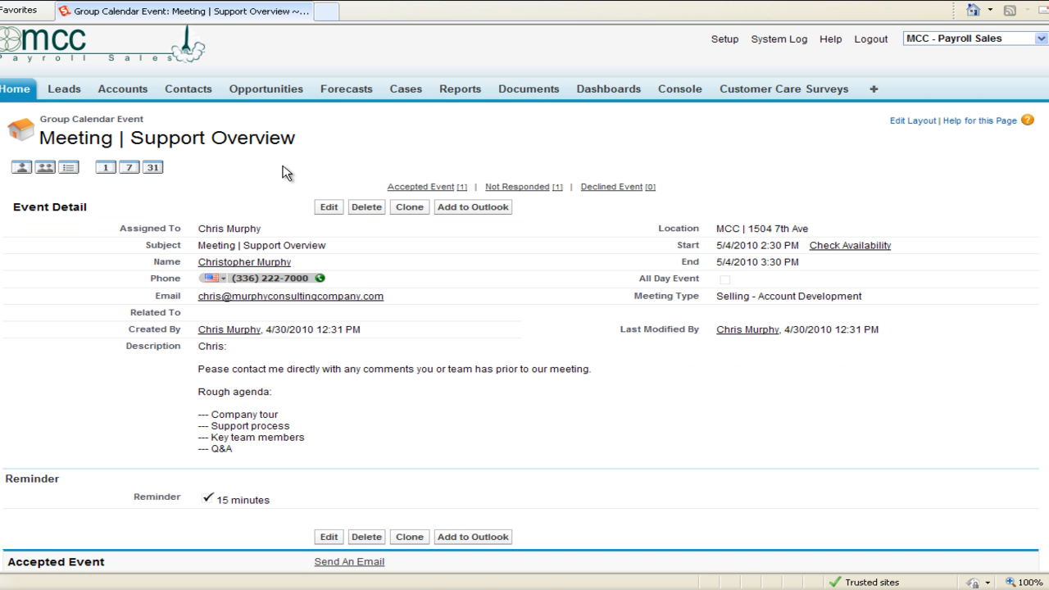
scroll(down, 3)
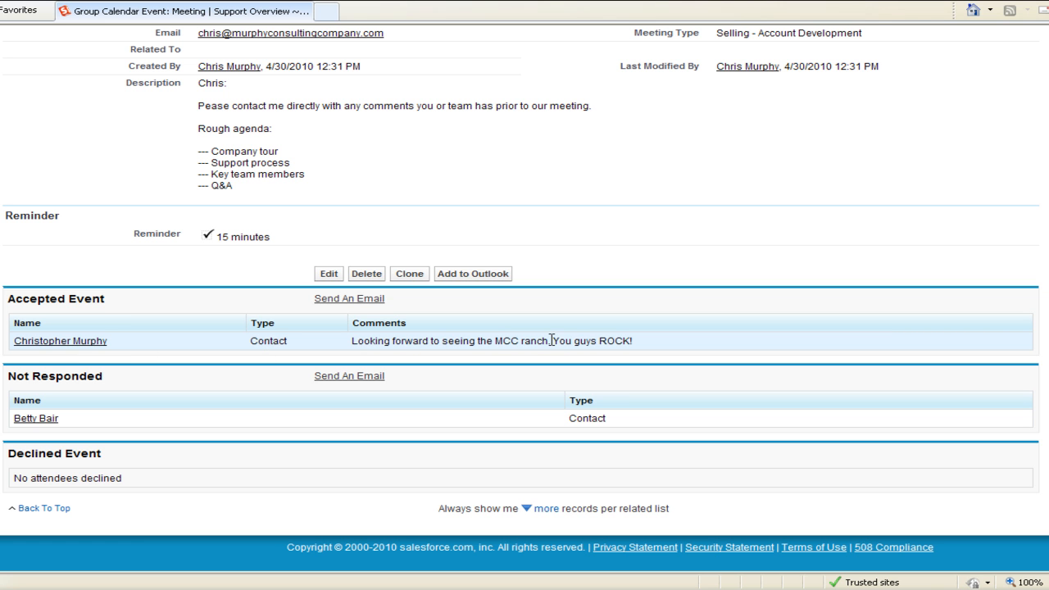
scroll(up, 3)
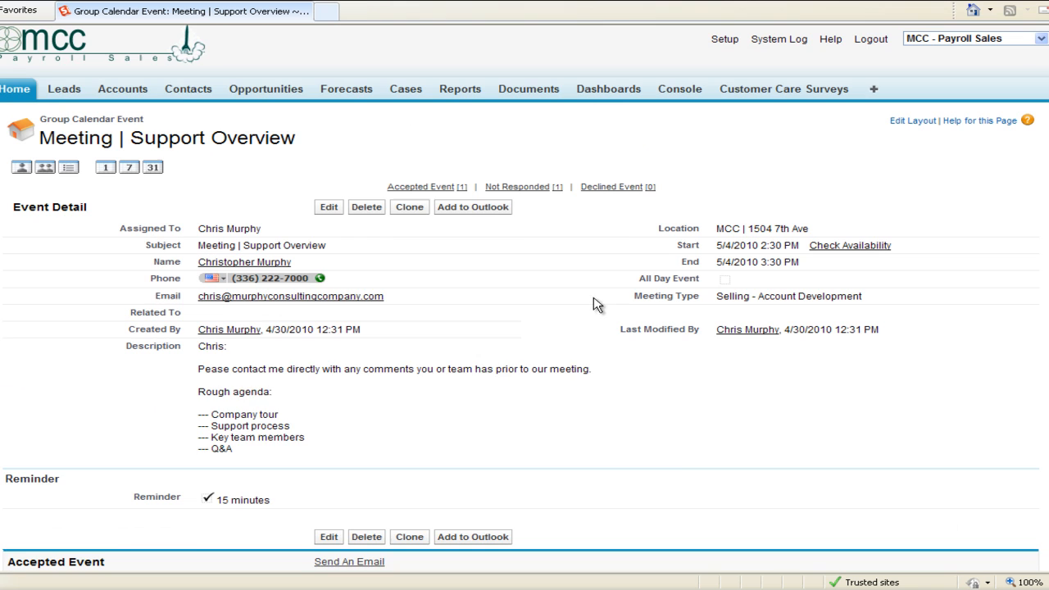
mouse_move(726, 180)
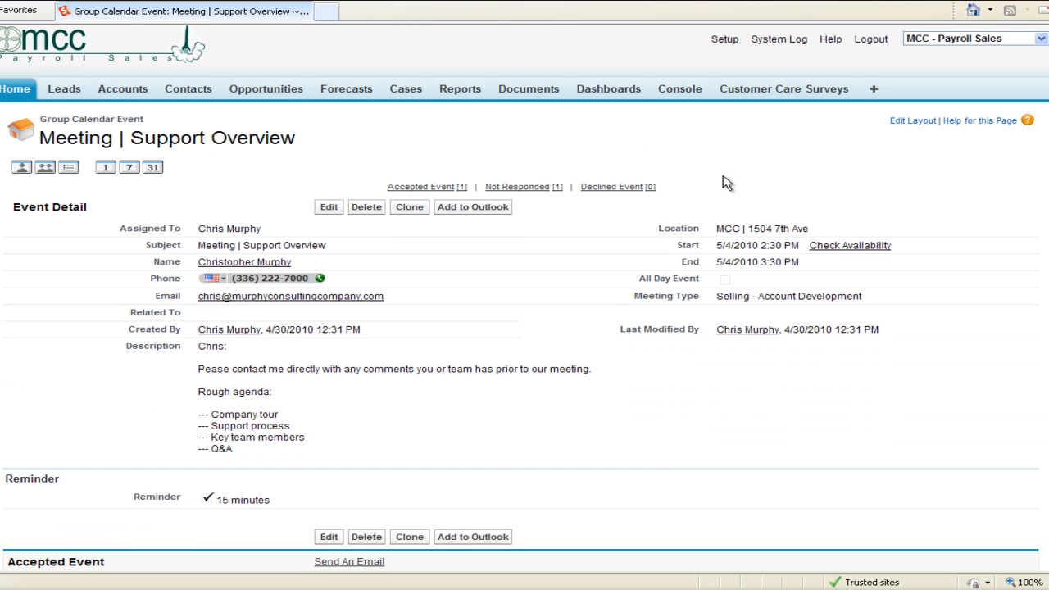